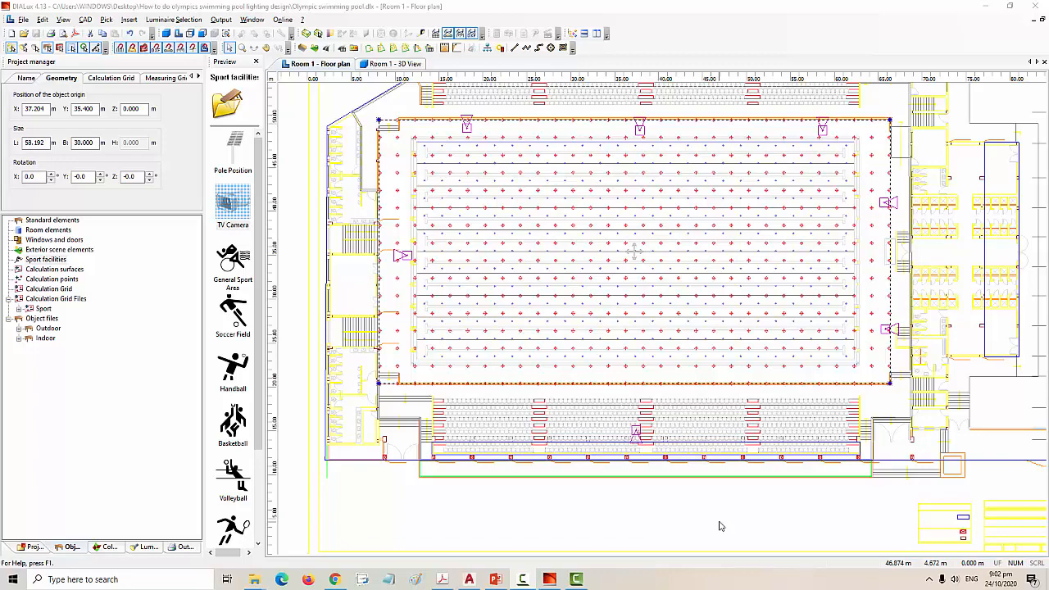
# Orbit the 3D view of the pool hall across its floodlight grid
pyautogui.click(393, 64)
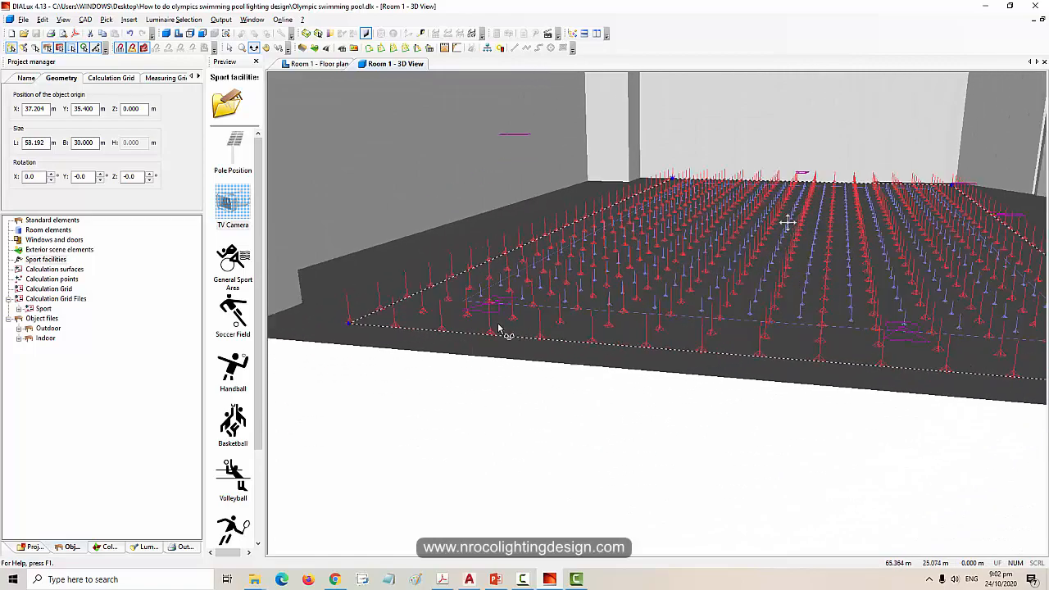
pyautogui.moveTo(498, 327); pyautogui.dragTo(557, 367)
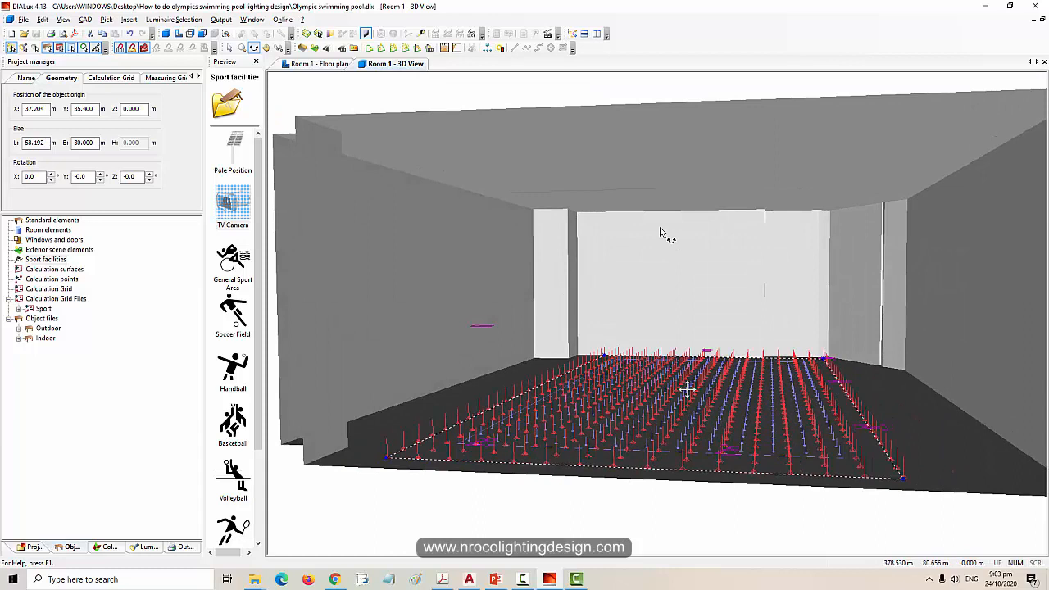
pyautogui.moveTo(680, 445)
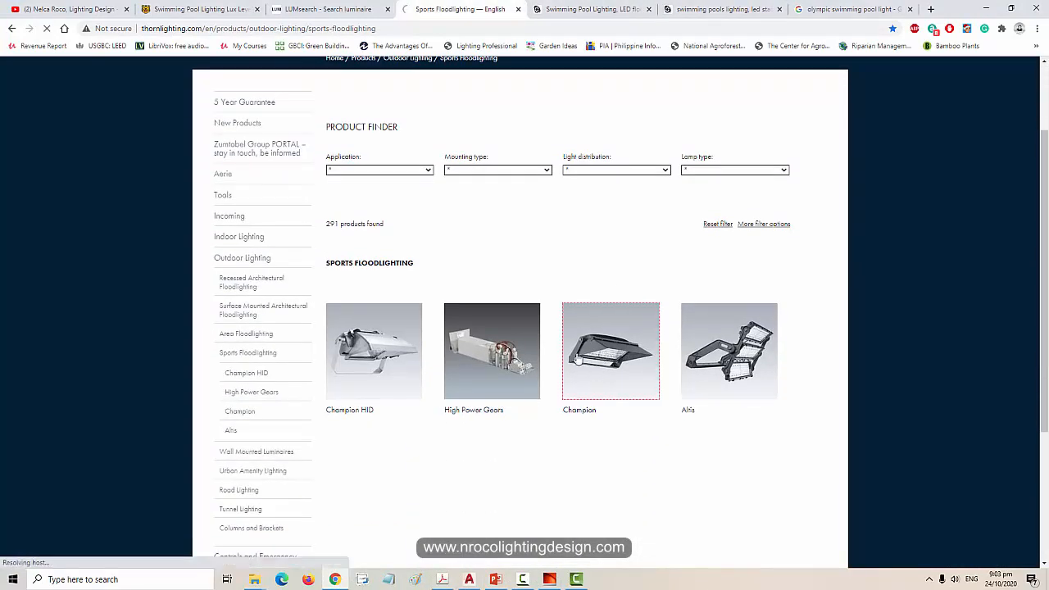
# Scroll the Mecree article down to its swimming pool lighting standards table
pyautogui.click(609, 351)
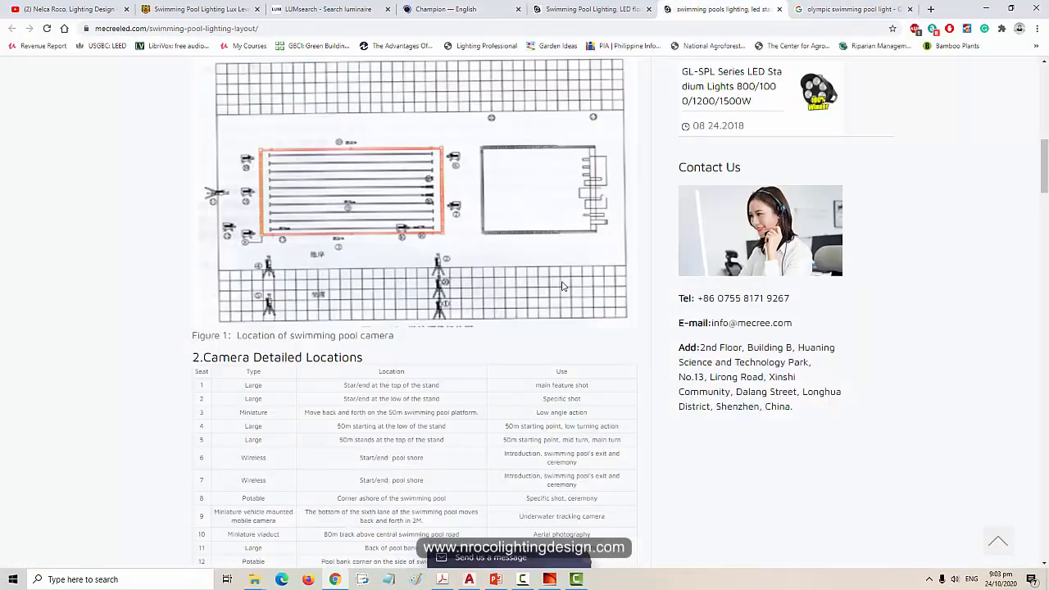
pyautogui.scroll(-3)
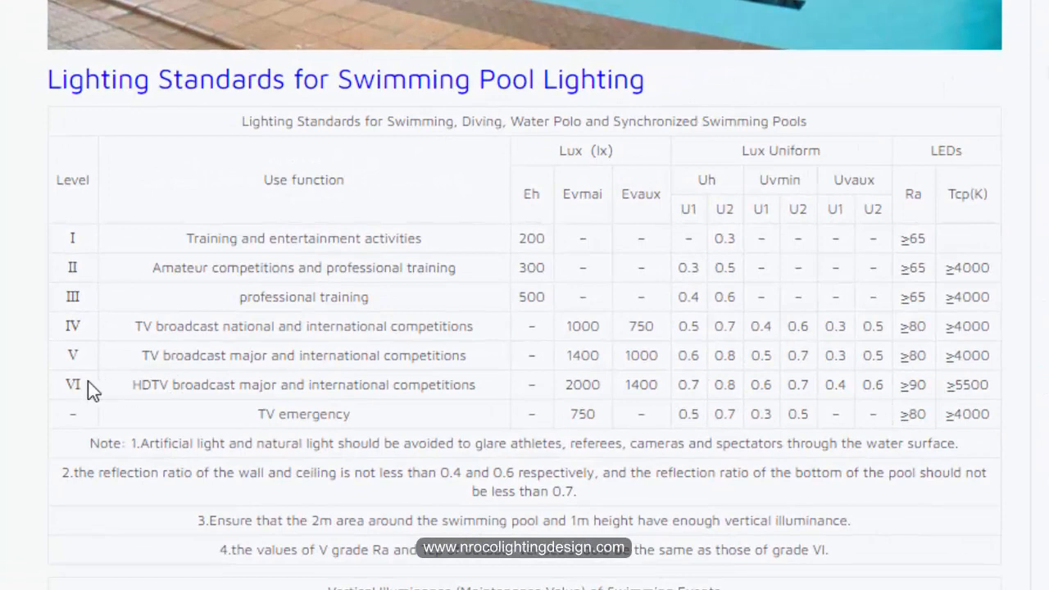
pyautogui.moveTo(121, 391)
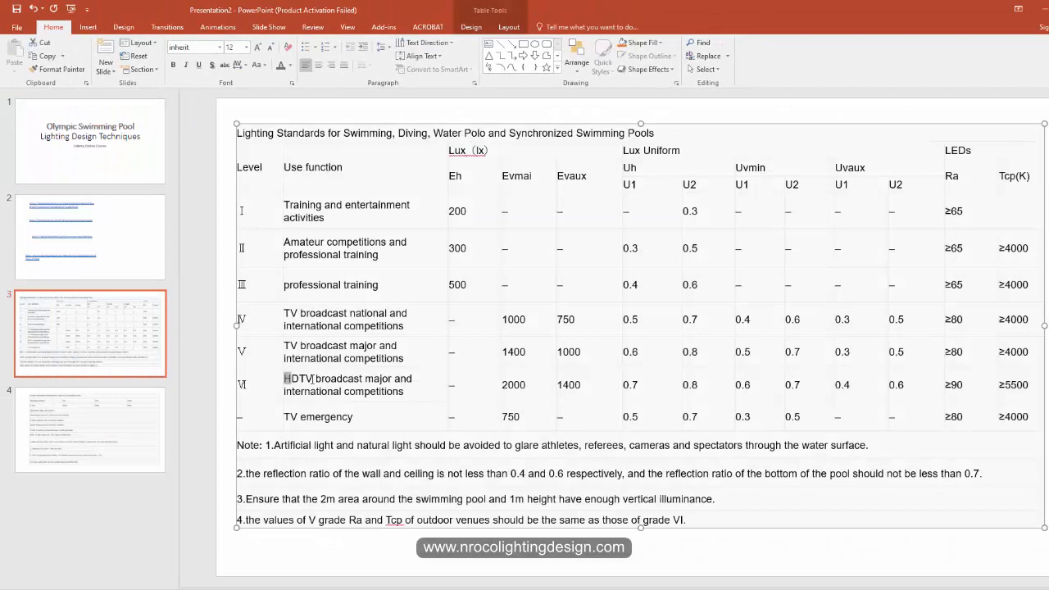
pyautogui.click(344, 383)
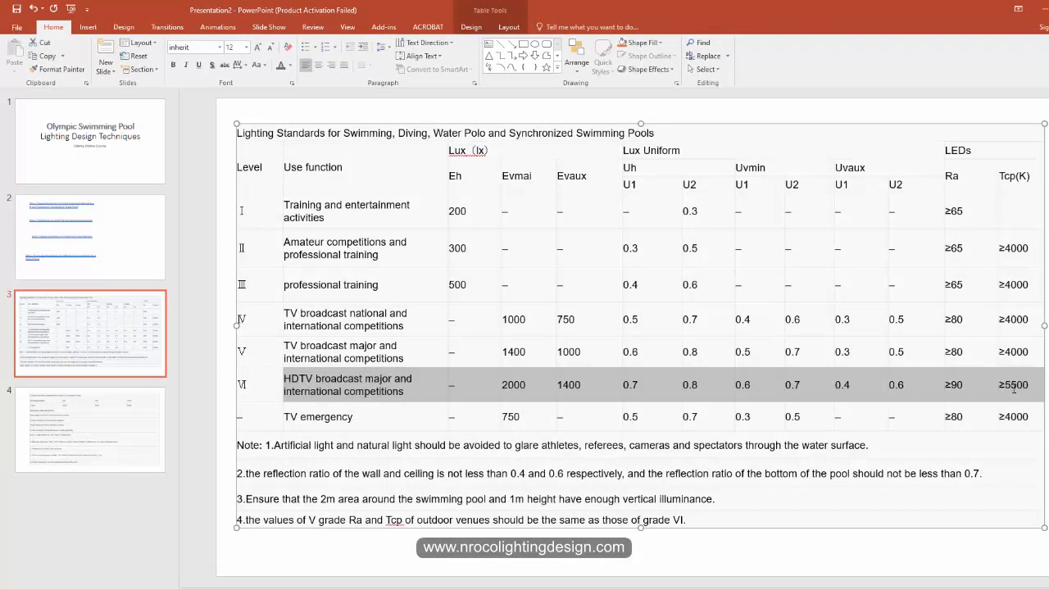
pyautogui.moveTo(1009, 390)
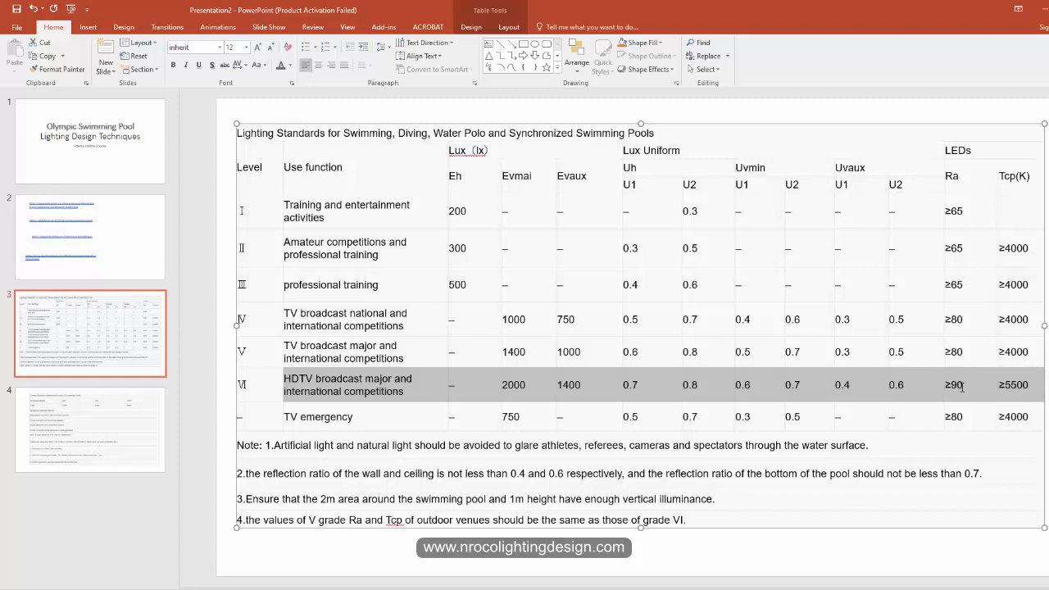
pyautogui.moveTo(581, 175)
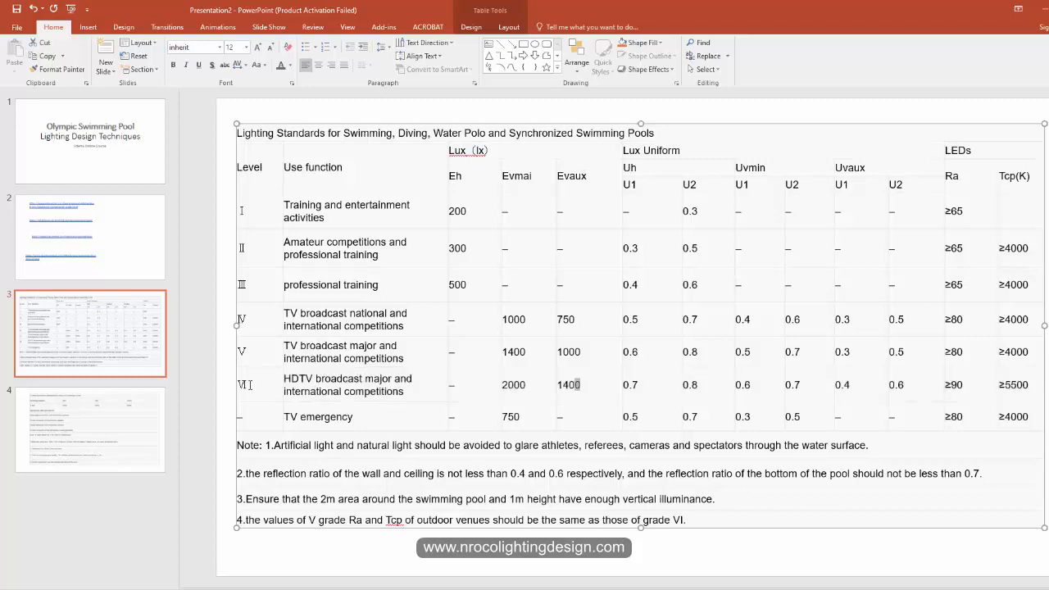
pyautogui.click(568, 383)
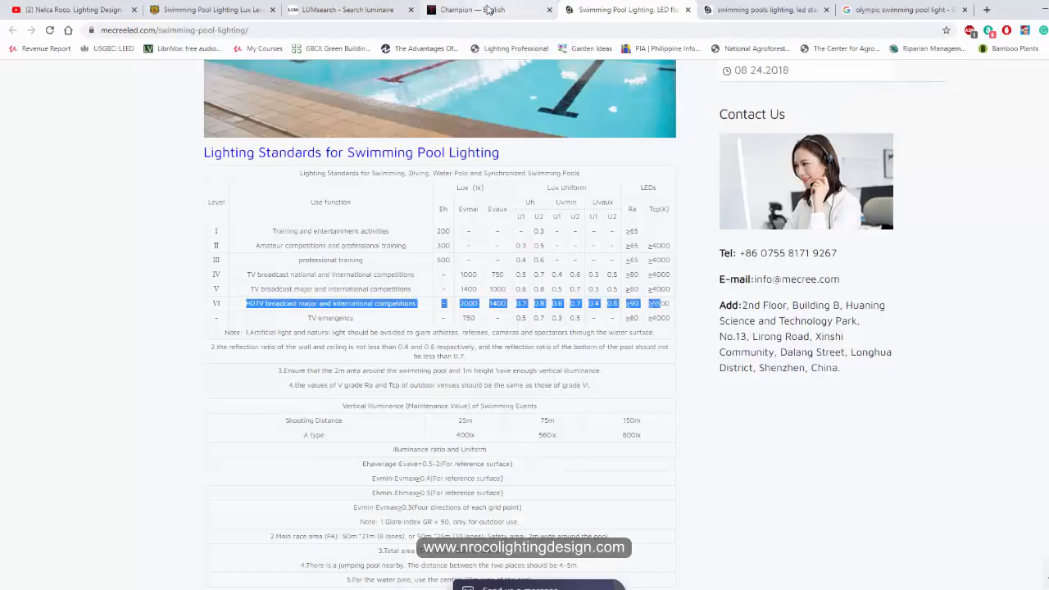
# Highlight the 939 W power of the CHAMPION 264L-740 V2 VSP ANT in Thorn's variants table
pyautogui.click(488, 10)
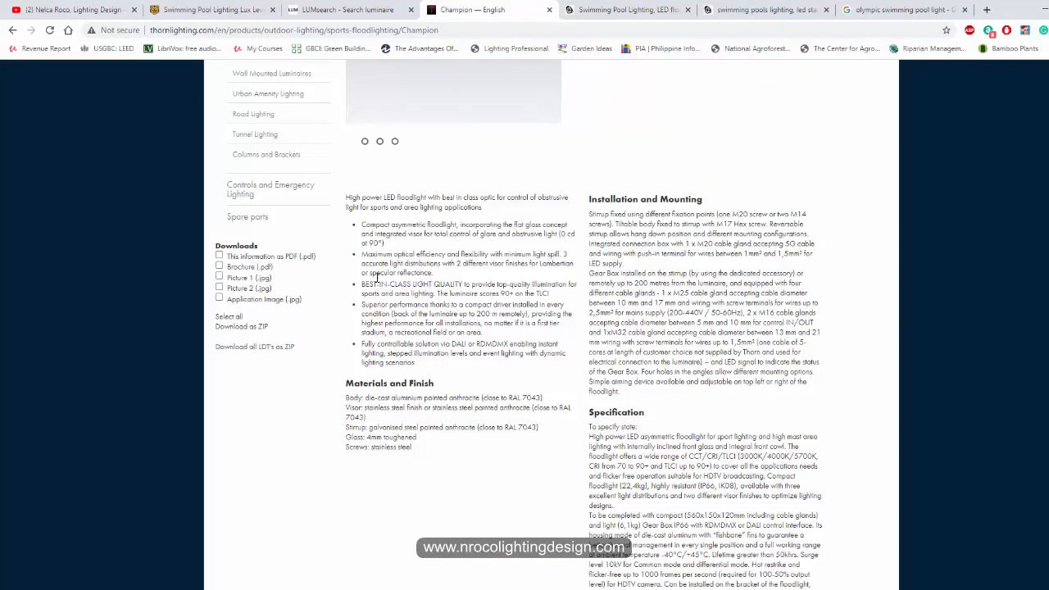
pyautogui.scroll(-3)
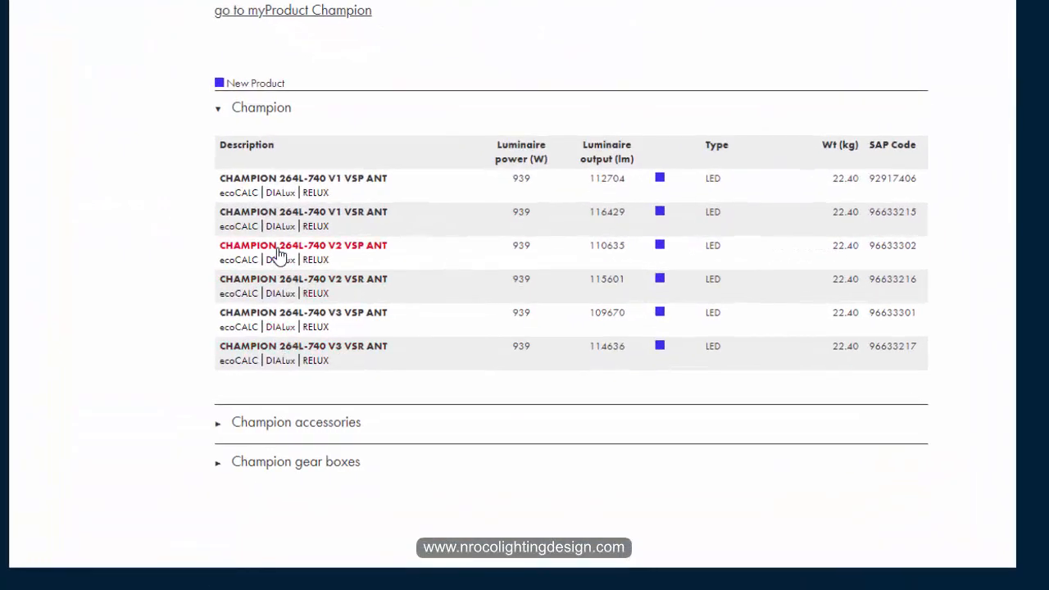
pyautogui.moveTo(344, 186)
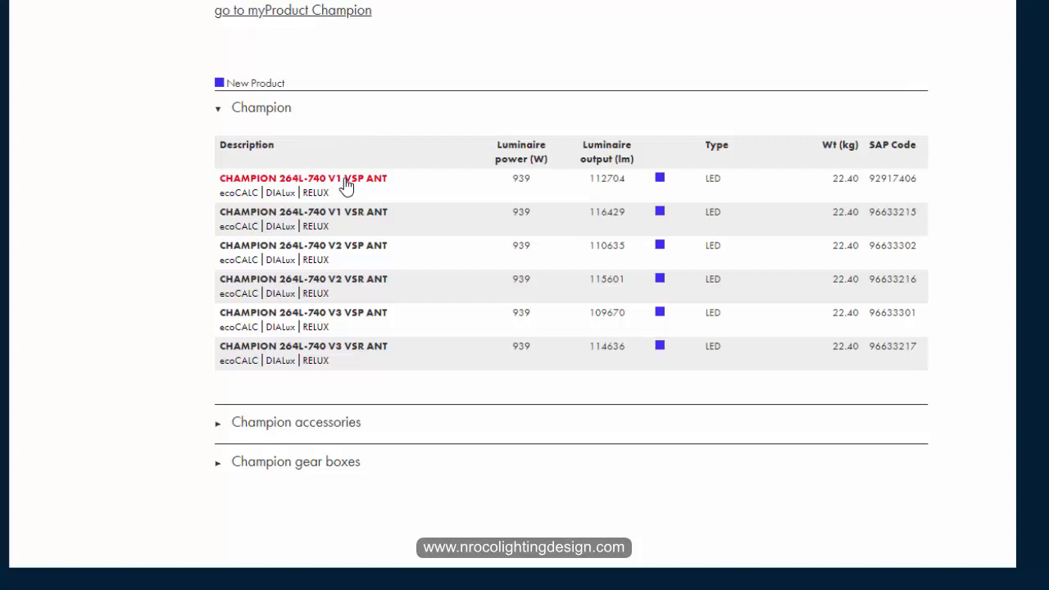
pyautogui.moveTo(344, 326)
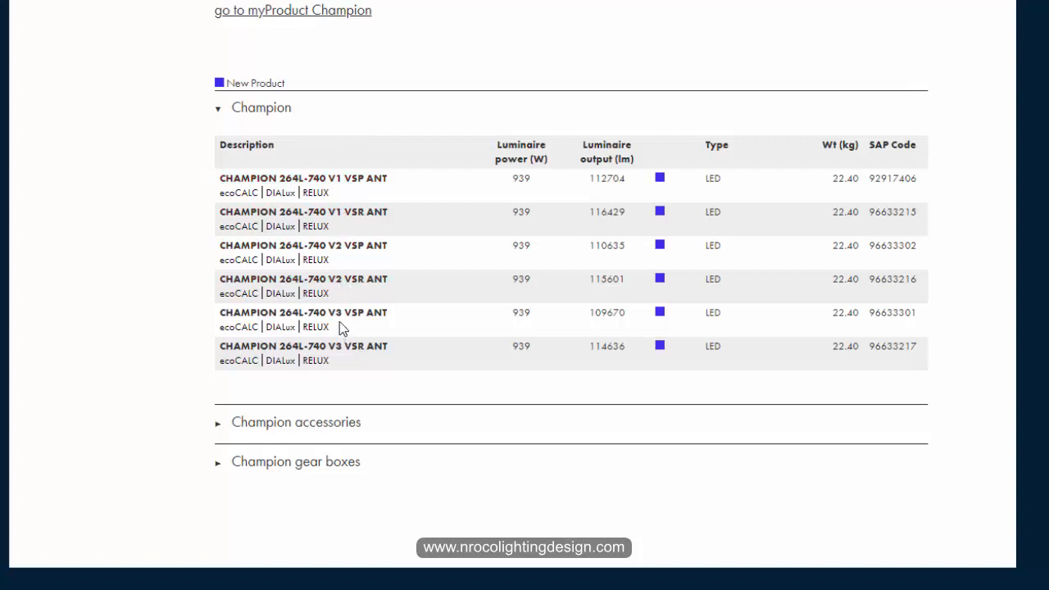
pyautogui.moveTo(303, 311)
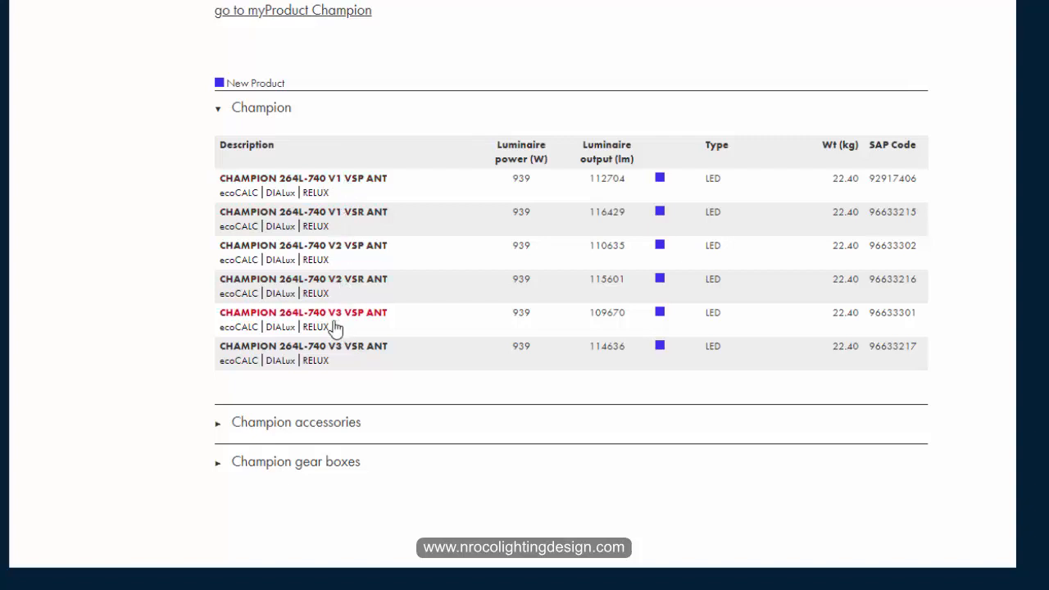
pyautogui.moveTo(424, 275)
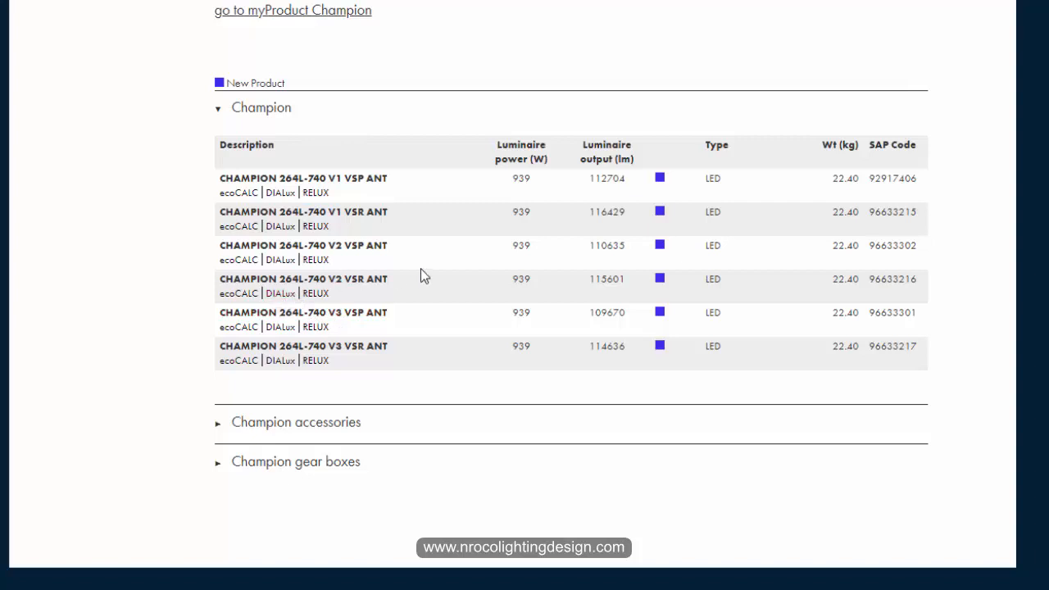
pyautogui.moveTo(569, 253)
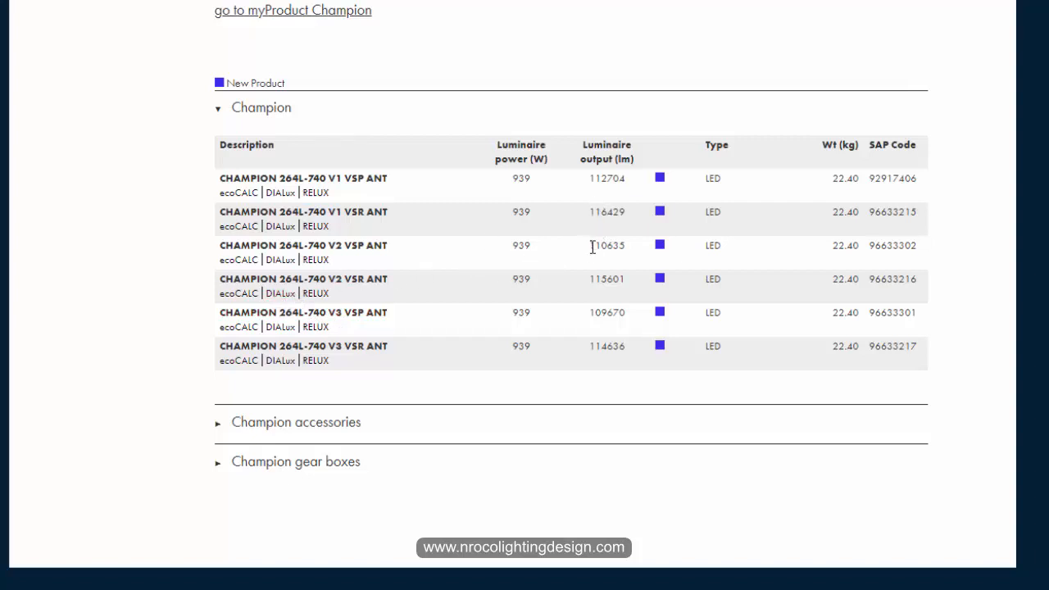
pyautogui.doubleClick(521, 246)
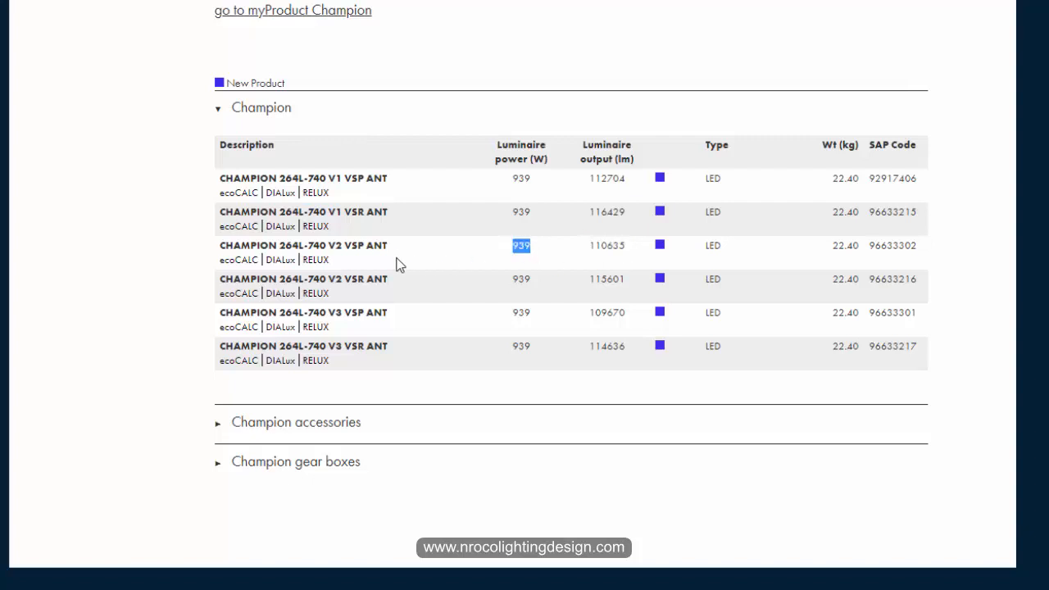
pyautogui.moveTo(280, 259)
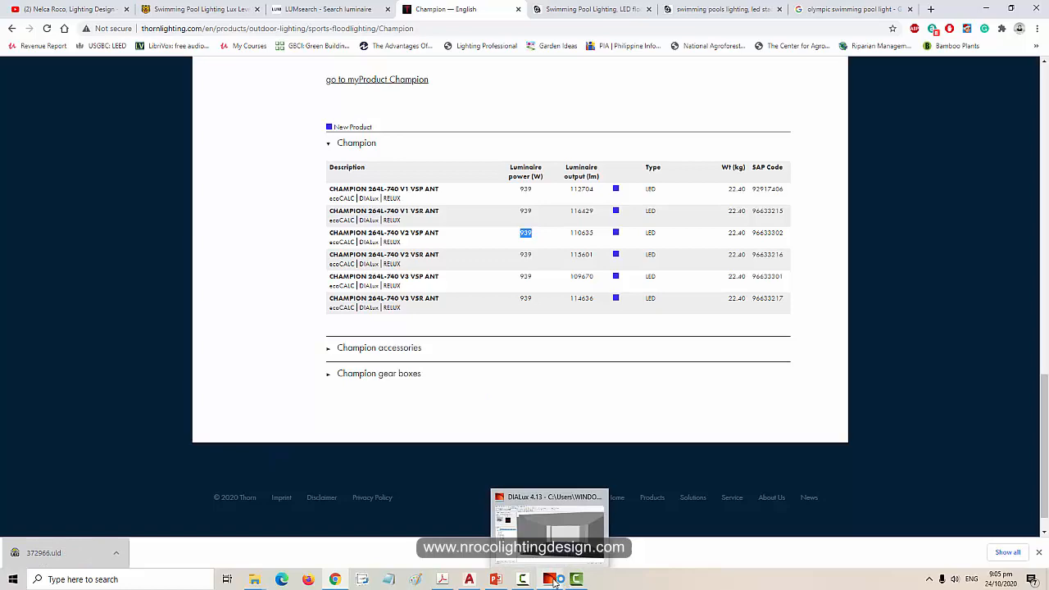
# Bring DIALux back and show the Room 1 floor plan with its Champion floodlight layout
pyautogui.click(549, 516)
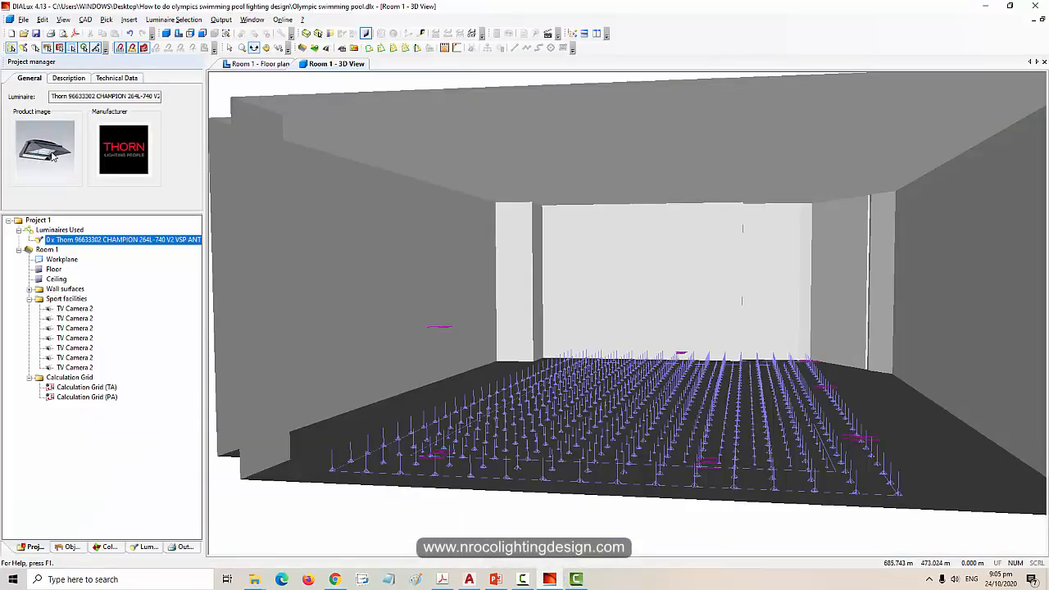
pyautogui.moveTo(260, 64)
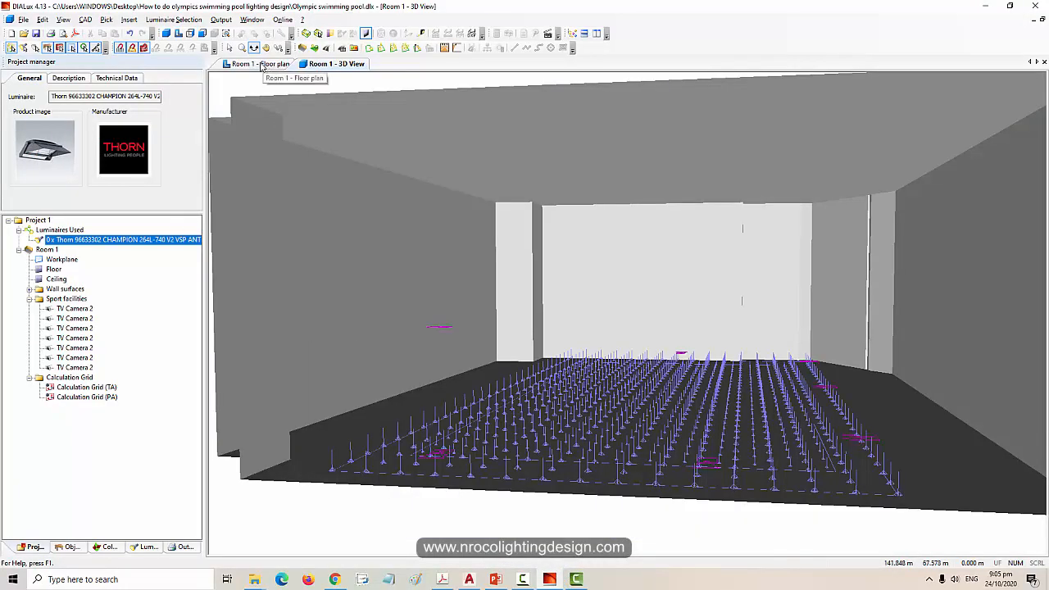
pyautogui.click(262, 63)
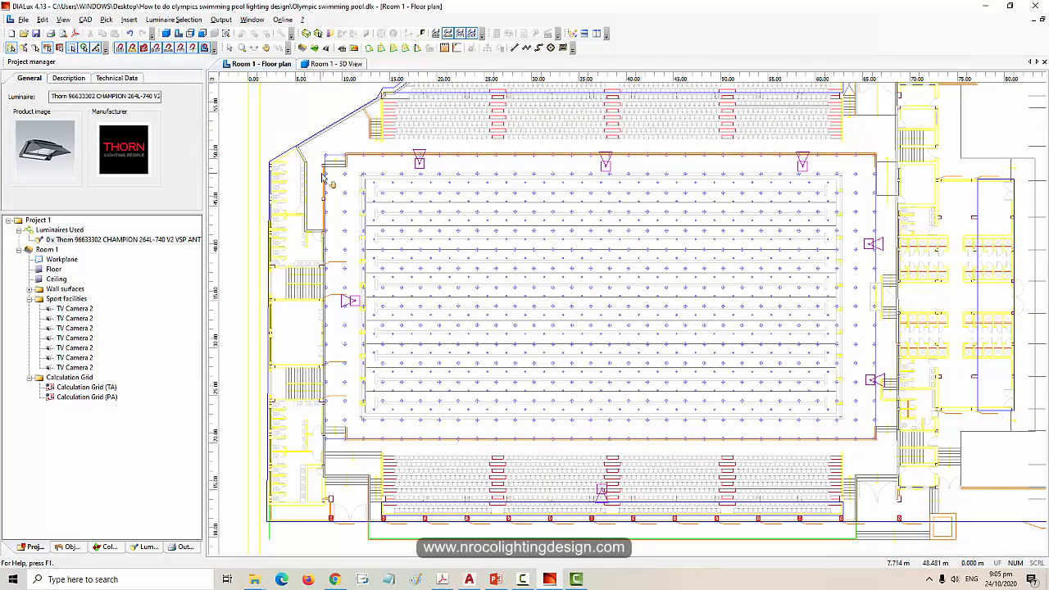
pyautogui.moveTo(344, 223)
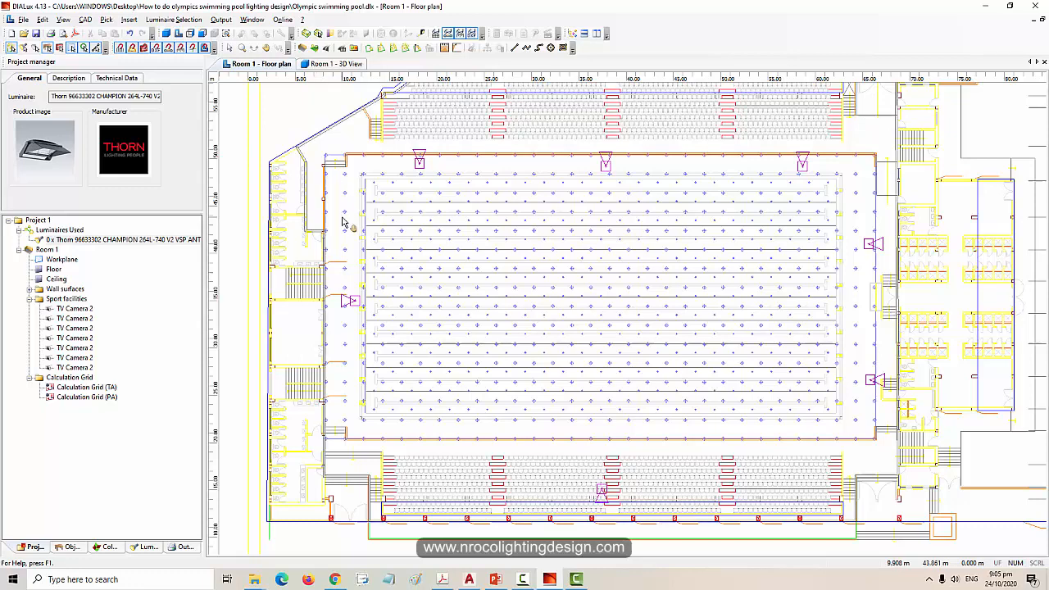
pyautogui.moveTo(353, 226)
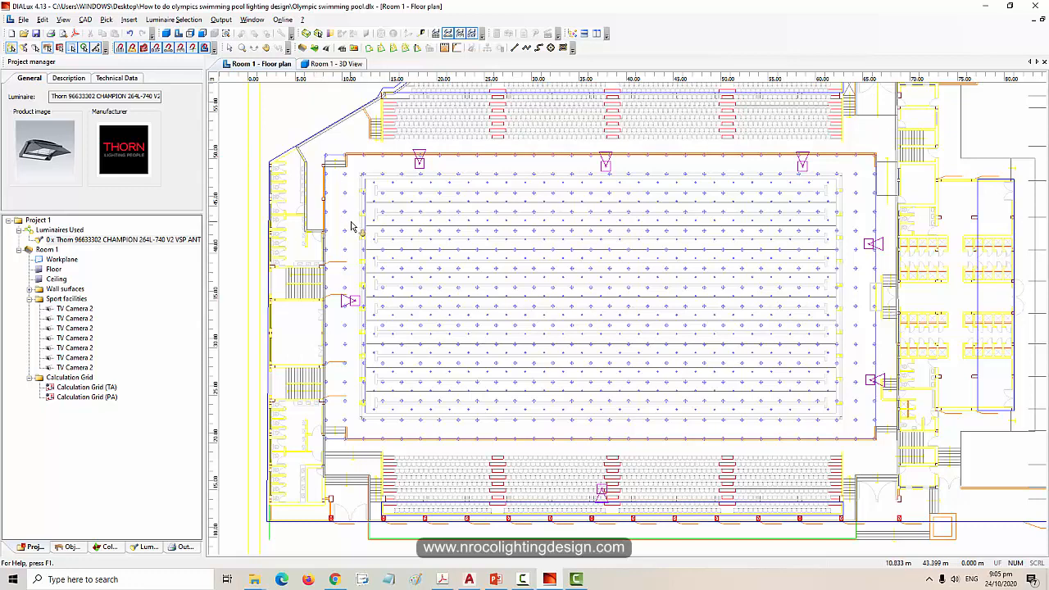
pyautogui.moveTo(353, 229)
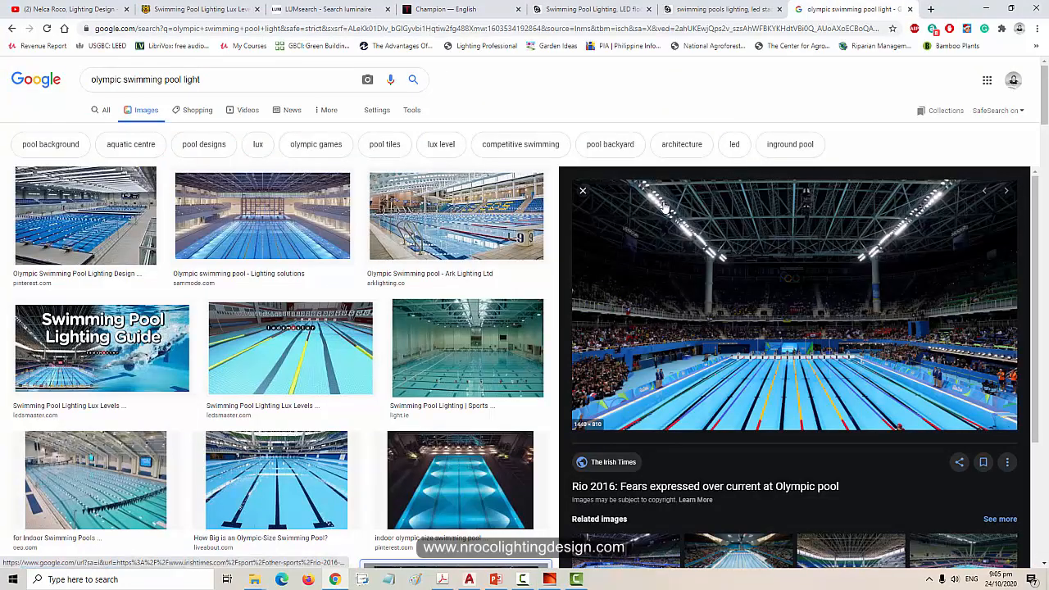
pyautogui.moveTo(685, 211)
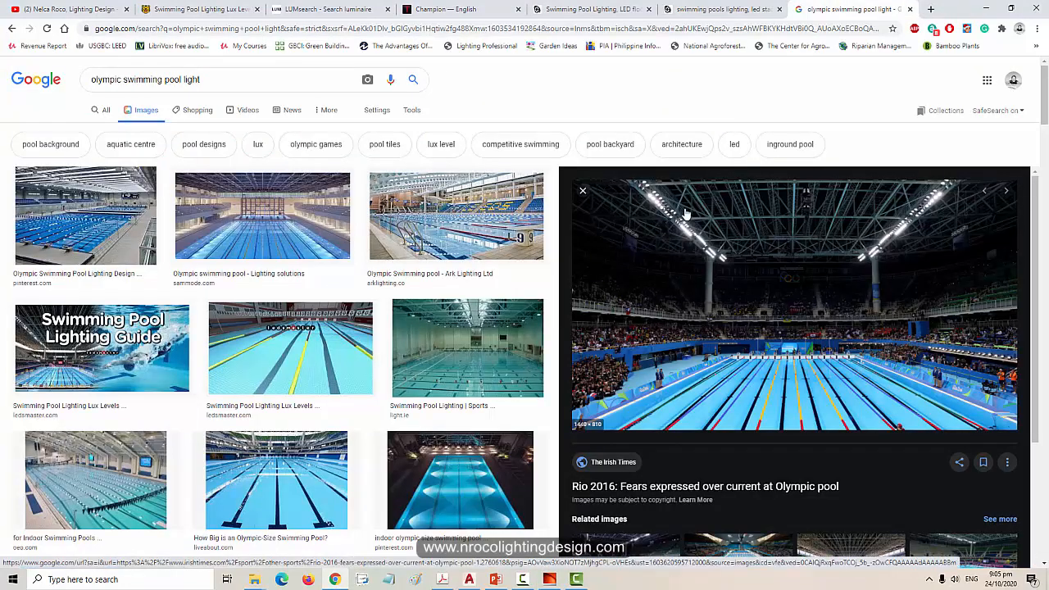
pyautogui.moveTo(756, 222)
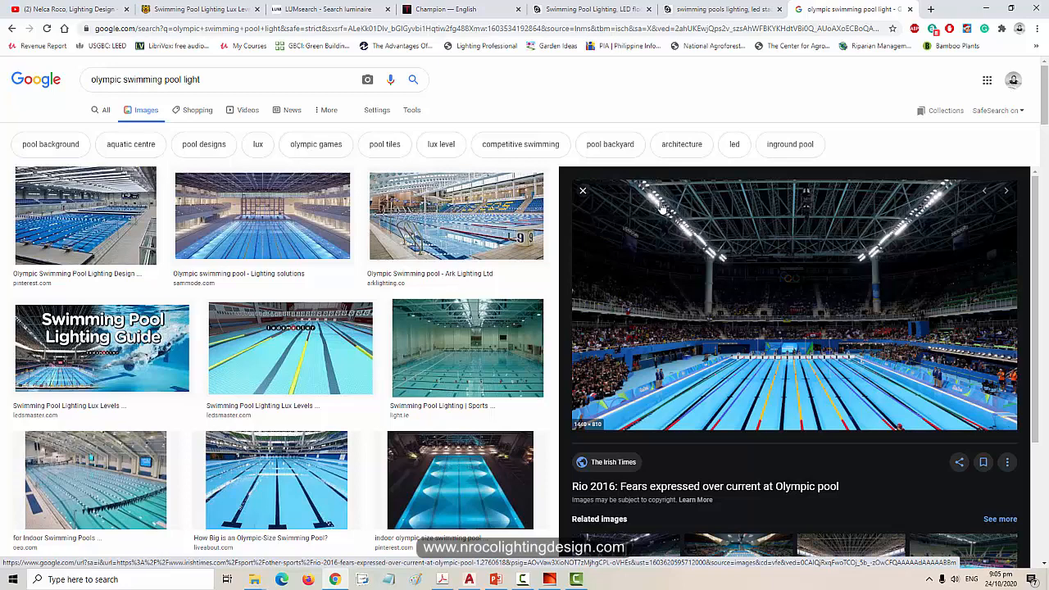
pyautogui.moveTo(703, 249)
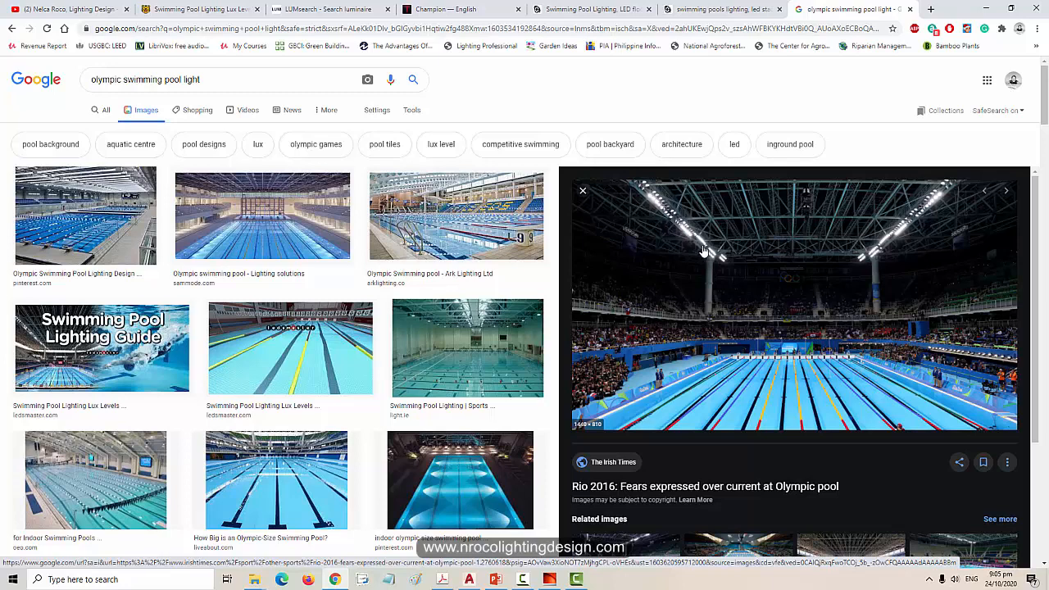
pyautogui.moveTo(679, 226)
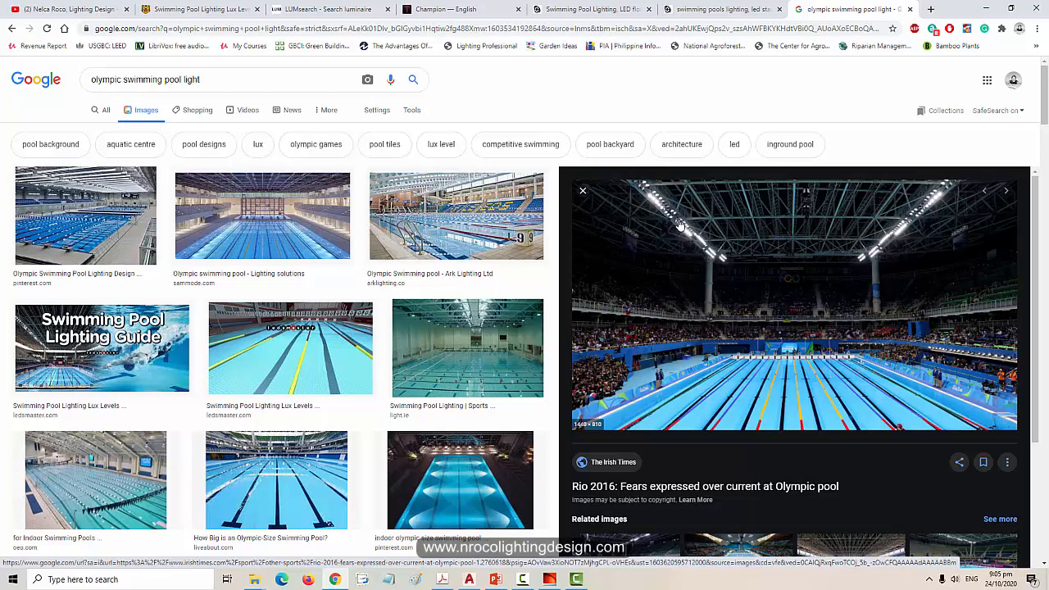
pyautogui.moveTo(708, 255)
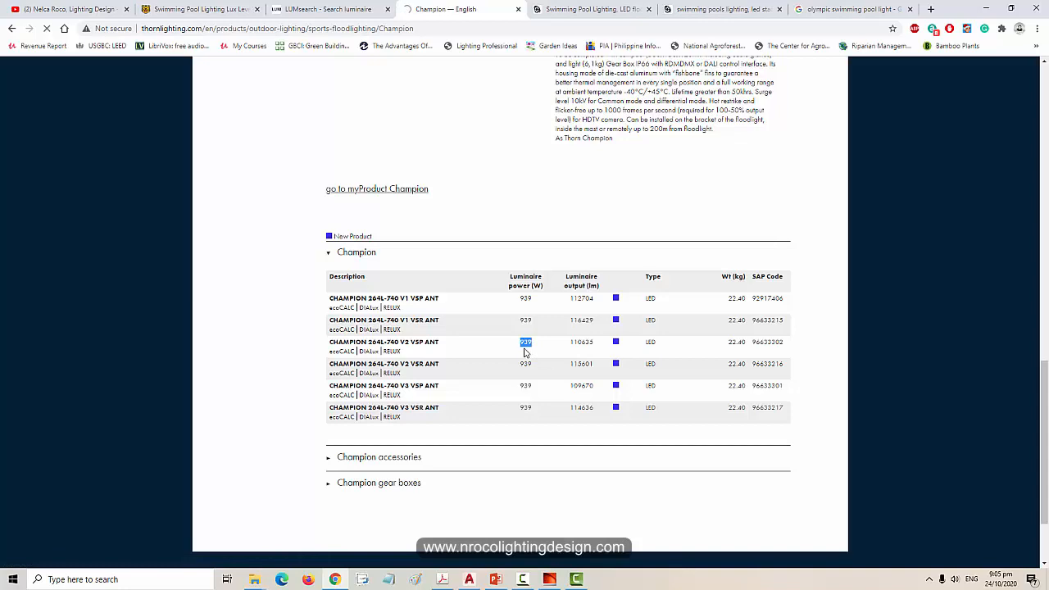
# Open the Thorn CHAMPION 264L-740 V2 VSP ANT product data page
pyautogui.click(384, 342)
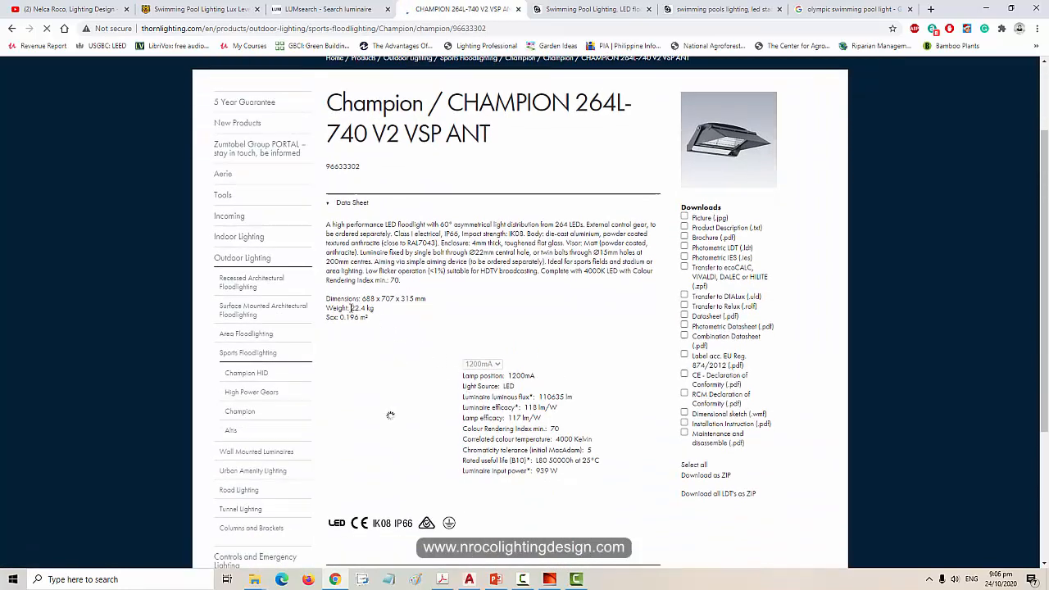
pyautogui.doubleClick(359, 308)
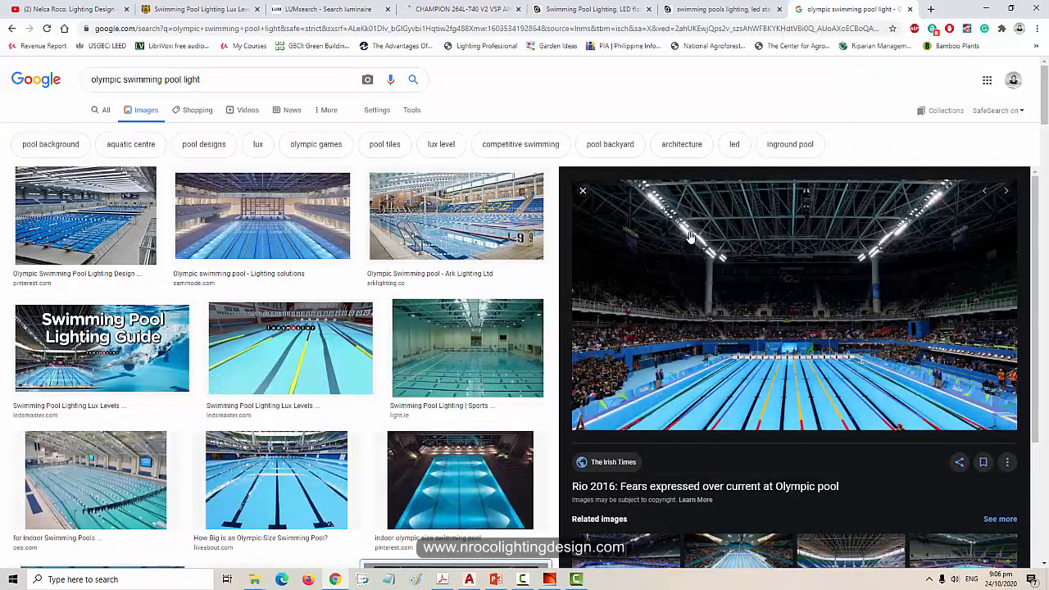
pyautogui.moveTo(712, 256)
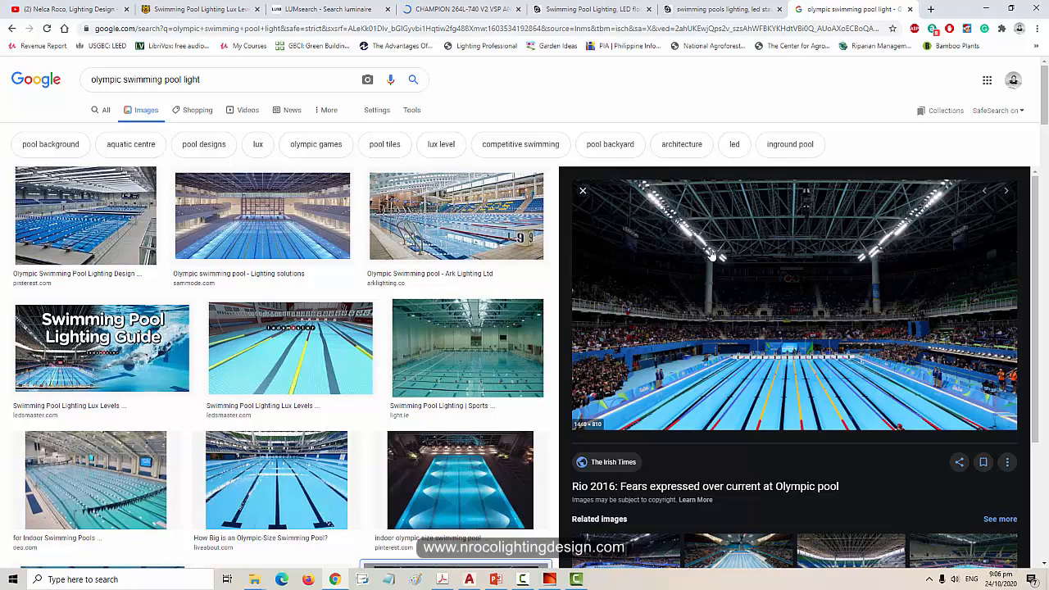
pyautogui.moveTo(662, 230)
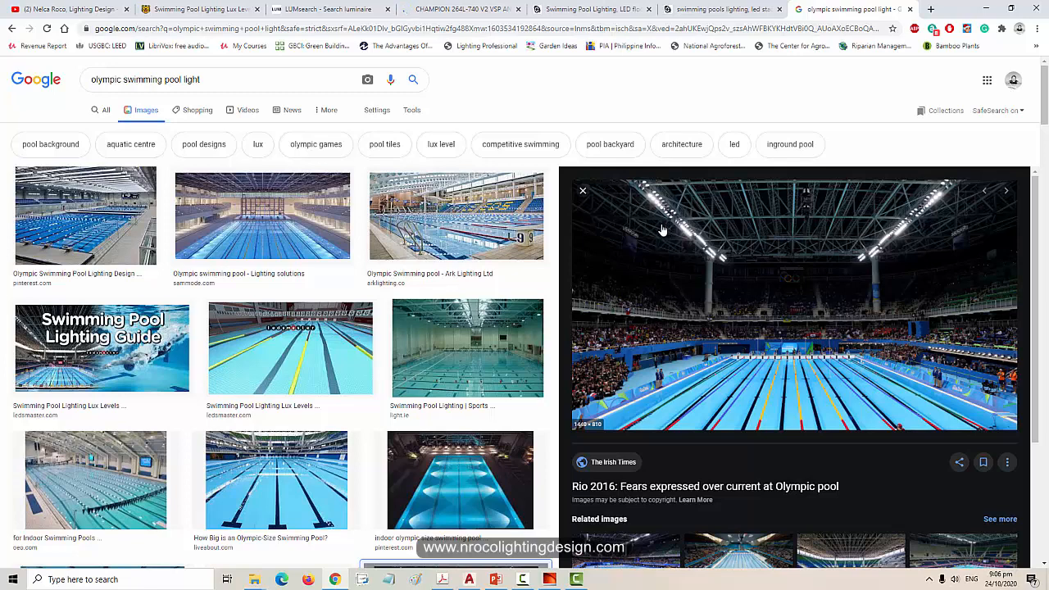
pyautogui.moveTo(697, 246)
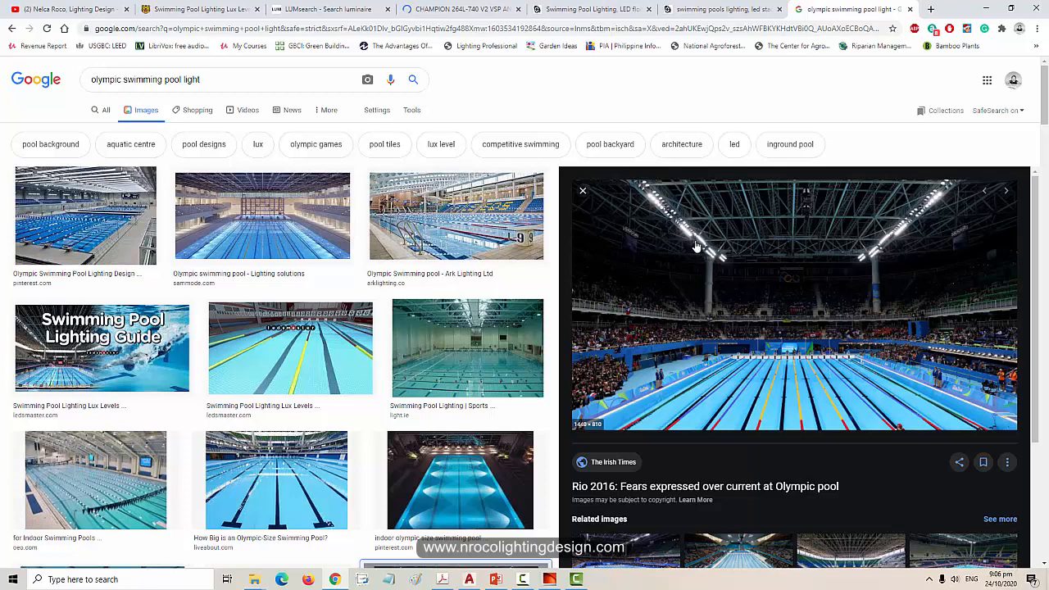
pyautogui.moveTo(883, 255)
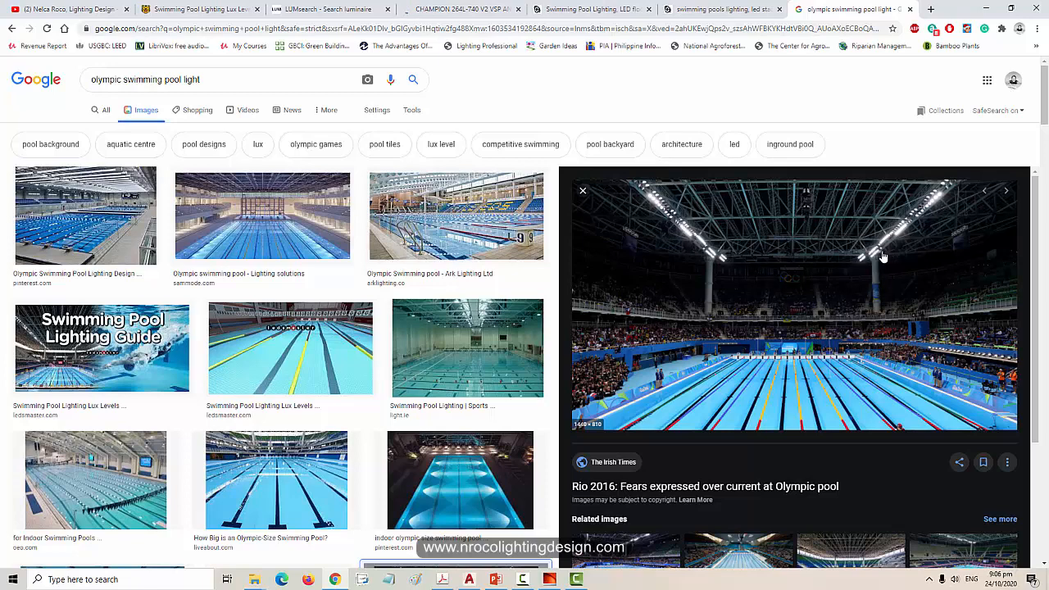
pyautogui.moveTo(511, 518)
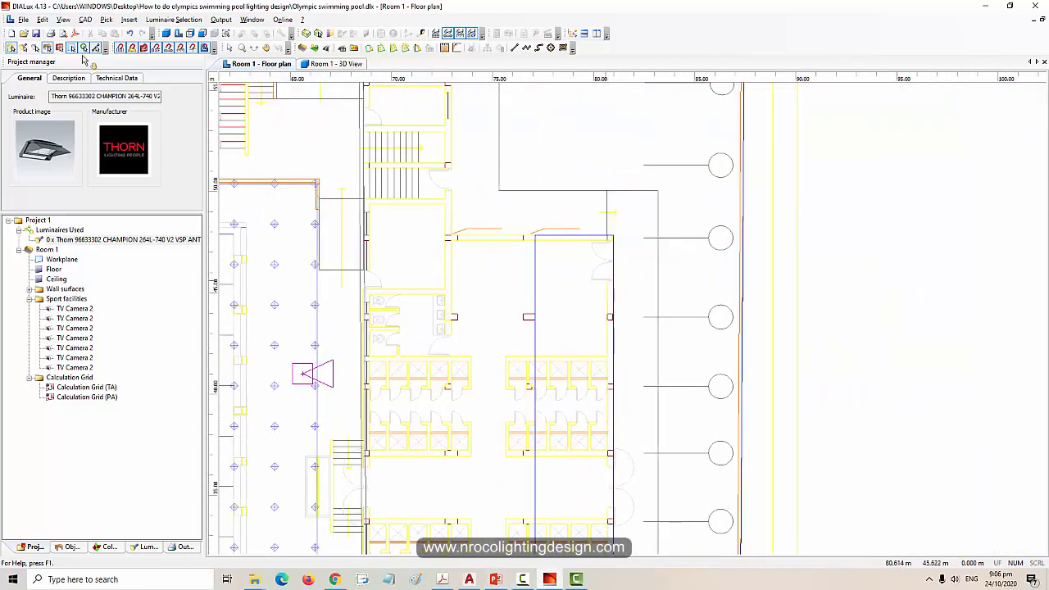
# Set every layer of the imported DWG/DXF drawing to black in the layer selection dialog
pyautogui.click(62, 19)
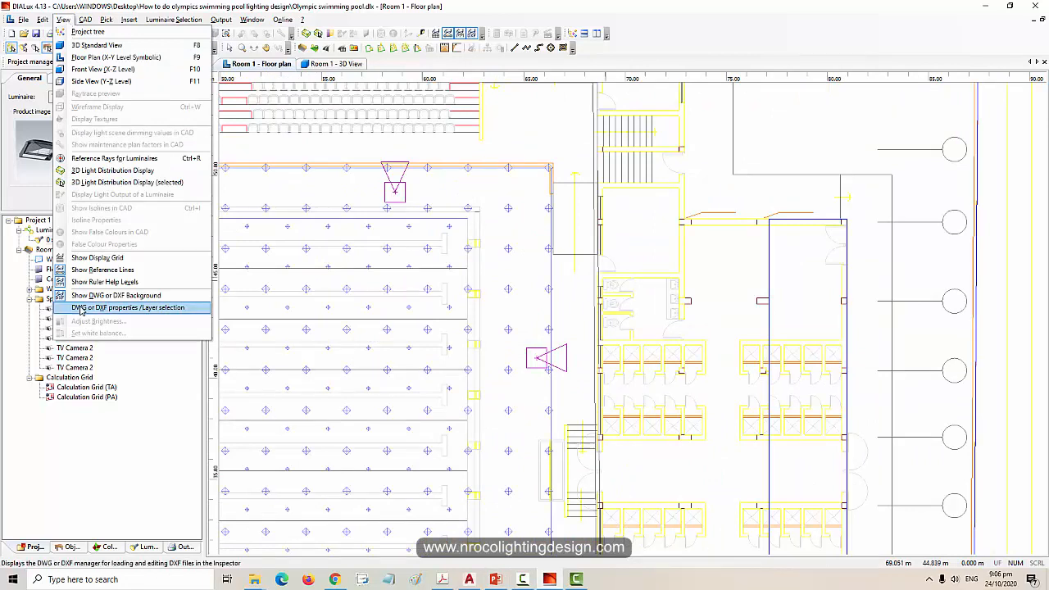
pyautogui.click(128, 308)
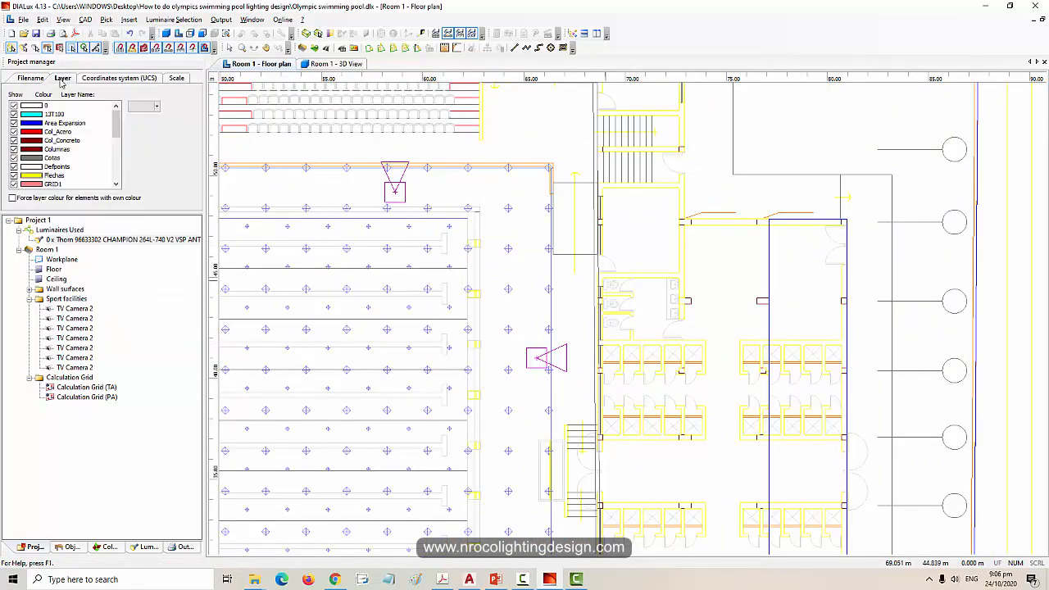
pyautogui.click(64, 105)
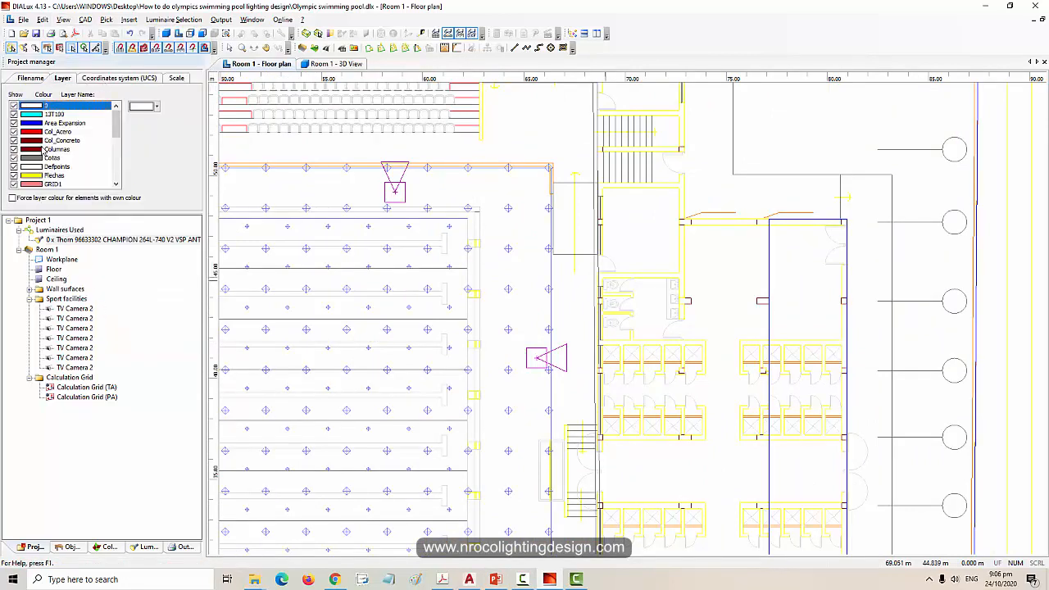
pyautogui.click(63, 123)
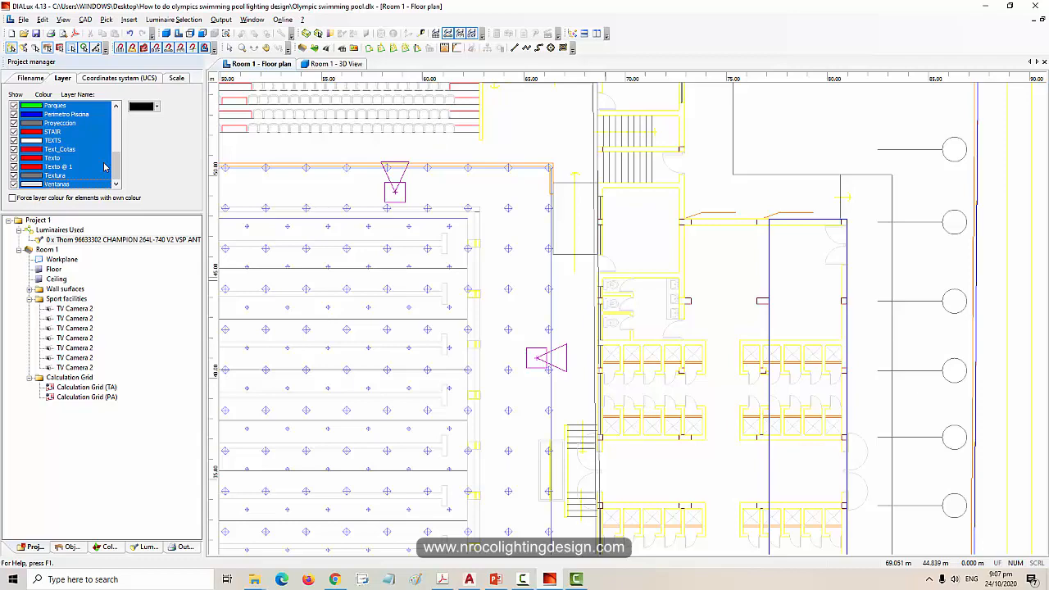
pyautogui.click(154, 105)
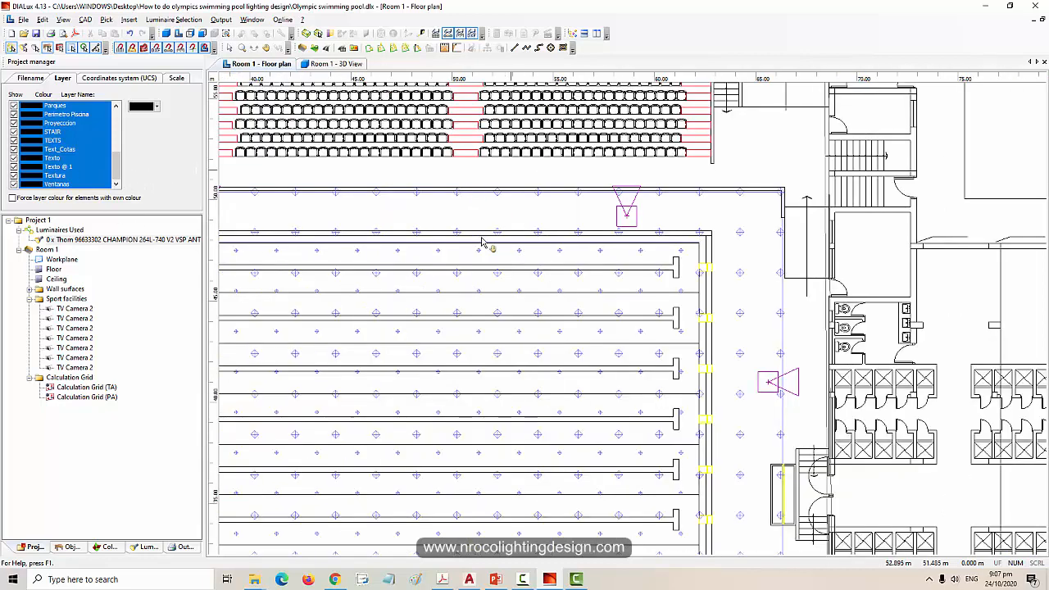
pyautogui.moveTo(736, 331)
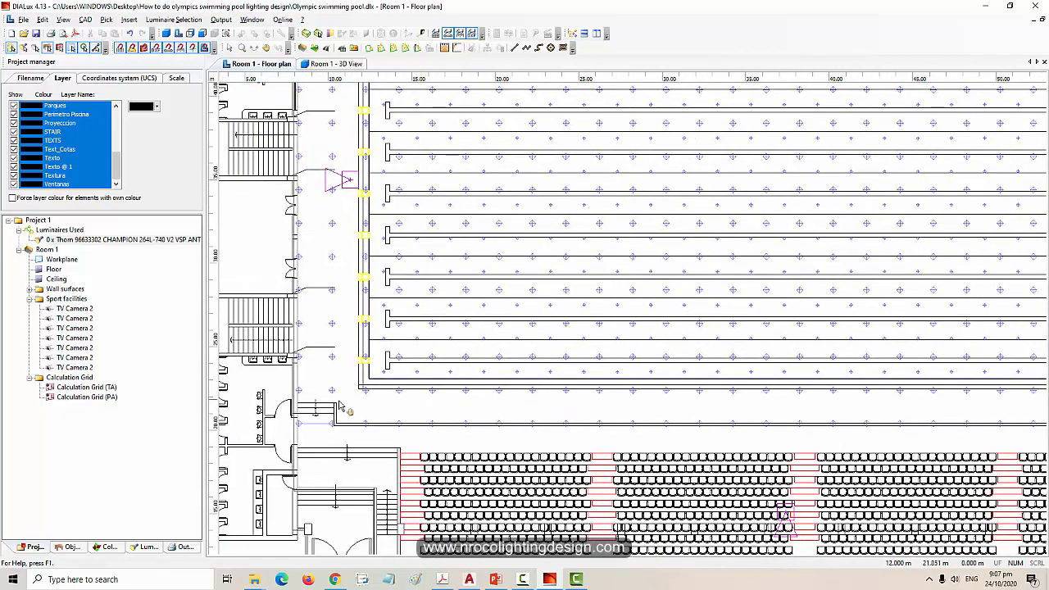
pyautogui.moveTo(308, 368)
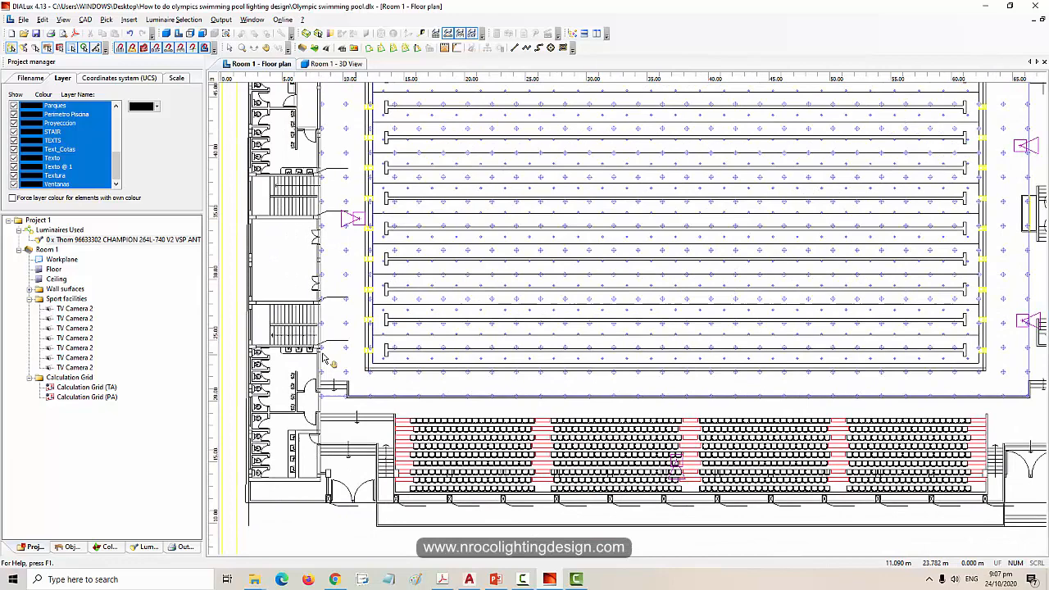
pyautogui.moveTo(930, 361)
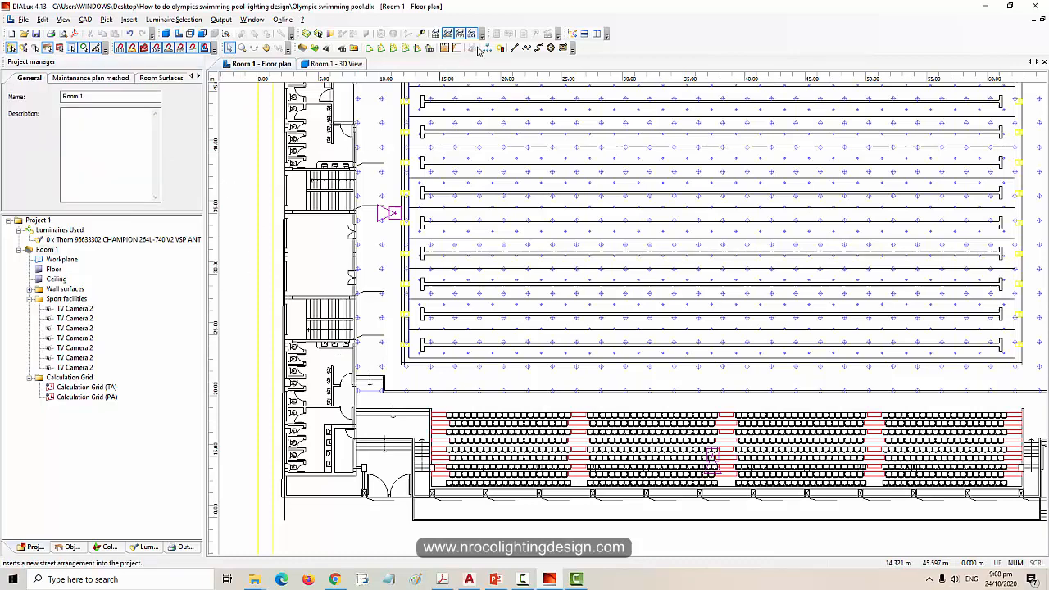
pyautogui.moveTo(515, 47)
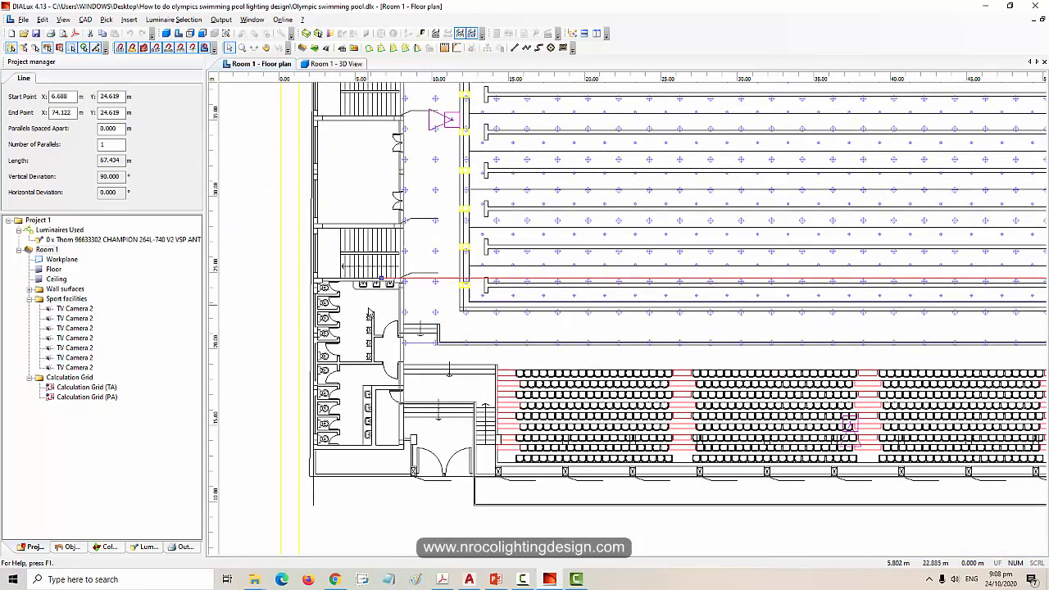
pyautogui.moveTo(304, 336)
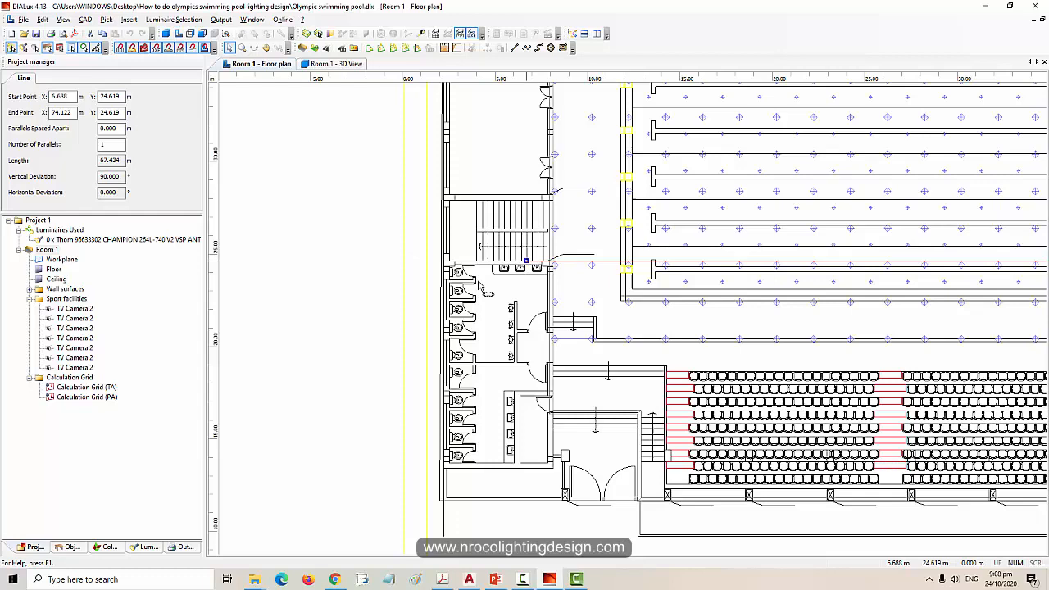
# Draw the floodlight line arrangement along the pool's long edge
pyautogui.moveTo(524, 260); pyautogui.dragTo(446, 268)
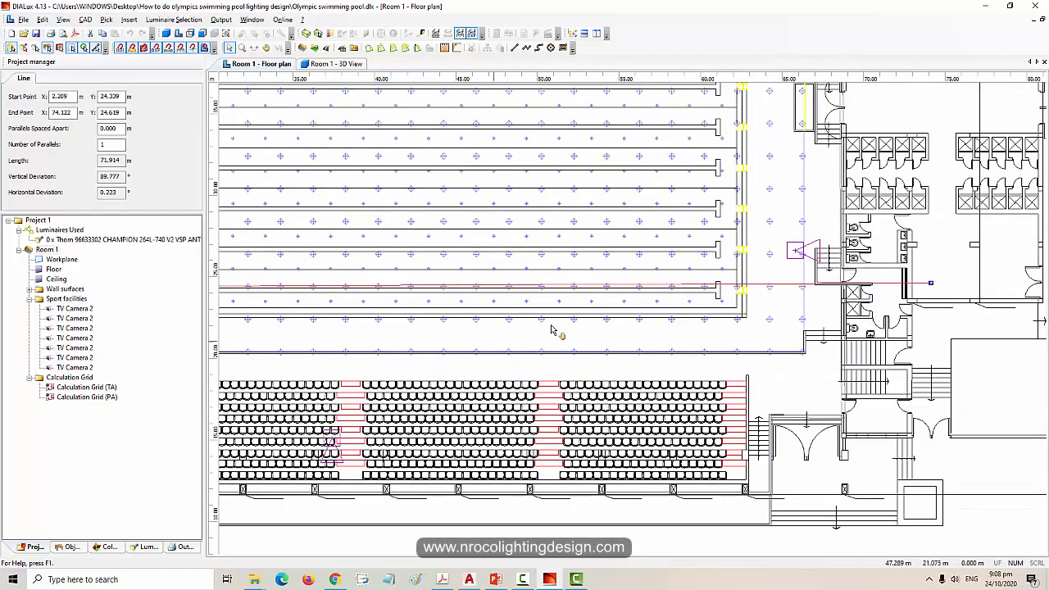
pyautogui.hscroll(3)
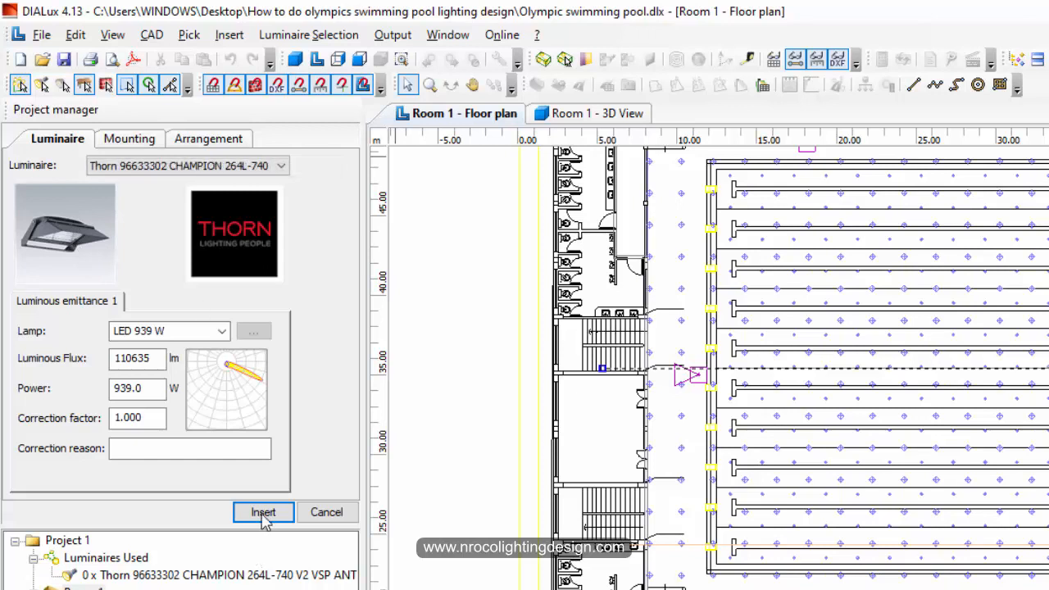
# Insert the 25 Thorn CHAMPION floodlights and display their 3D light distribution cones
pyautogui.click(263, 511)
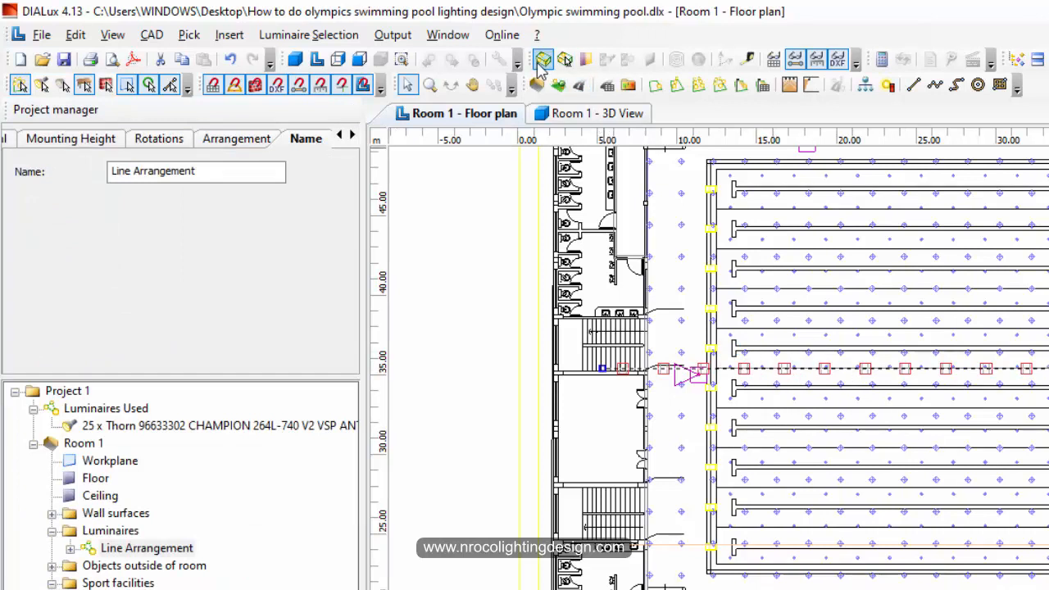
pyautogui.moveTo(543, 62)
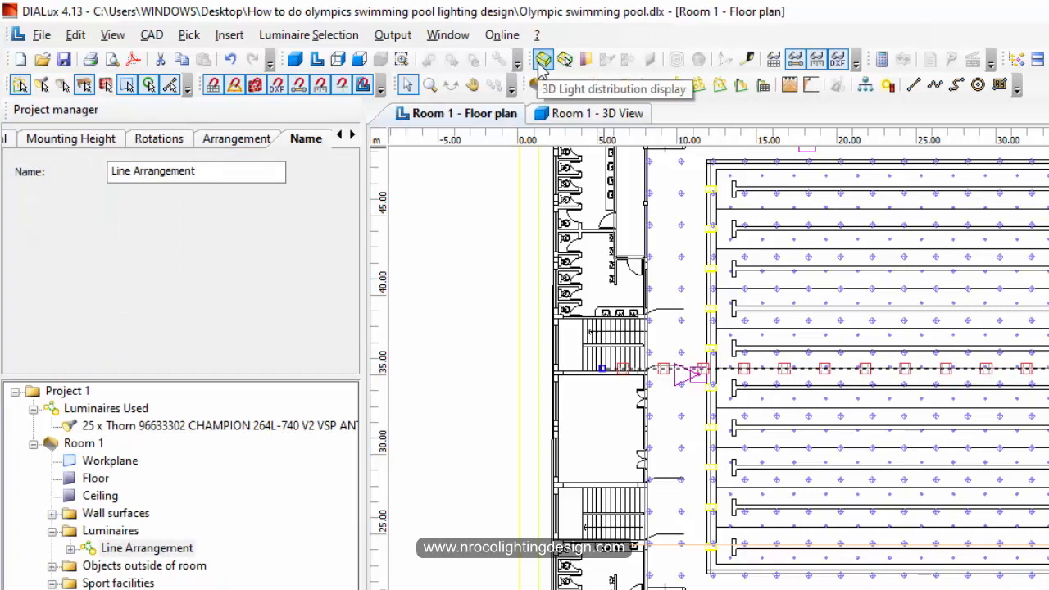
pyautogui.click(543, 59)
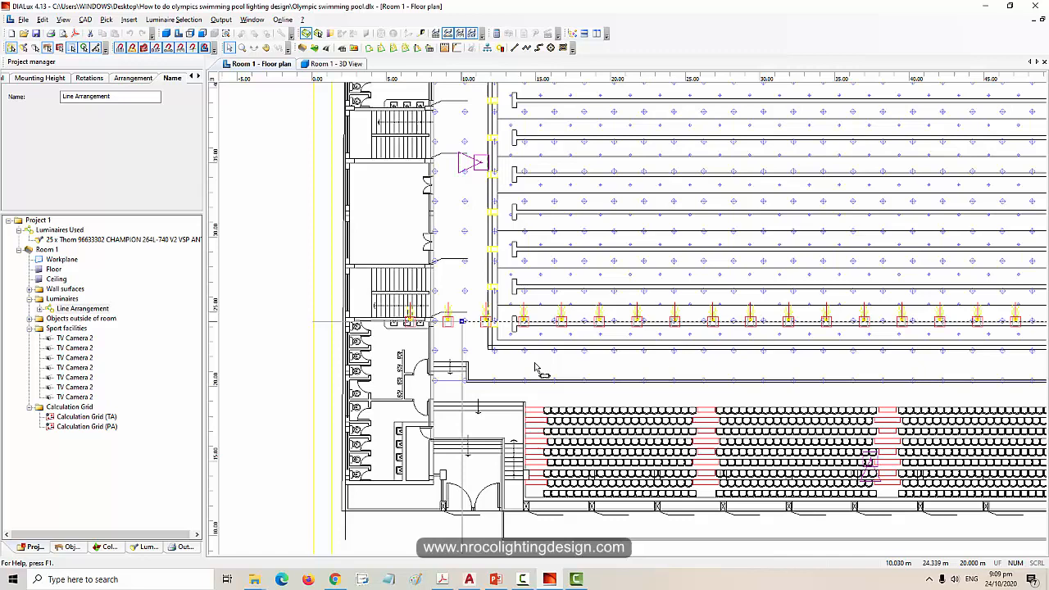
# Set the row to mounting height 17 m and spacing 2.5 m, giving 23 fittings
pyautogui.hscroll(3)
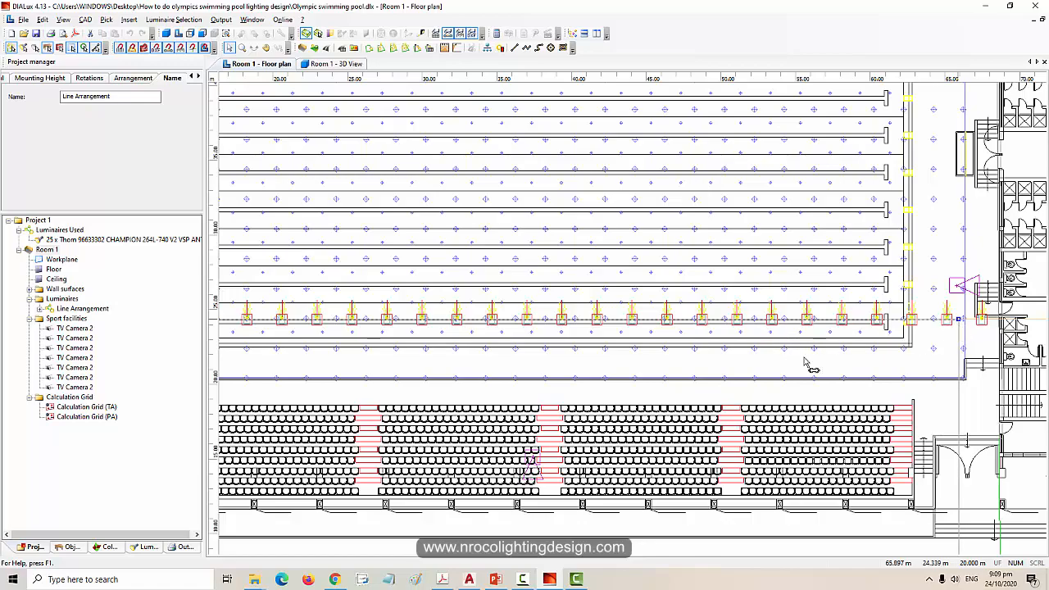
pyautogui.click(40, 79)
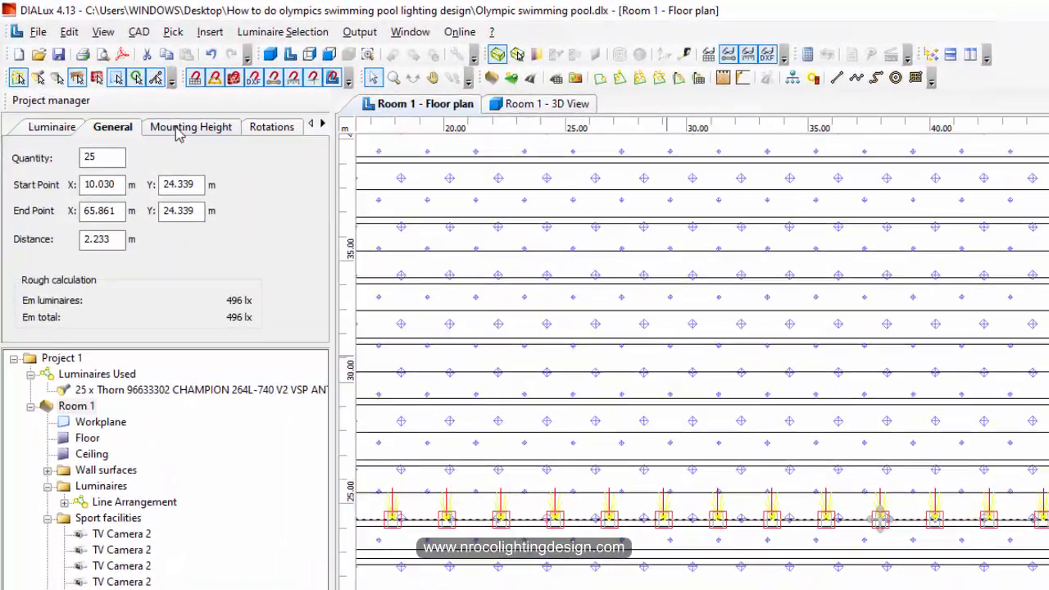
pyautogui.click(190, 126)
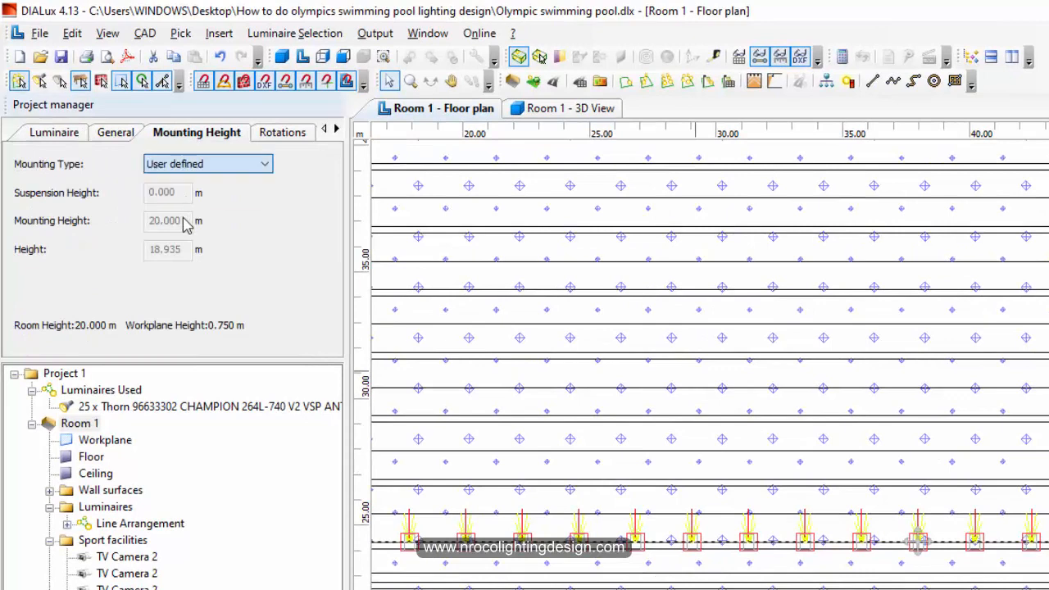
pyautogui.write('17')
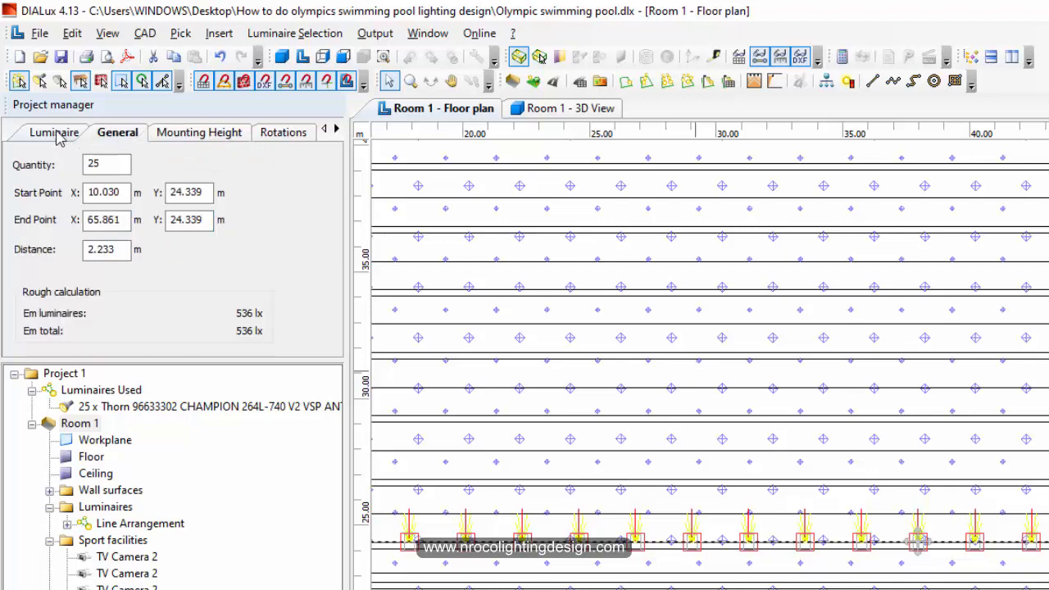
pyautogui.moveTo(514, 308)
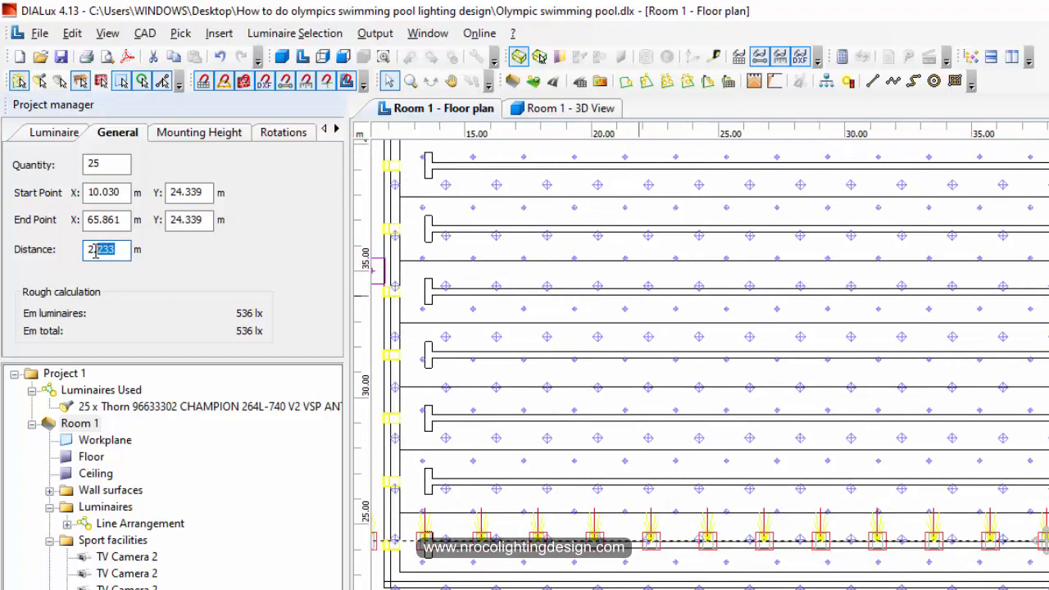
pyautogui.tripleClick(102, 249)
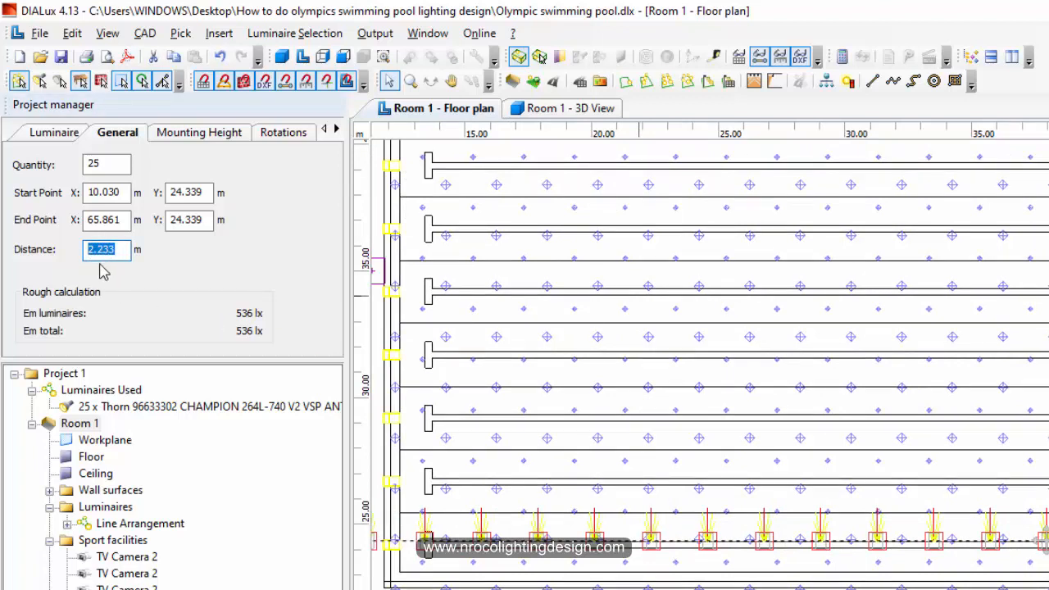
pyautogui.write('2.000')
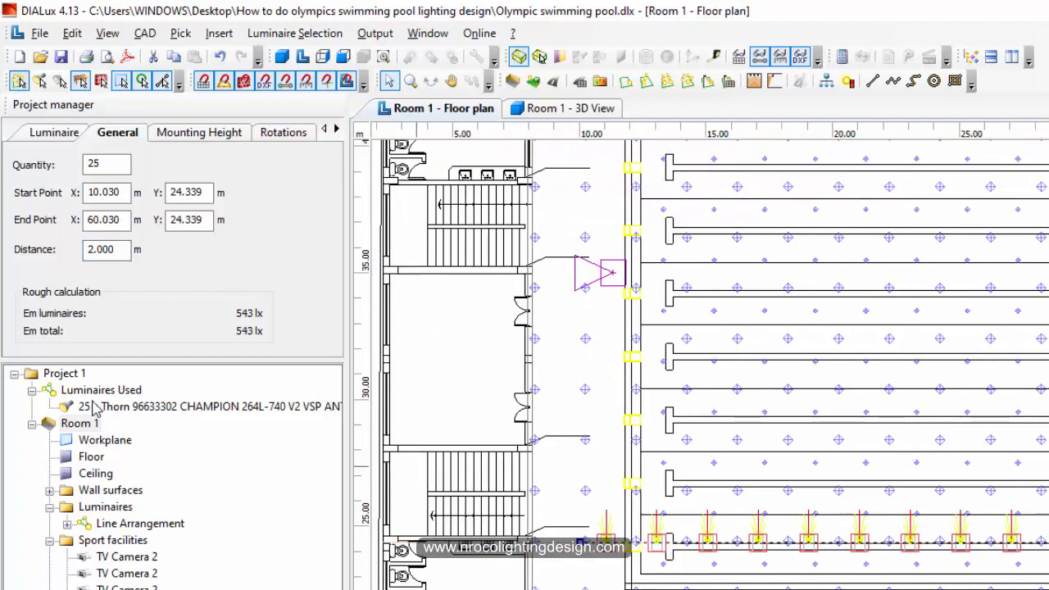
pyautogui.click(106, 249)
pyautogui.write('2.500')
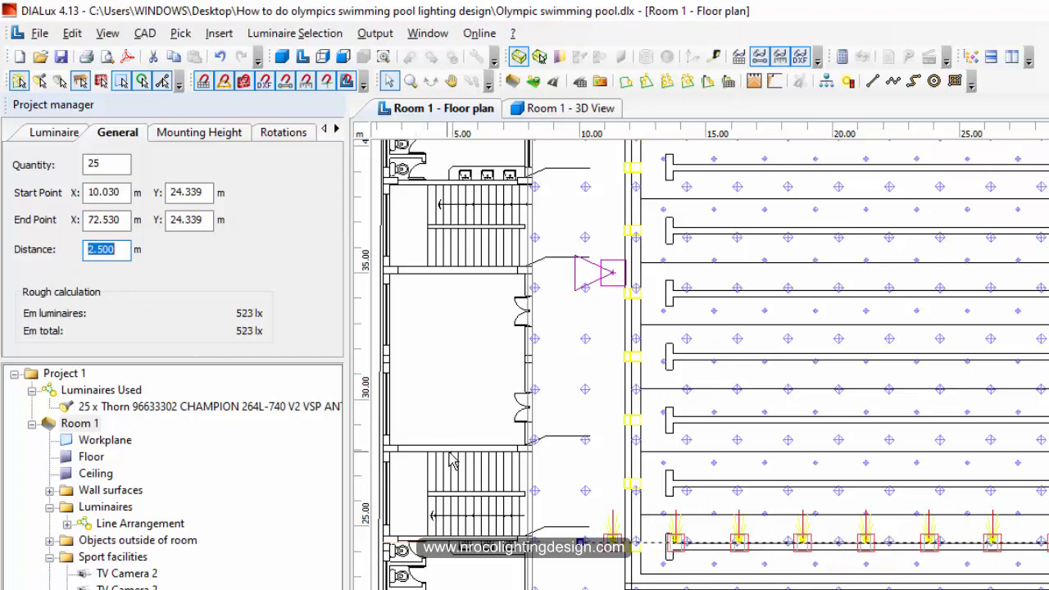
pyautogui.moveTo(752, 399)
pyautogui.write('23')
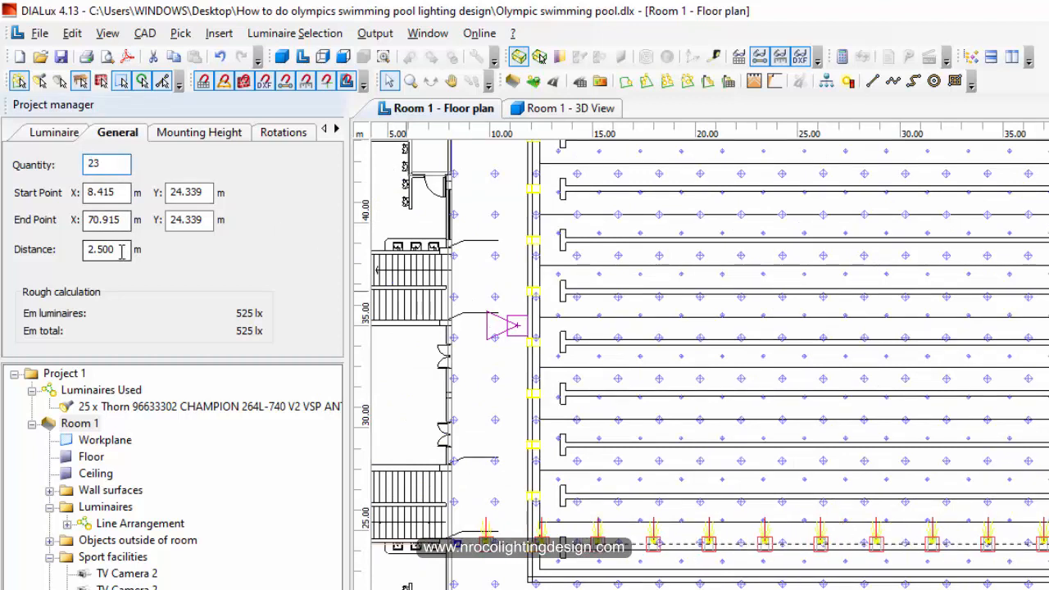
pyautogui.click(106, 249)
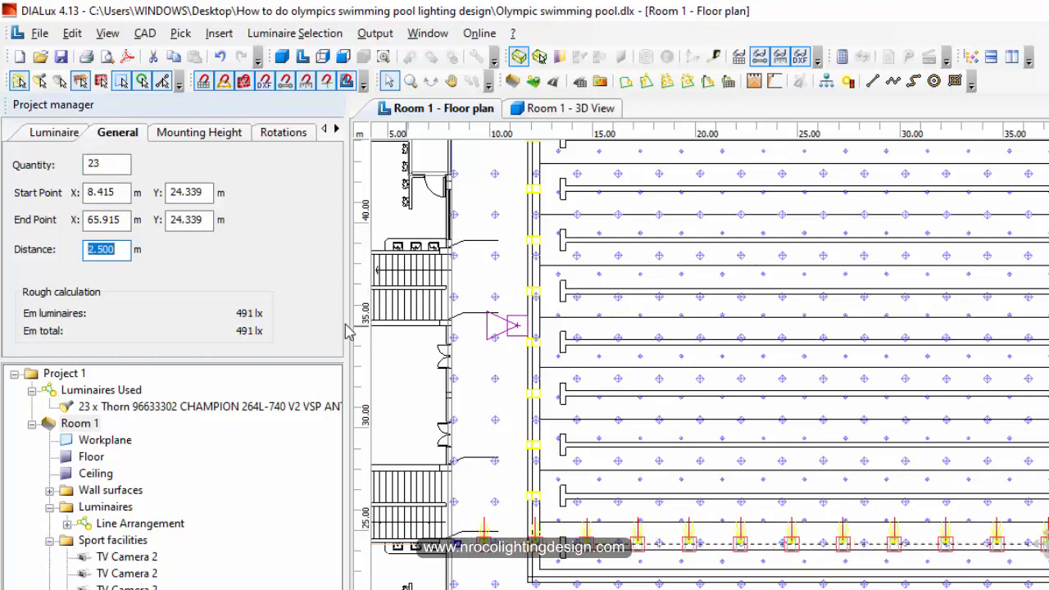
pyautogui.moveTo(832, 315)
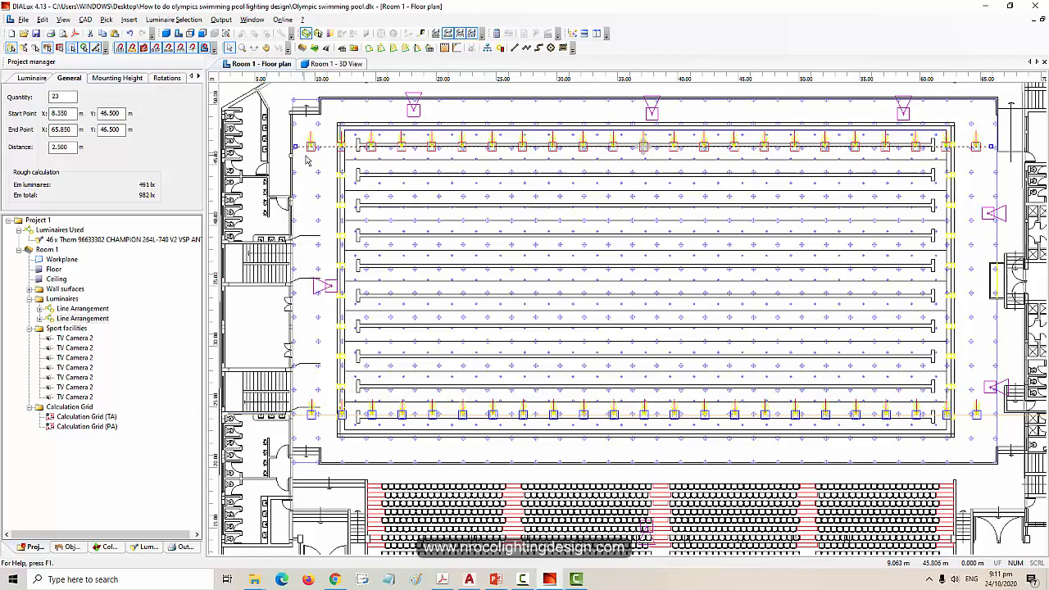
pyautogui.moveTo(364, 423)
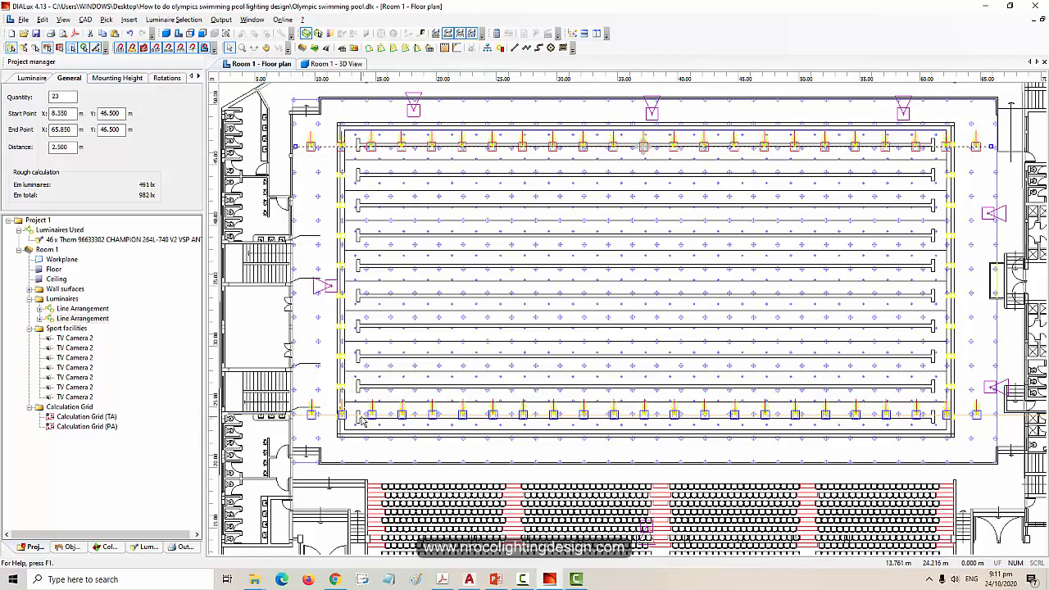
pyautogui.moveTo(626, 205)
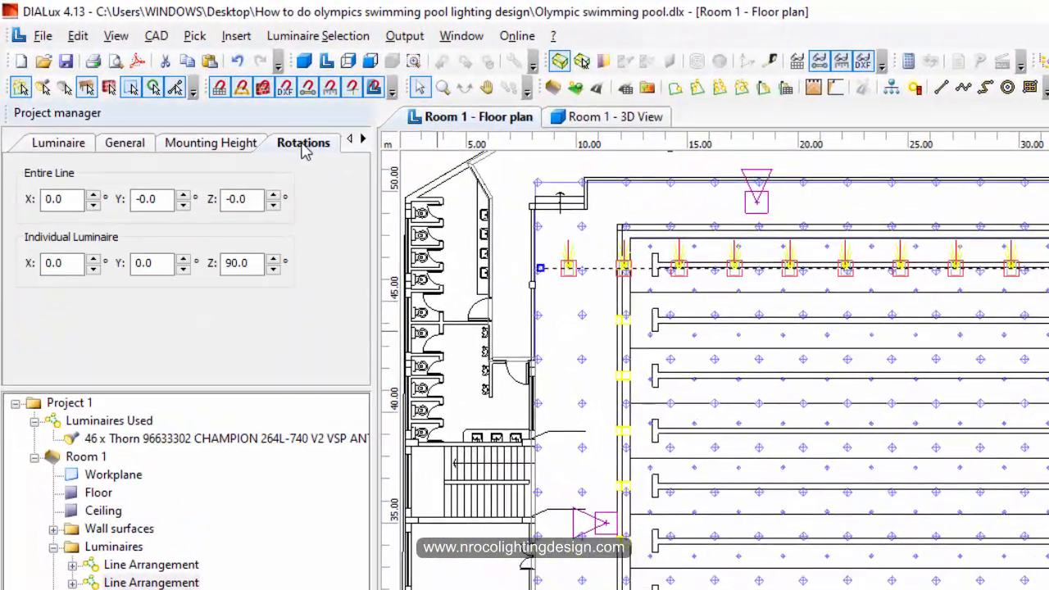
# Change the individual luminaire Z rotation from 90.0° to 270.0°
pyautogui.click(237, 262)
pyautogui.write('270')
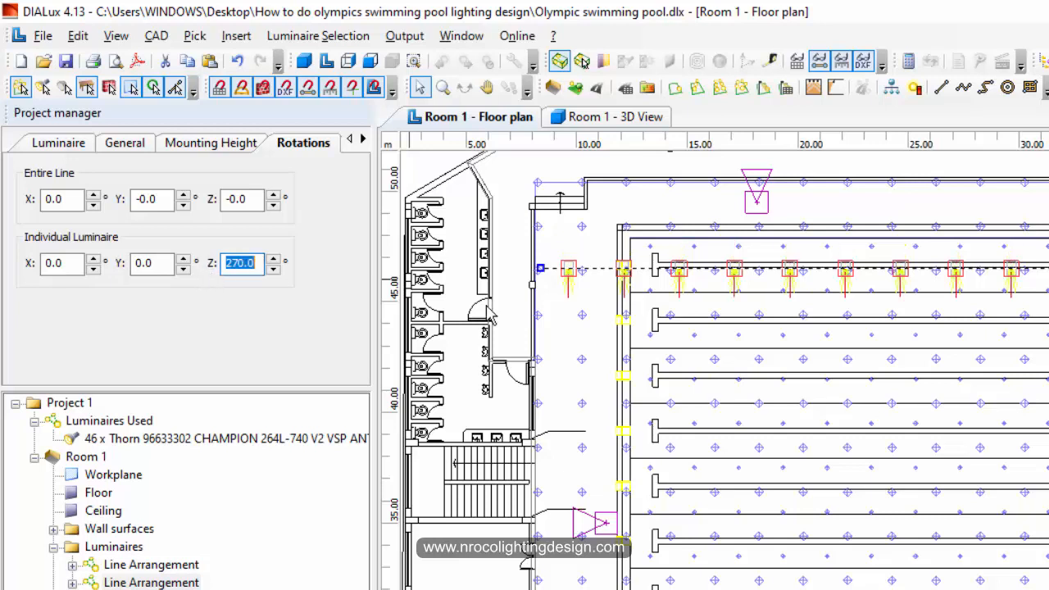
pyautogui.moveTo(990, 374)
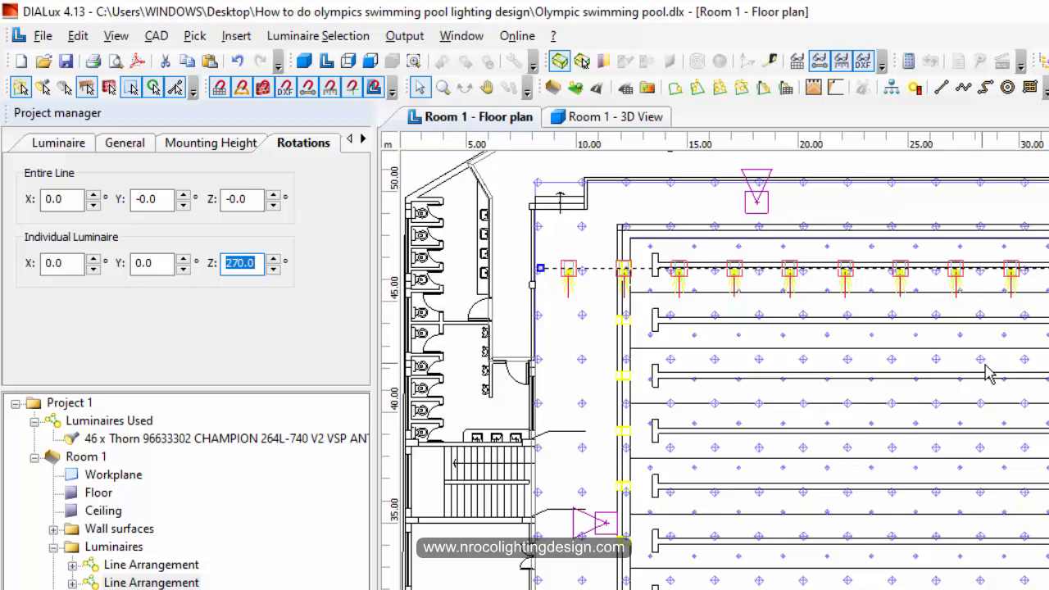
pyautogui.moveTo(914, 351)
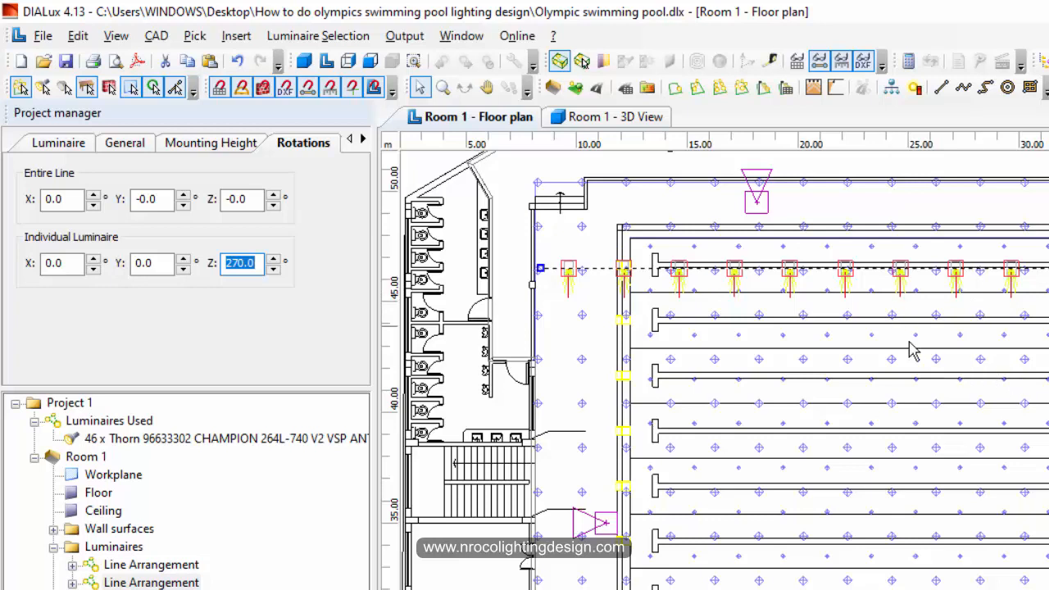
pyautogui.click(616, 116)
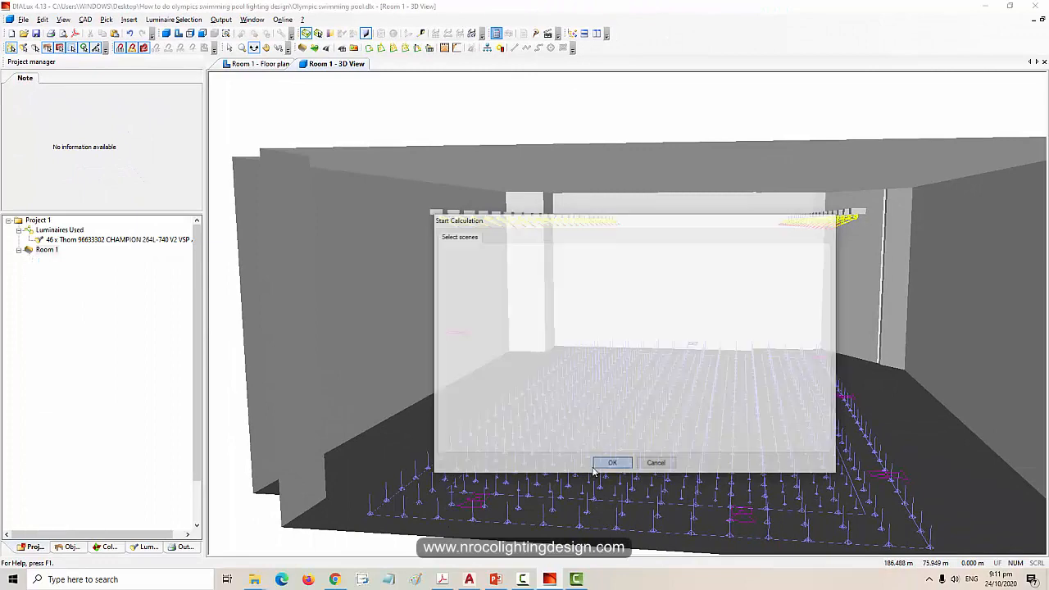
# Start the lighting calculation and review the pool grid summary (Eav 1341 lx, uniformity 0.57)
pyautogui.click(613, 462)
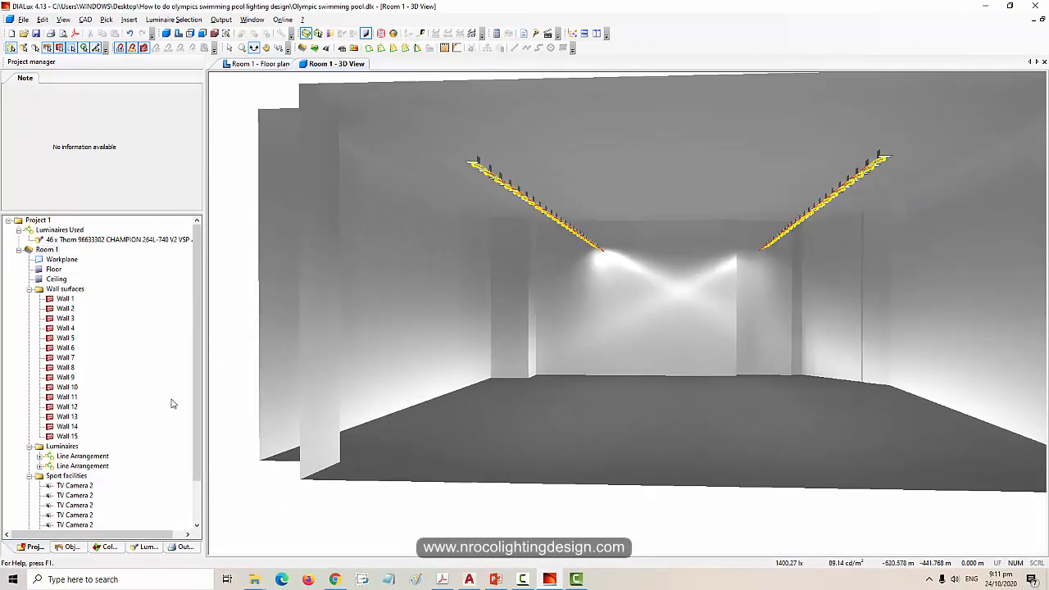
pyautogui.scroll(-3)
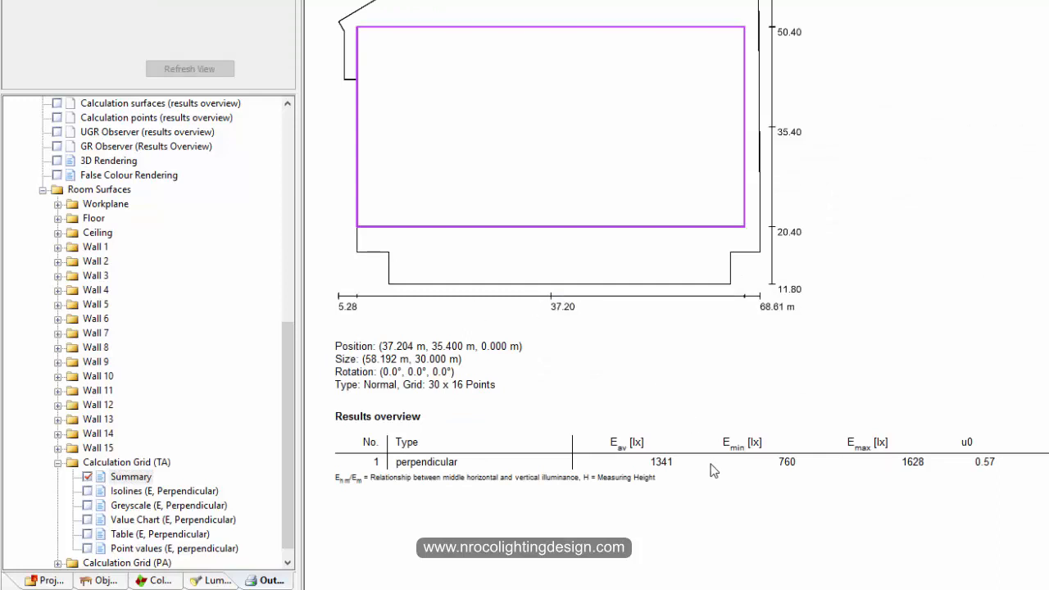
# Scroll the Outputs tree to the PA calculation grid summary: Eav 1455 lx, uniformity 0.74
pyautogui.scroll(-3)
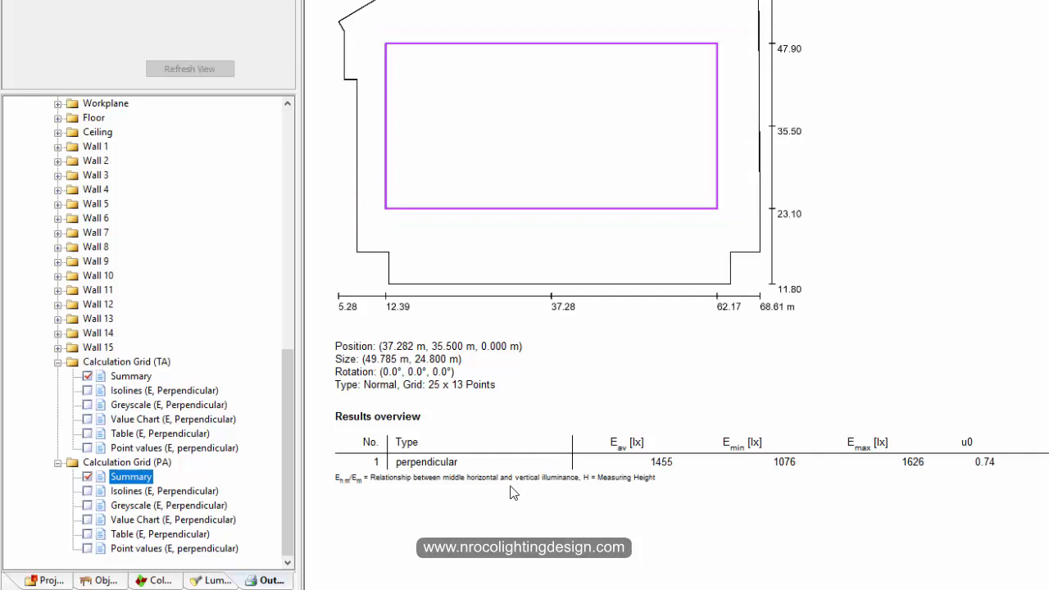
pyautogui.moveTo(508, 491)
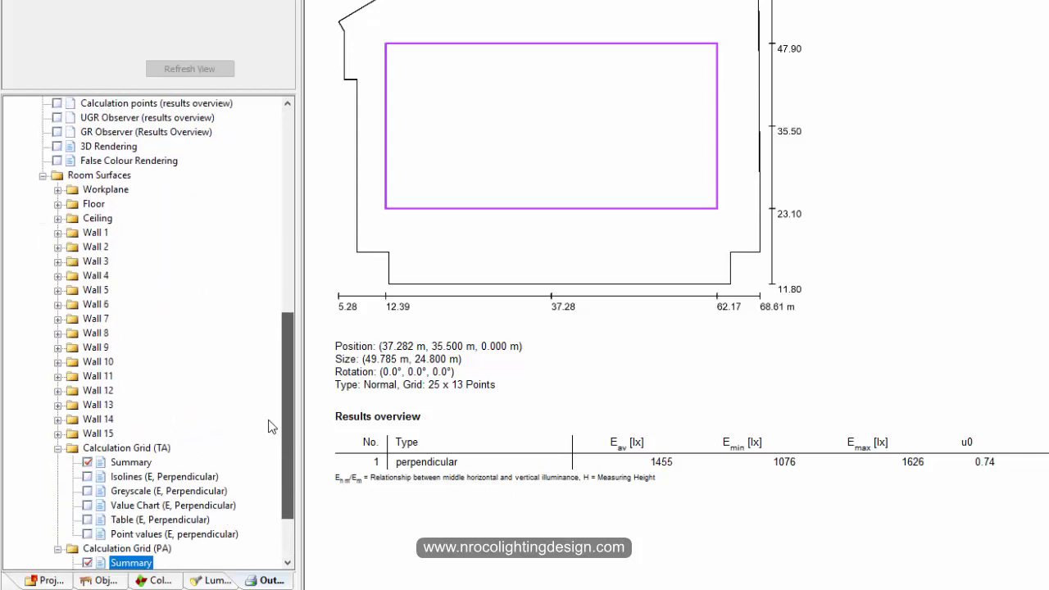
pyautogui.scroll(-3)
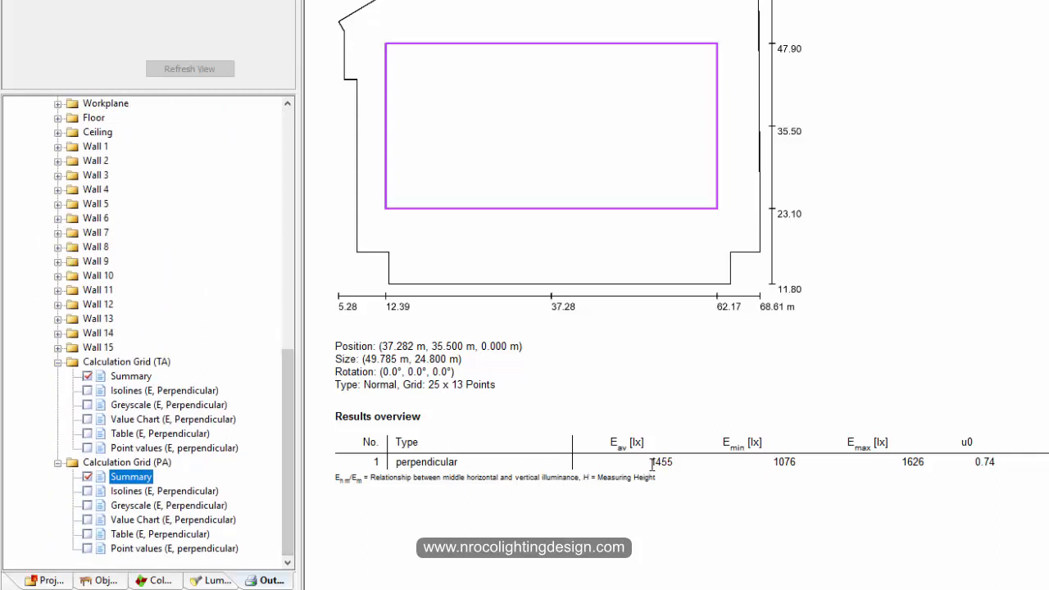
pyautogui.moveTo(652, 476)
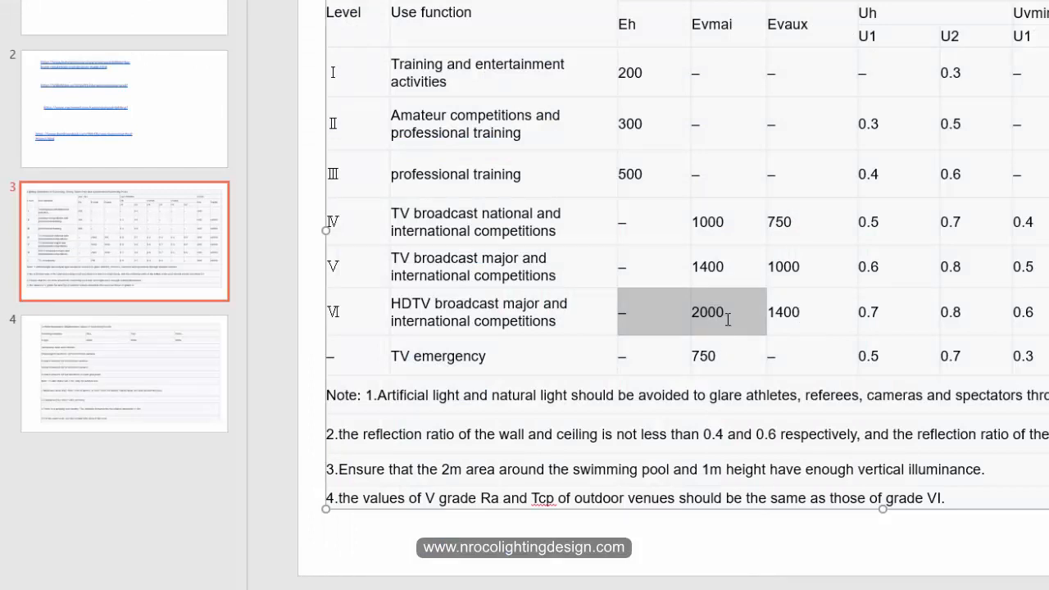
pyautogui.moveTo(726, 323)
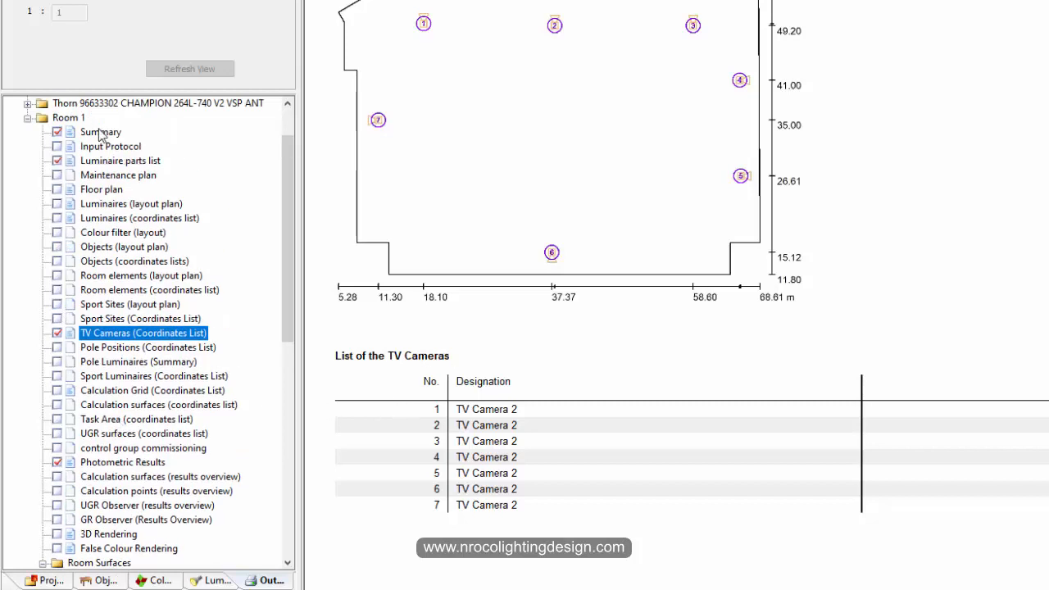
# Show the Room 1 summary report: 46 Thorn CHAMPION luminaires, 1300 lx workplane average
pyautogui.click(100, 131)
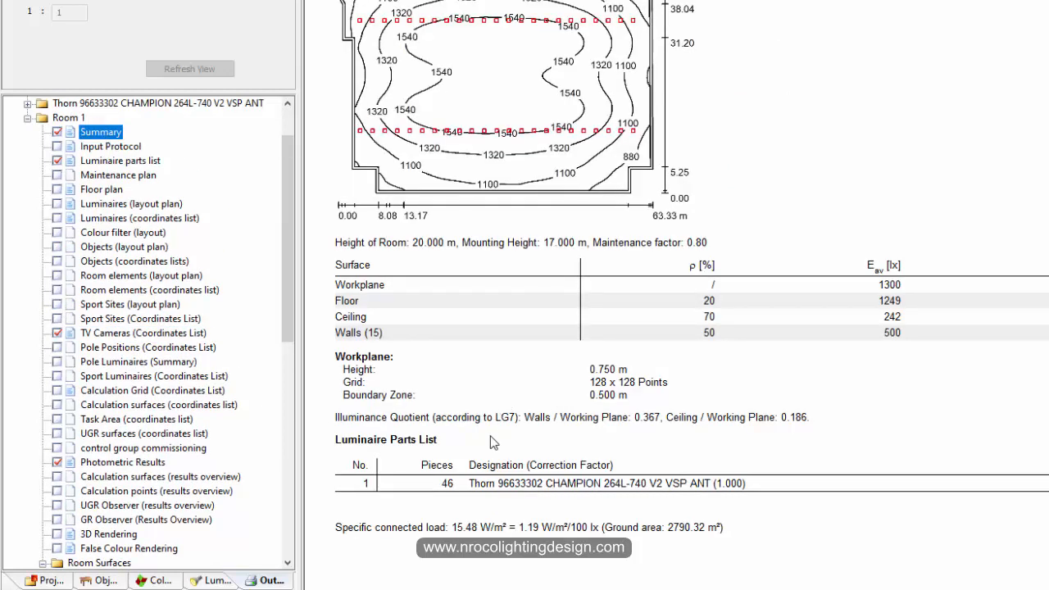
pyautogui.moveTo(482, 342)
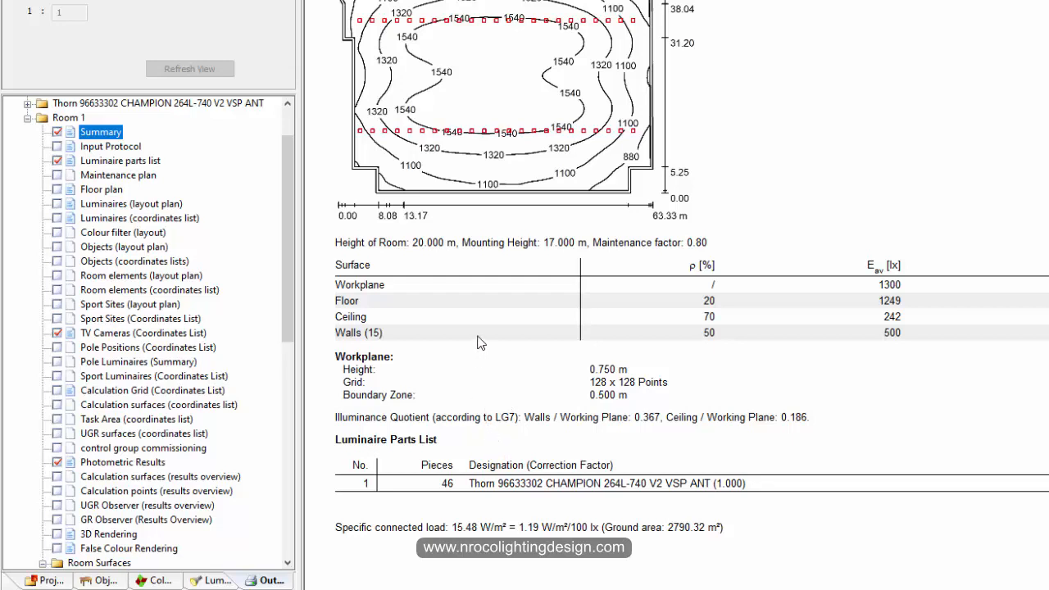
pyautogui.moveTo(753, 354)
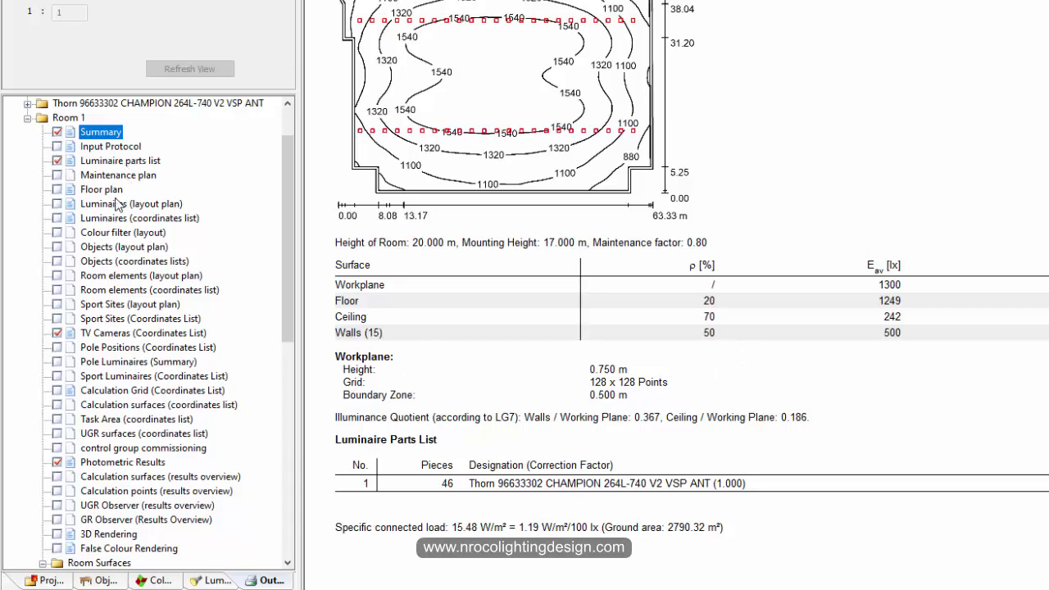
pyautogui.moveTo(151, 367)
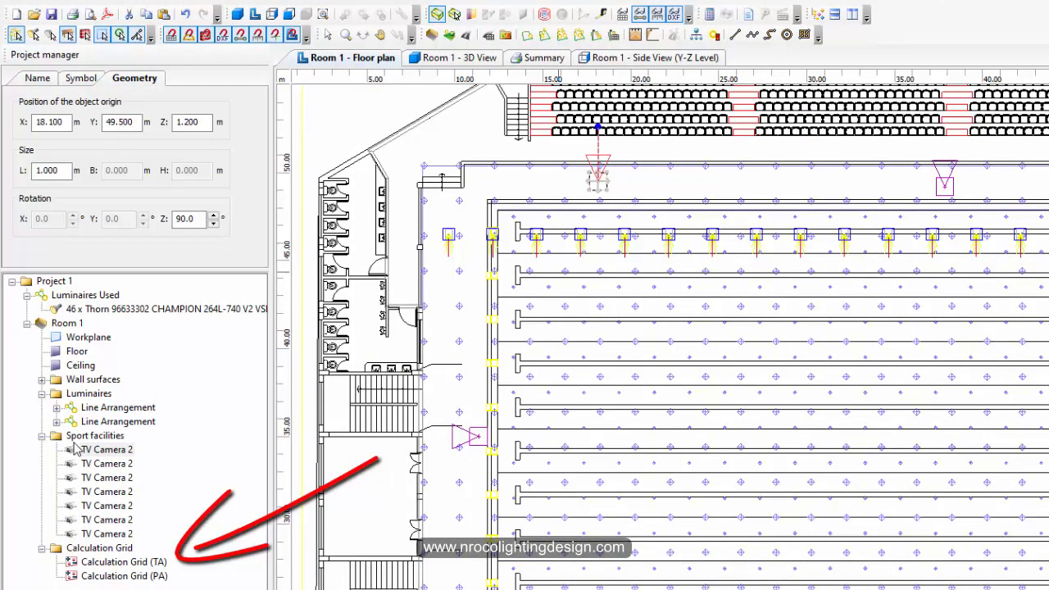
# Enable camera illuminance on the TA calculation grid, discarding the existing results
pyautogui.click(123, 562)
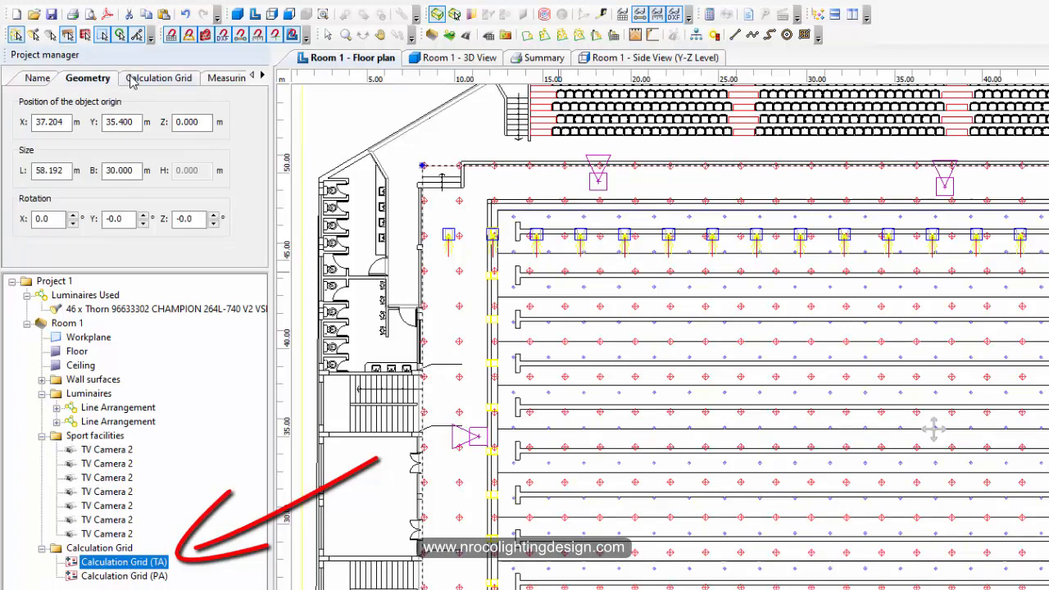
pyautogui.click(204, 77)
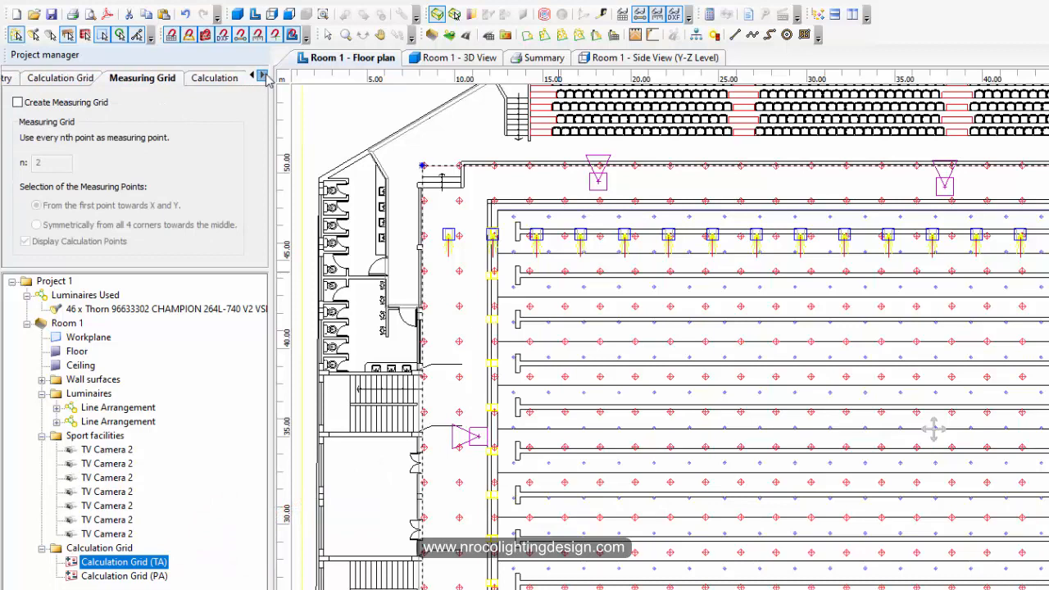
pyautogui.click(212, 77)
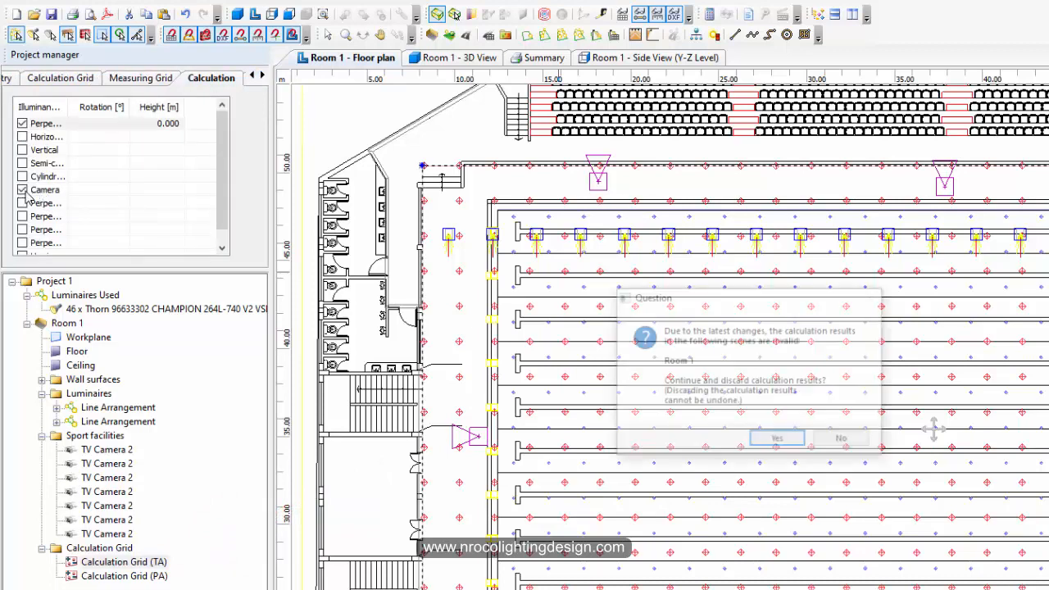
pyautogui.click(776, 437)
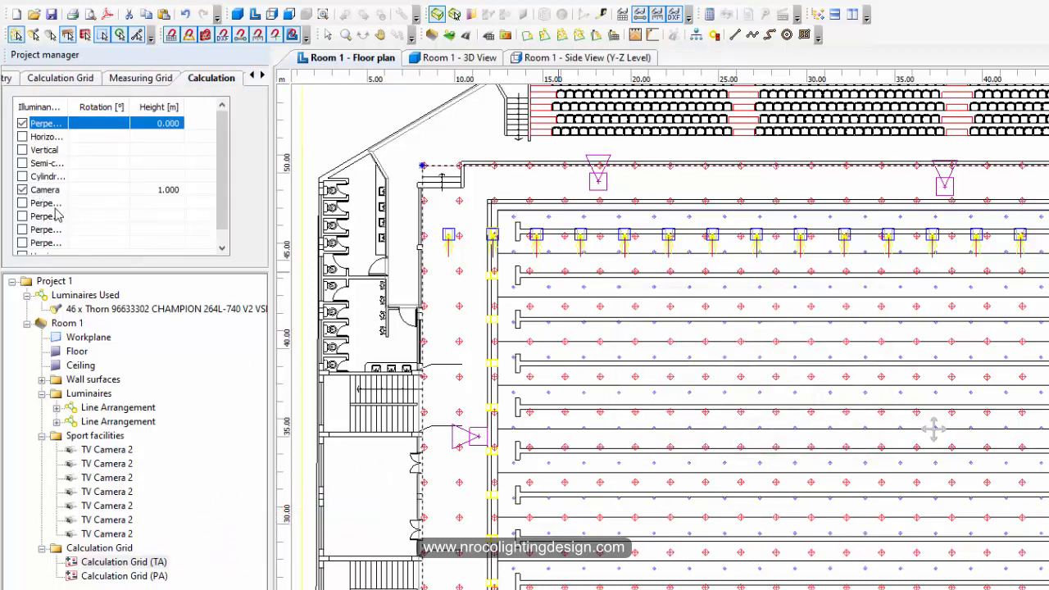
pyautogui.moveTo(146, 197)
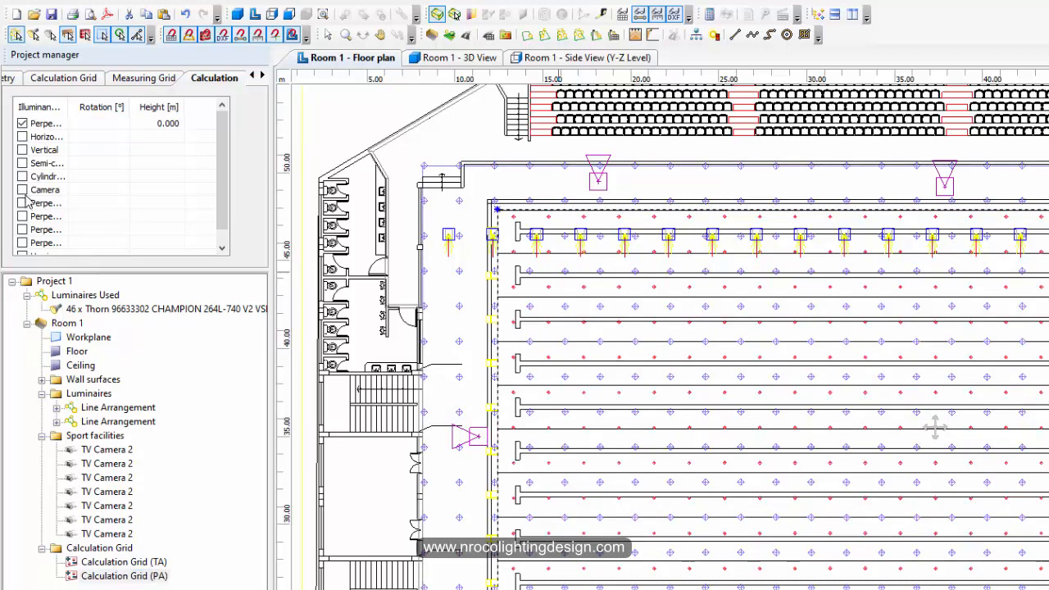
pyautogui.click(23, 190)
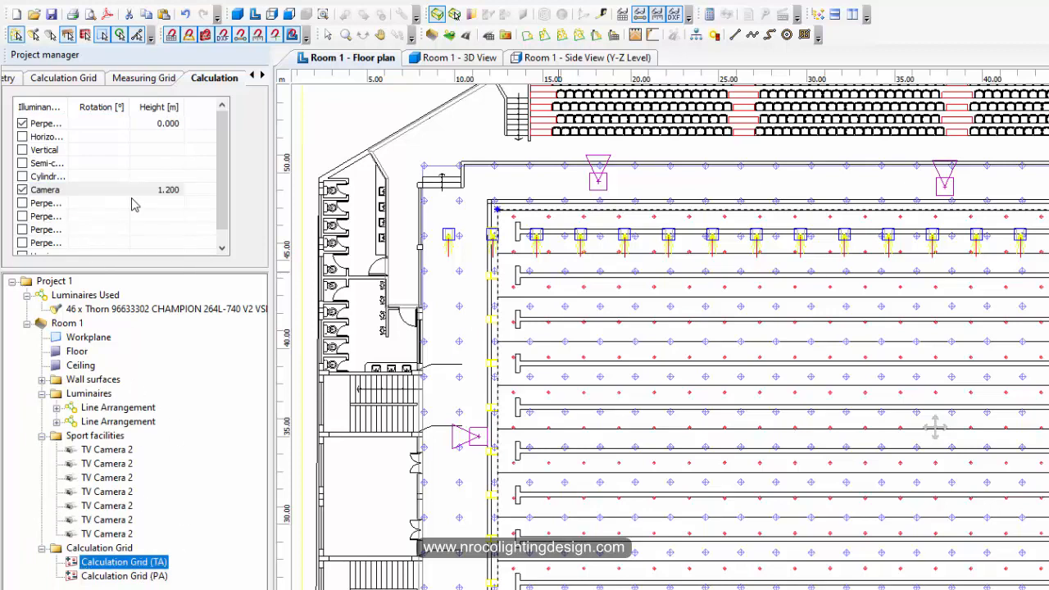
# Set the camera measuring height to 1.200 m
pyautogui.click(125, 575)
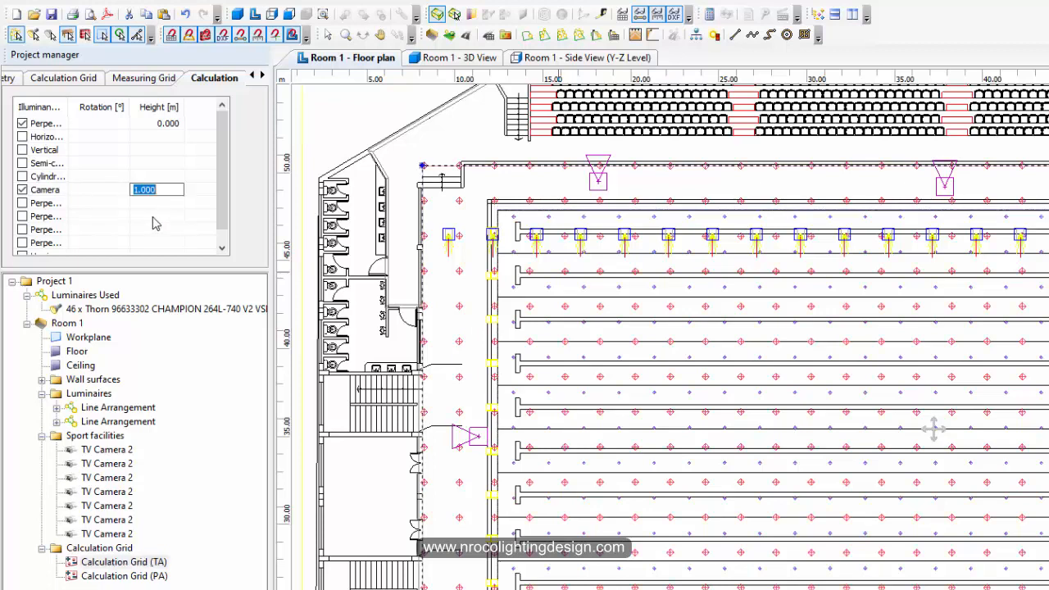
pyautogui.write('1.200')
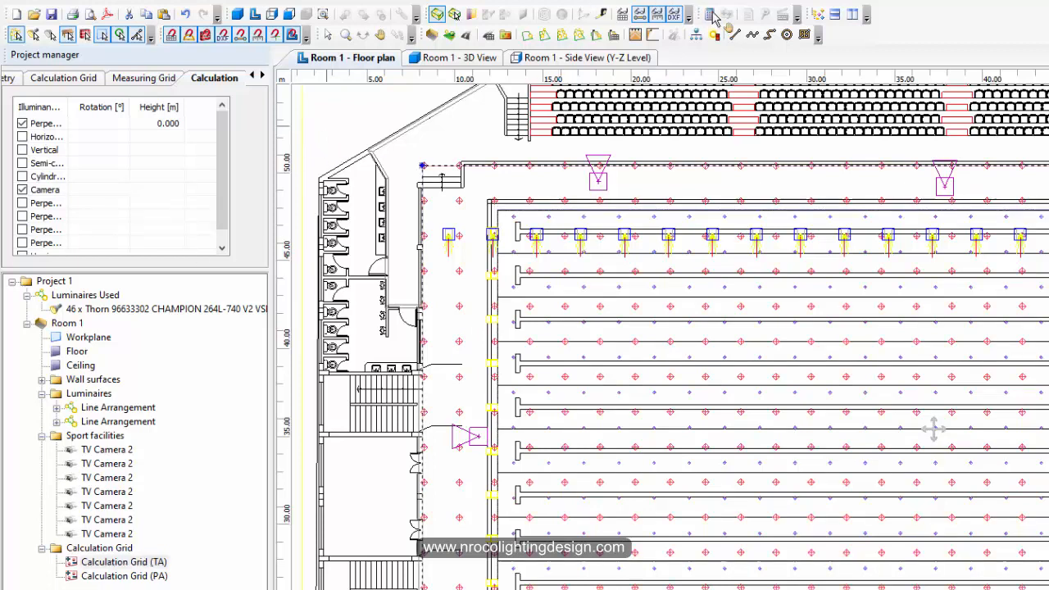
pyautogui.click(709, 15)
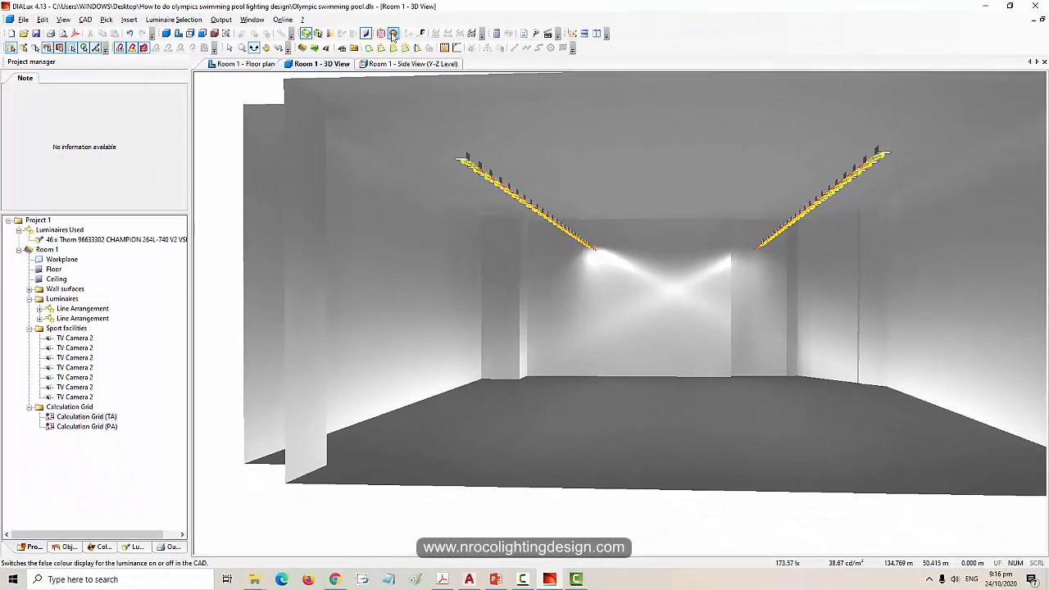
# Recalculate and read the PA grid camera illuminance rows (679-900 lx, Eav 768 lx)
pyautogui.click(393, 33)
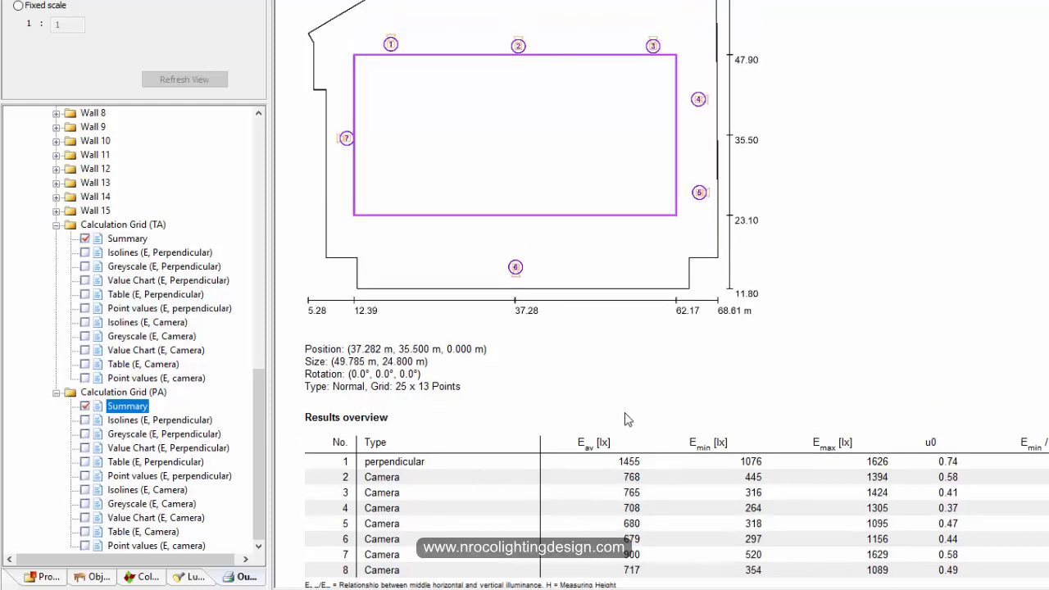
pyautogui.scroll(-3)
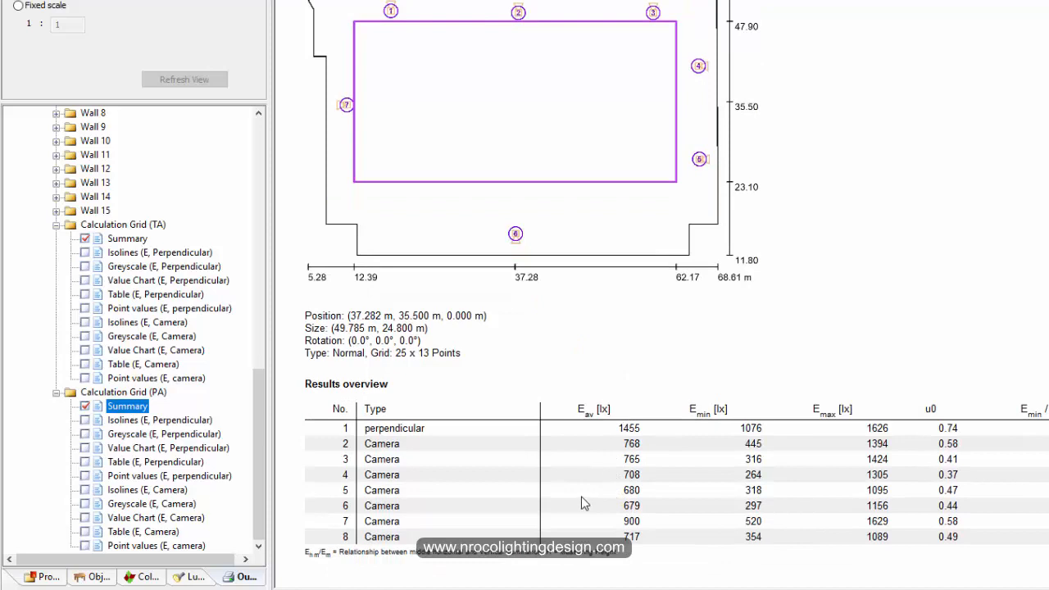
pyautogui.moveTo(487, 457)
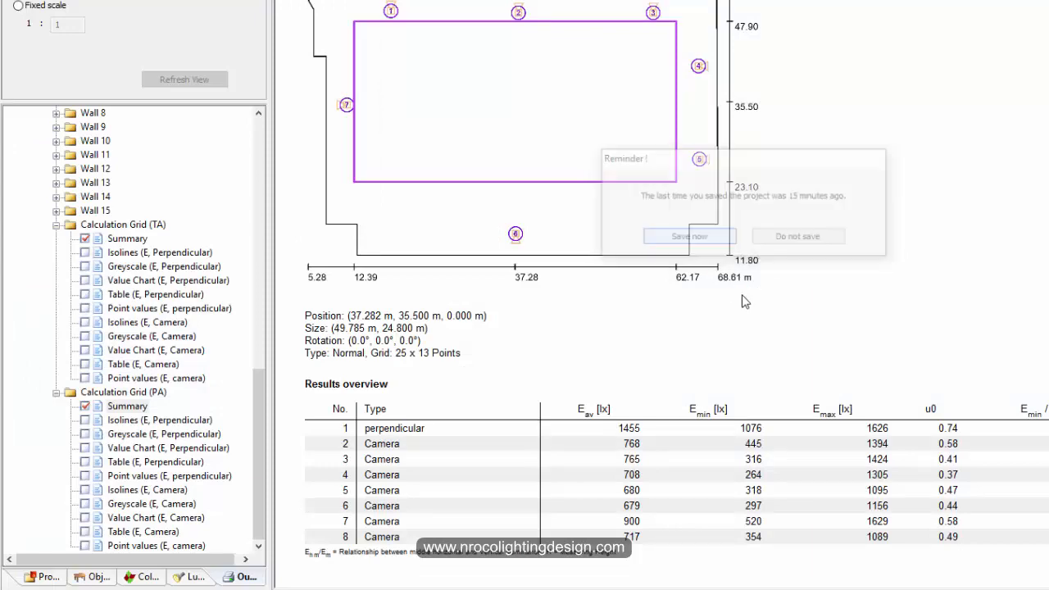
# Dismiss the save reminder and return to the 3D view of both floodlight rows
pyautogui.click(688, 236)
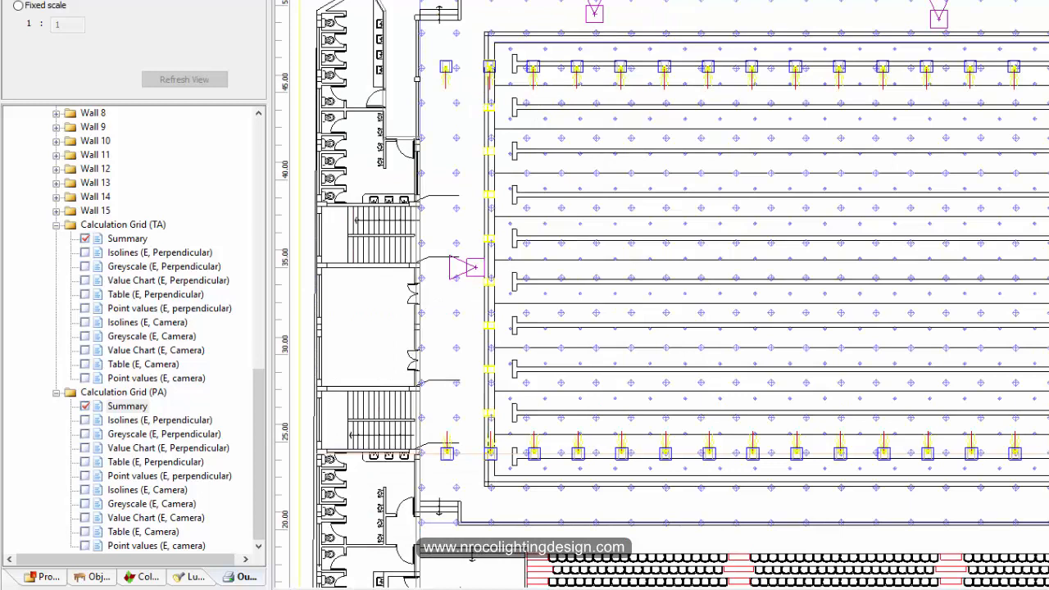
pyautogui.moveTo(491, 82)
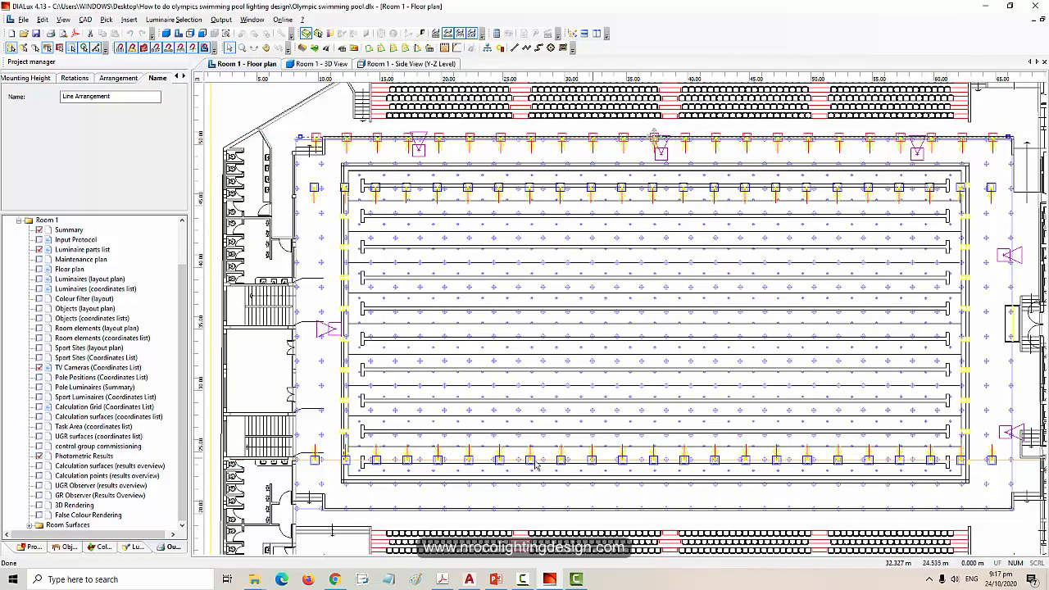
pyautogui.click(533, 459)
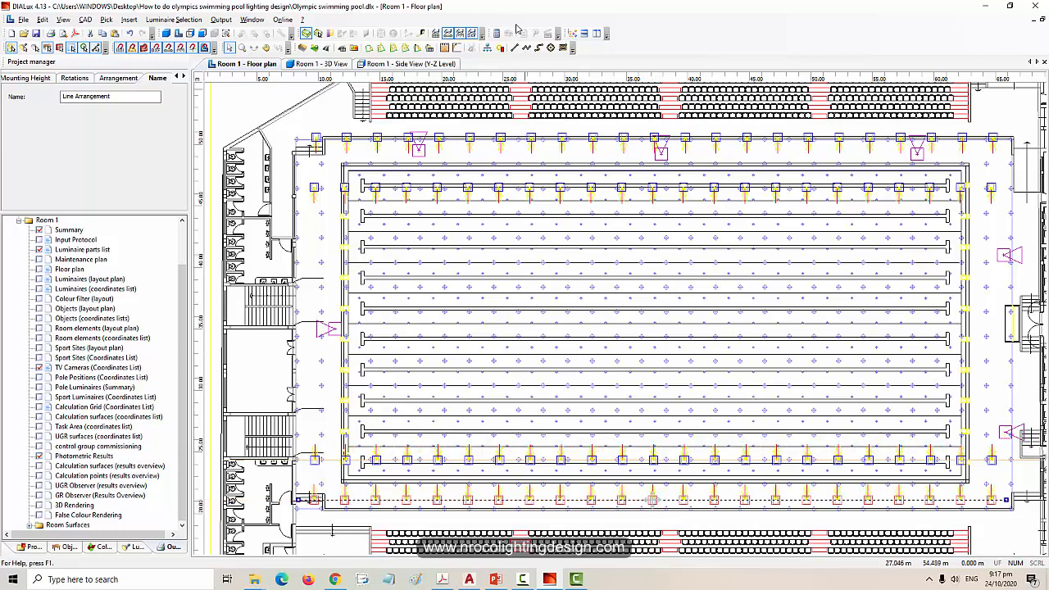
pyautogui.click(321, 63)
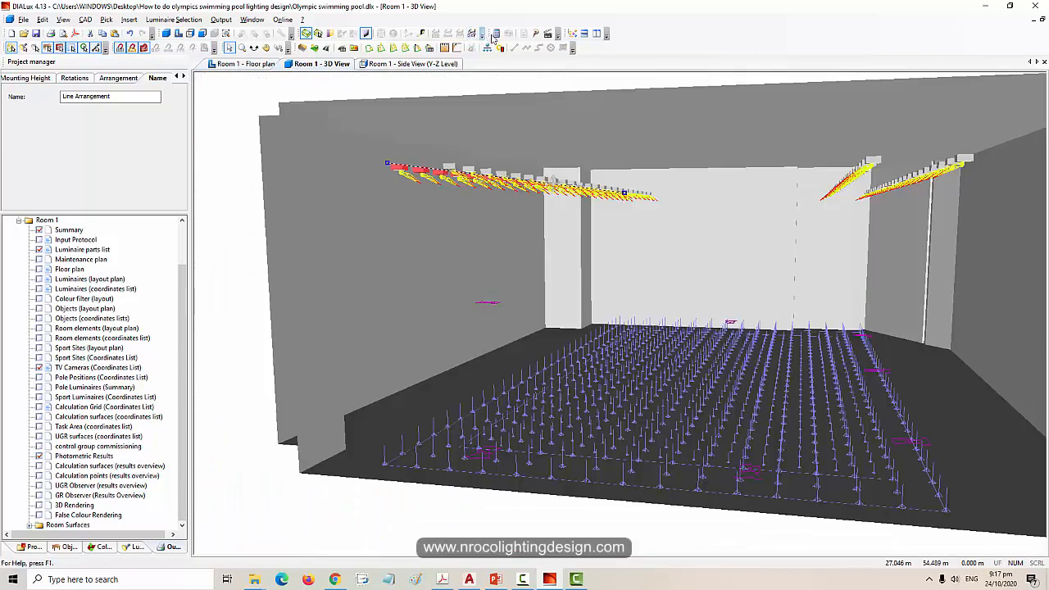
# Run the standard calculation for Room 1 and highlight the weakest camera result, row 6
pyautogui.click(495, 33)
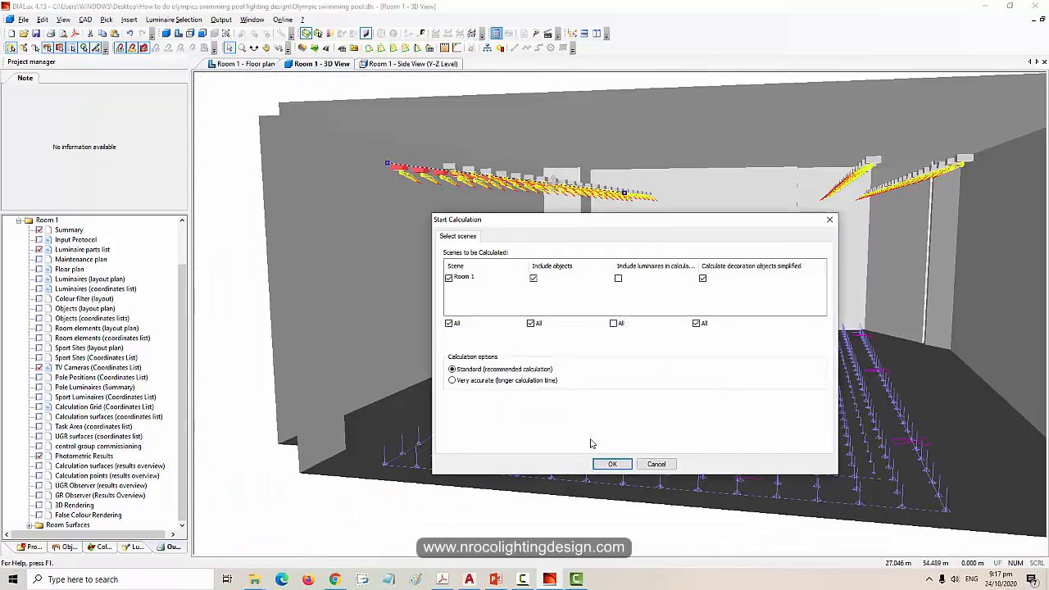
pyautogui.click(611, 464)
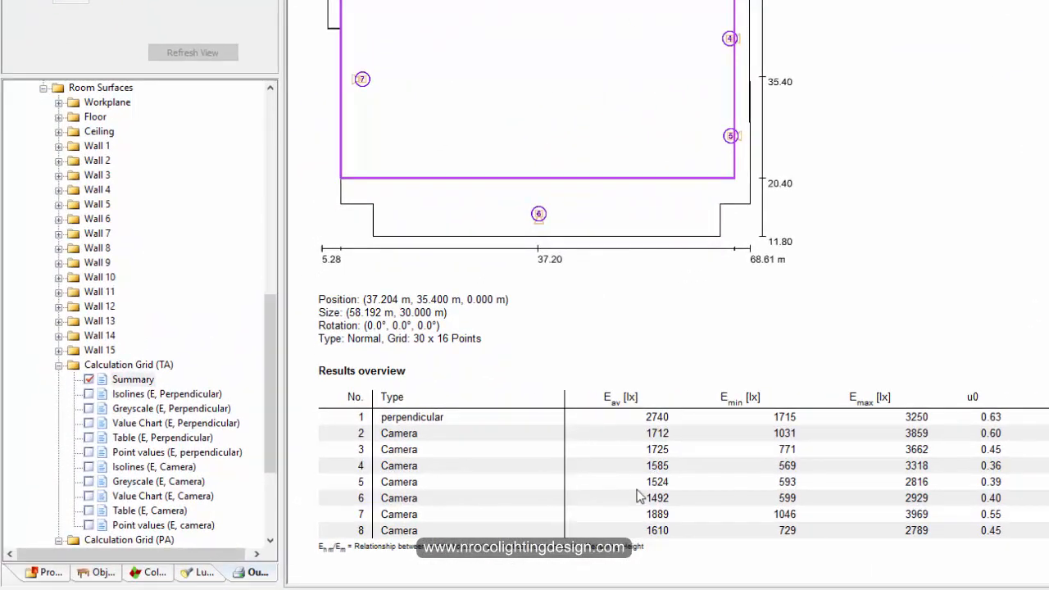
pyautogui.moveTo(648, 498)
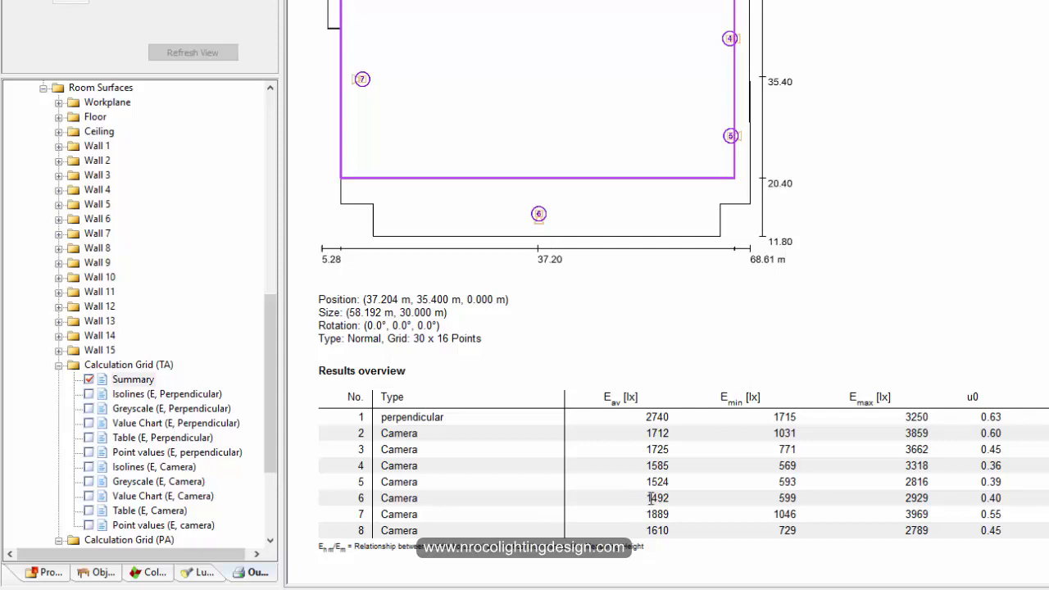
pyautogui.doubleClick(656, 498)
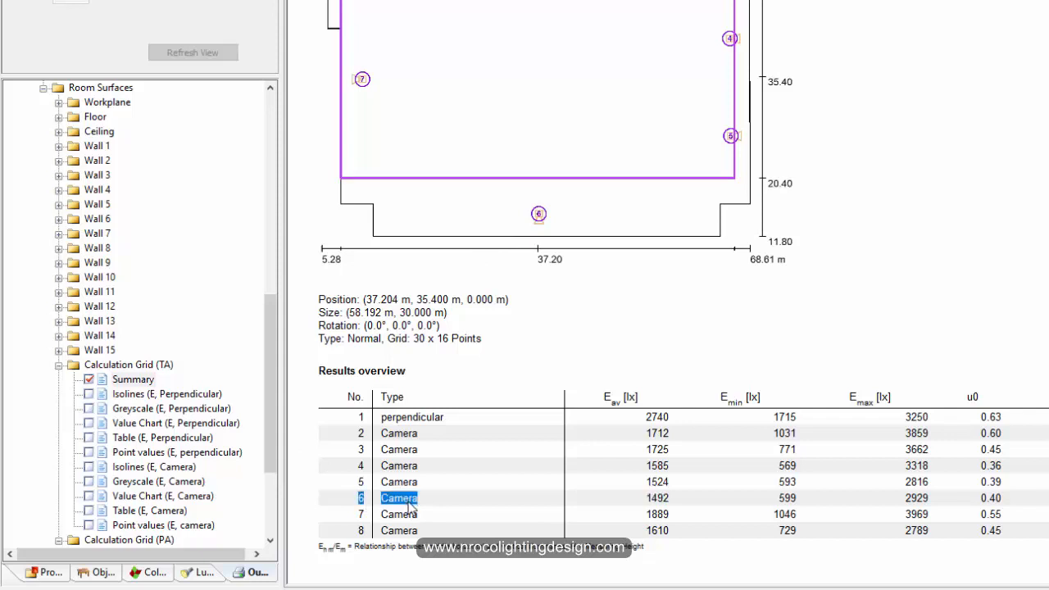
pyautogui.moveTo(534, 223)
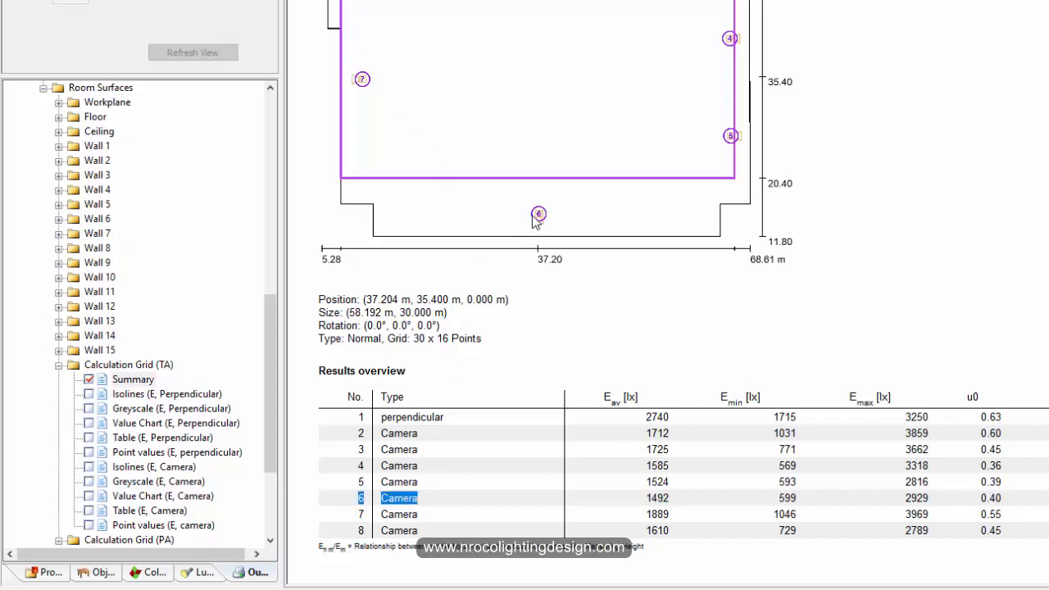
pyautogui.moveTo(541, 220)
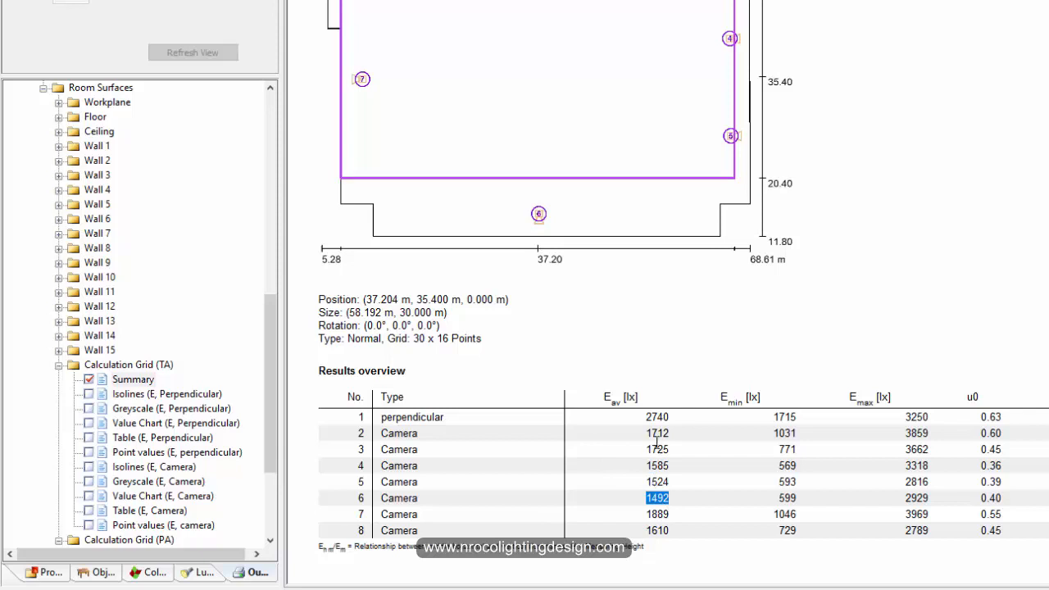
pyautogui.moveTo(662, 511)
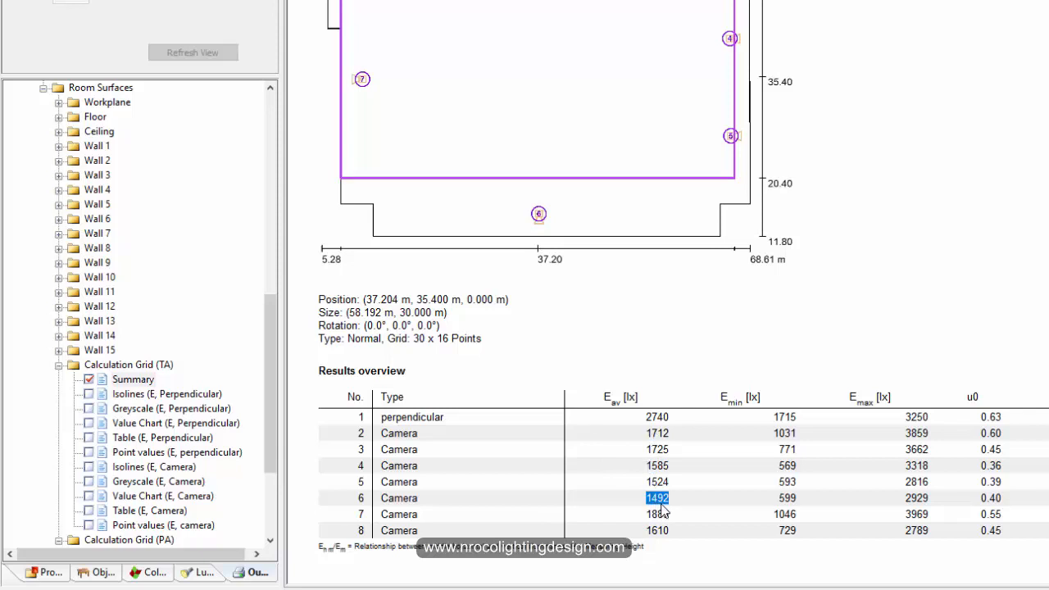
# Review the Calculation Grid (PA) summary (Eav 2915 lx), then return to the 3D view
pyautogui.scroll(-3)
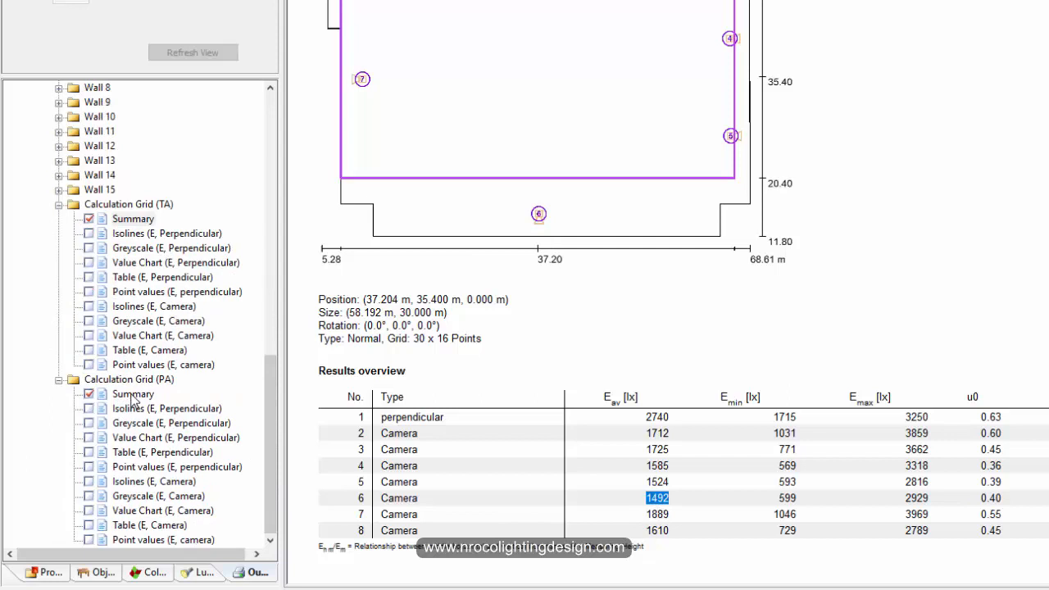
pyautogui.click(133, 393)
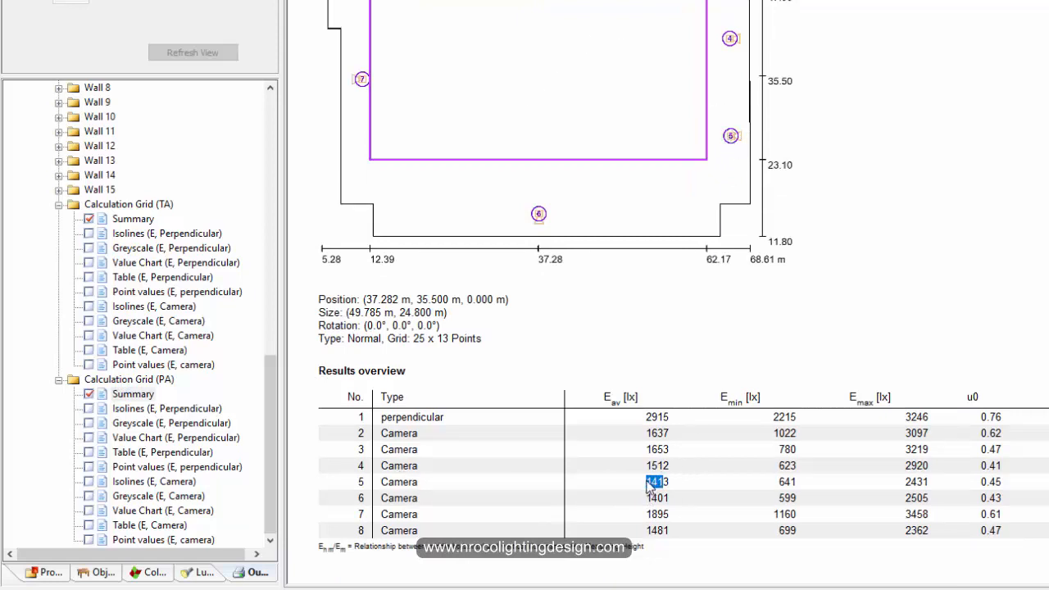
pyautogui.moveTo(680, 446)
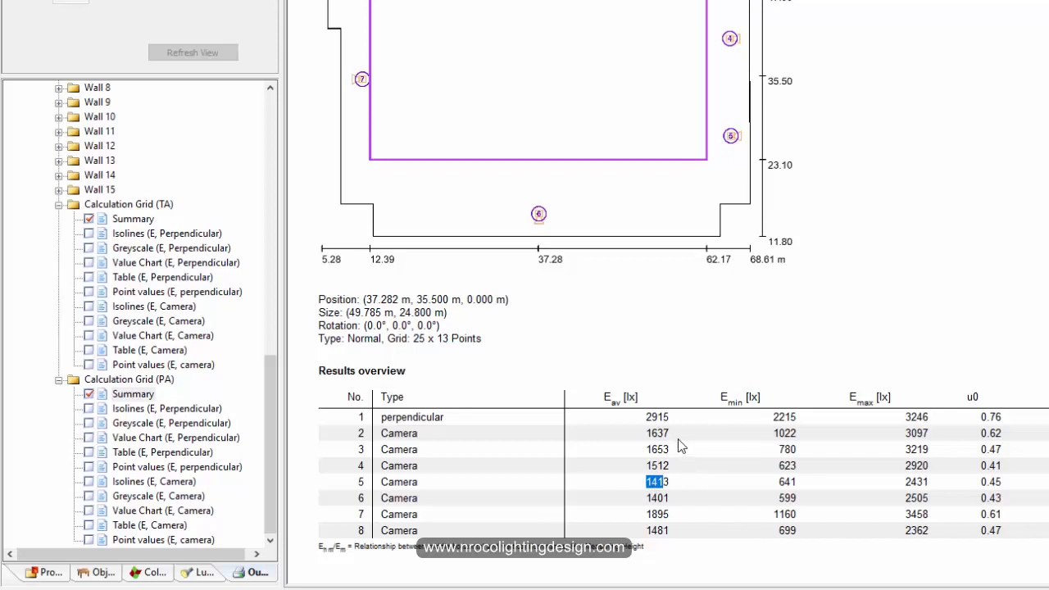
pyautogui.moveTo(649, 425)
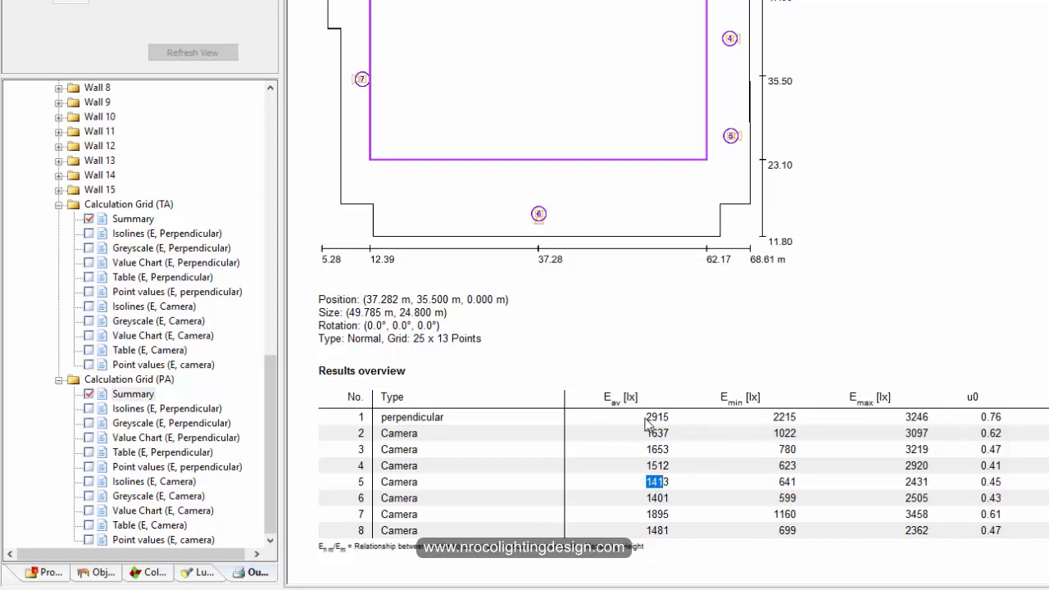
pyautogui.click(400, 432)
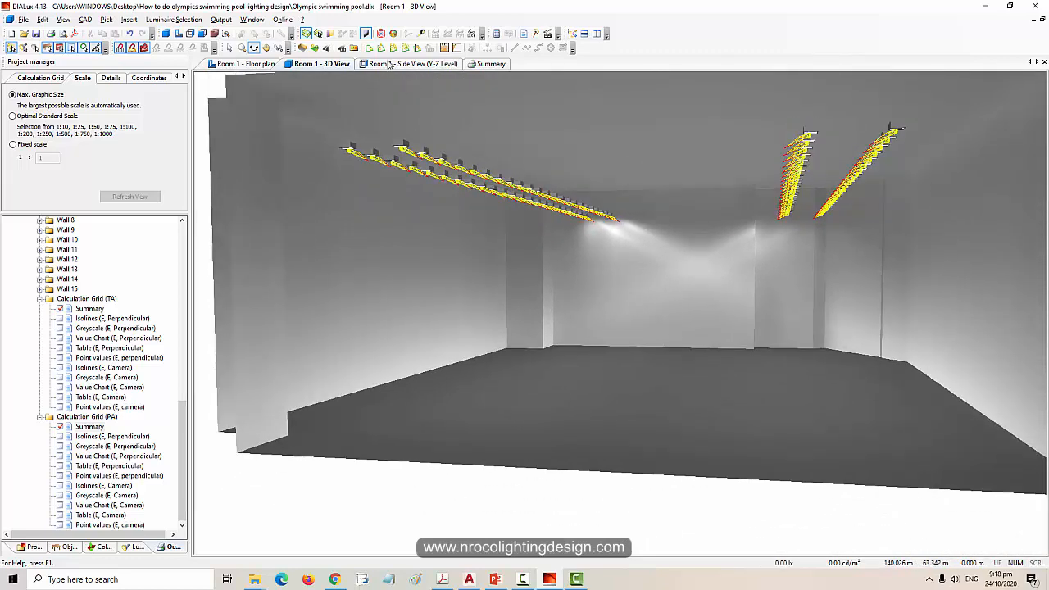
# Switch the room to false-colour rendering, return to the floor plan, and bring up the natatorium report
pyautogui.click(244, 64)
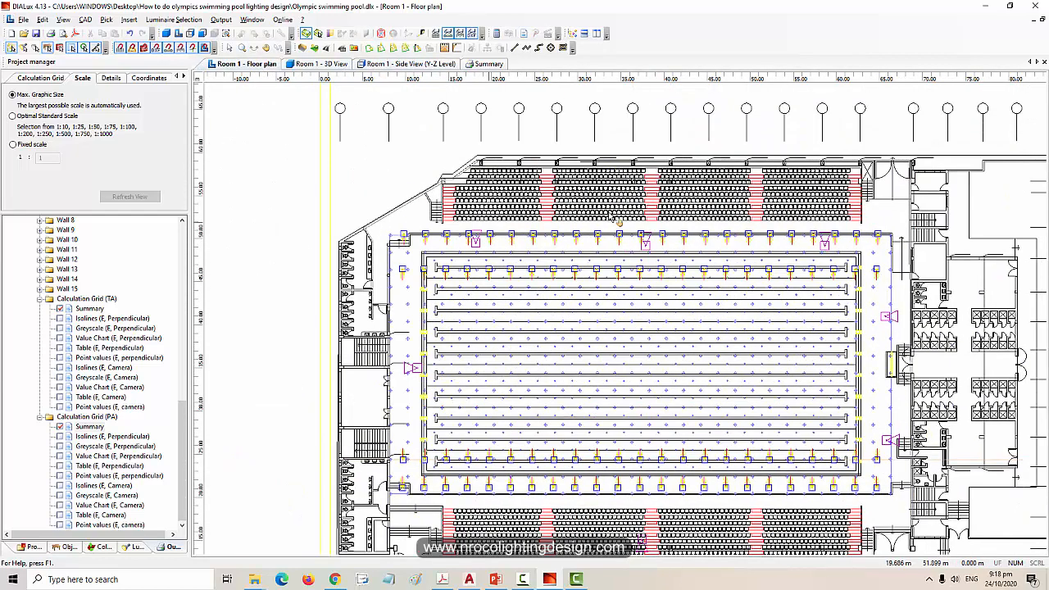
pyautogui.moveTo(615, 295)
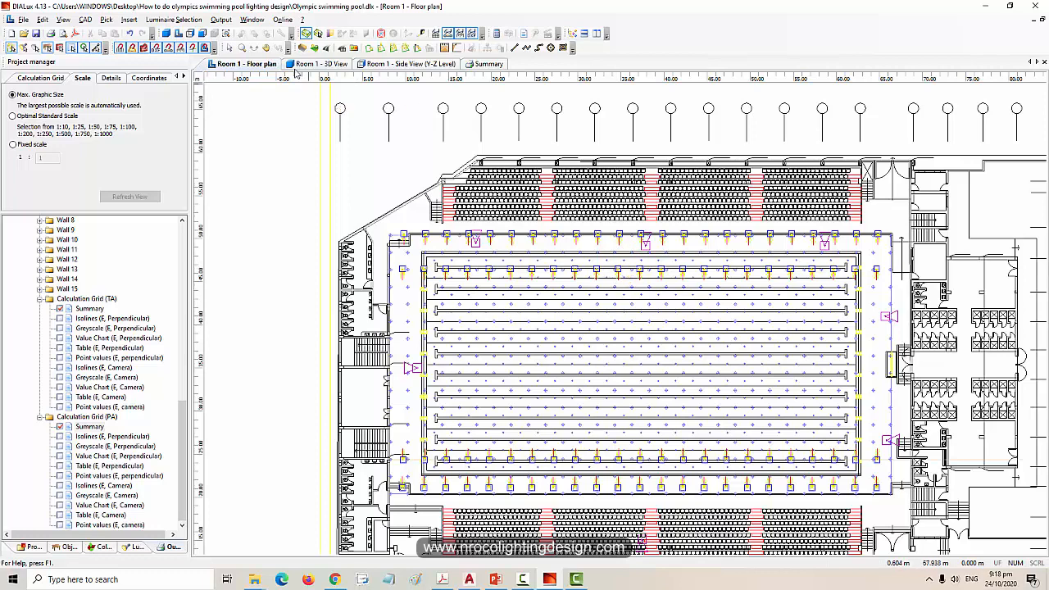
pyautogui.click(319, 63)
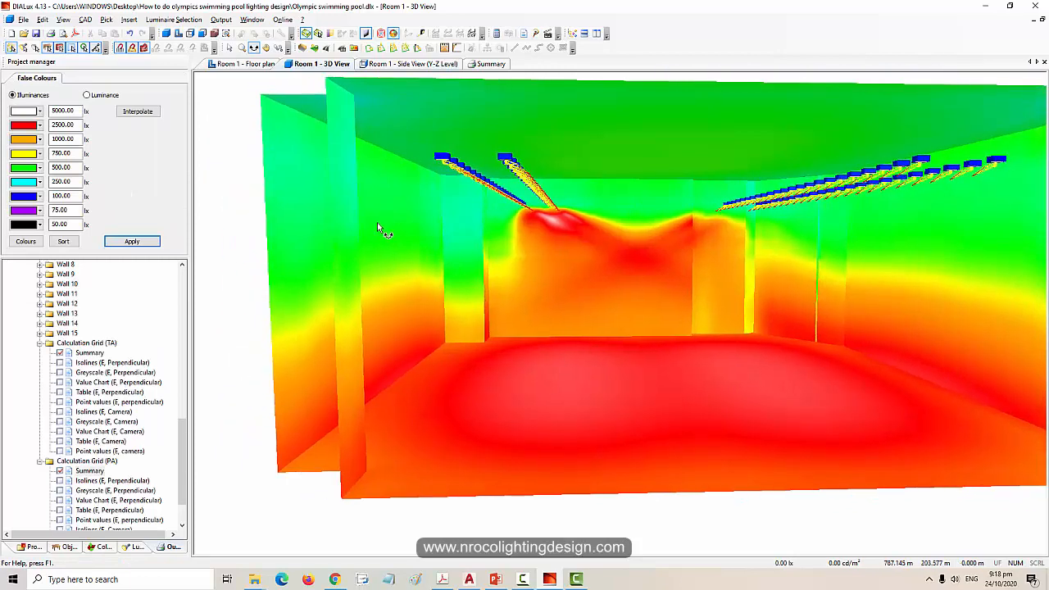
pyautogui.click(242, 64)
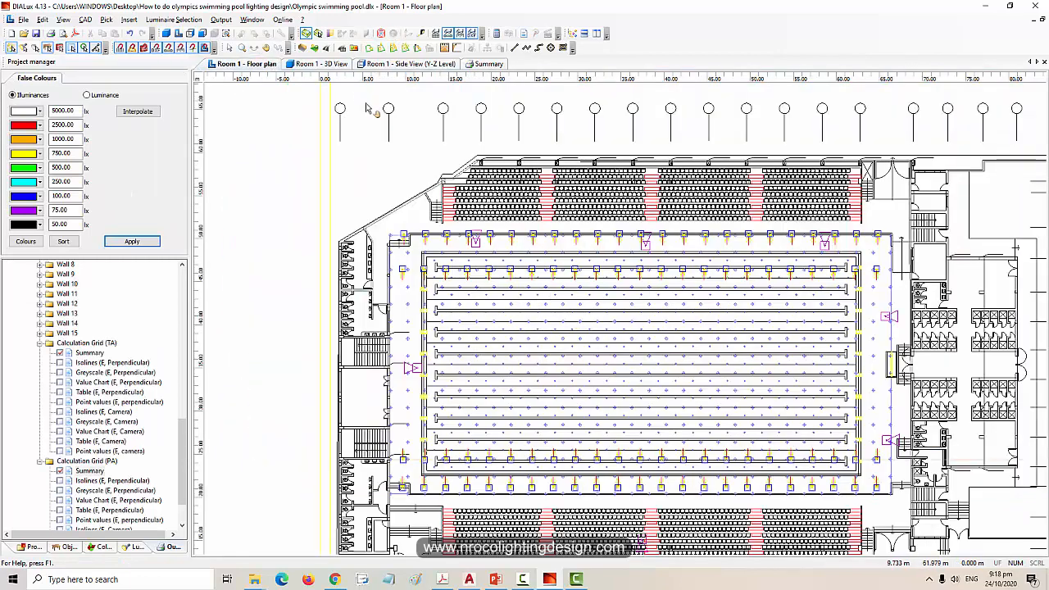
pyautogui.click(320, 64)
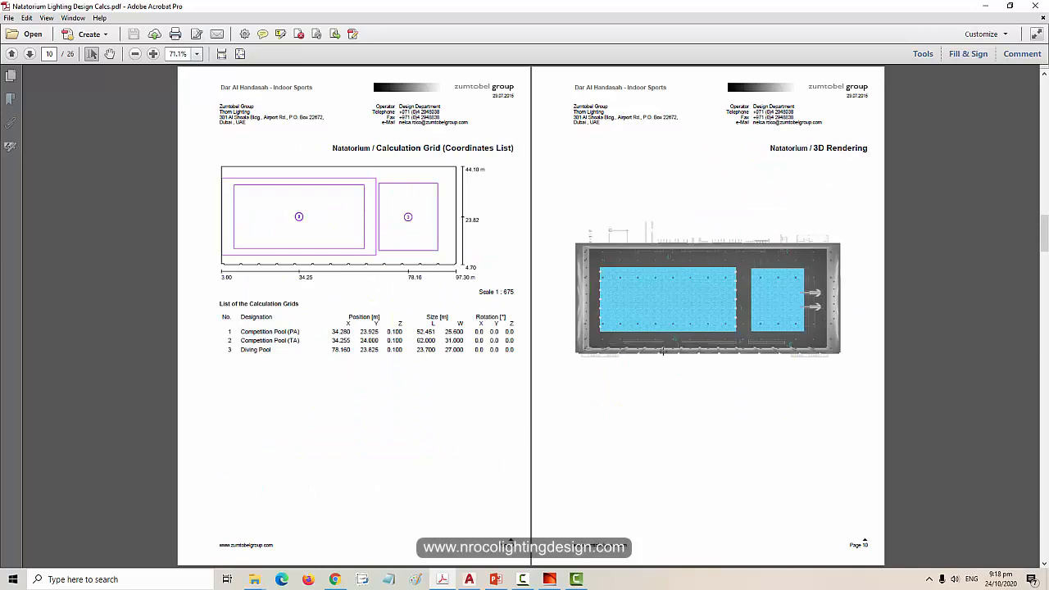
# Enlarge the report's raytrace previews 2 and 3 to 162%, then return to DIALux
pyautogui.scroll(-3)
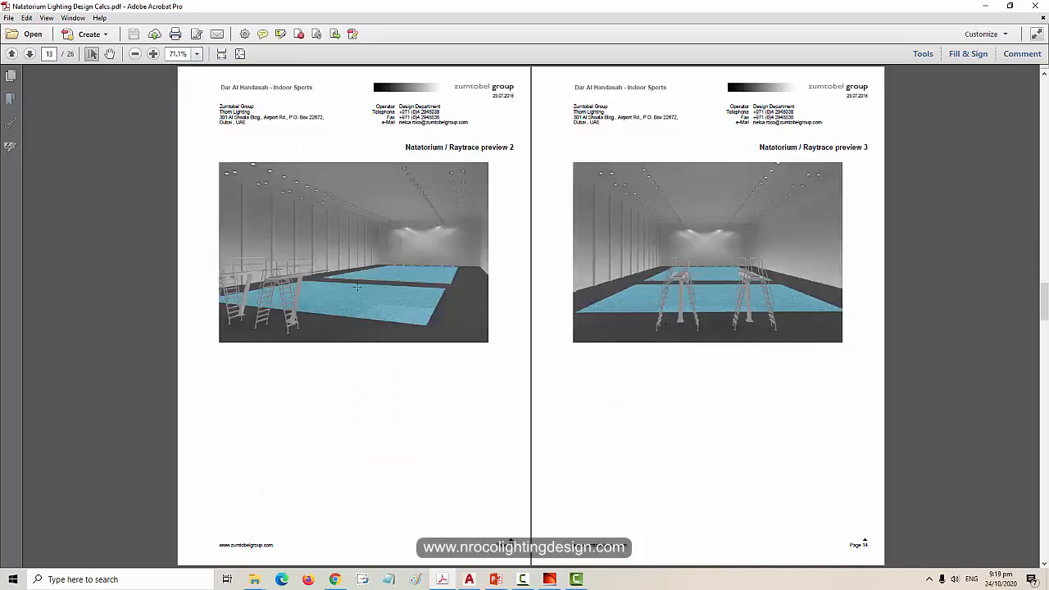
pyautogui.click(154, 54)
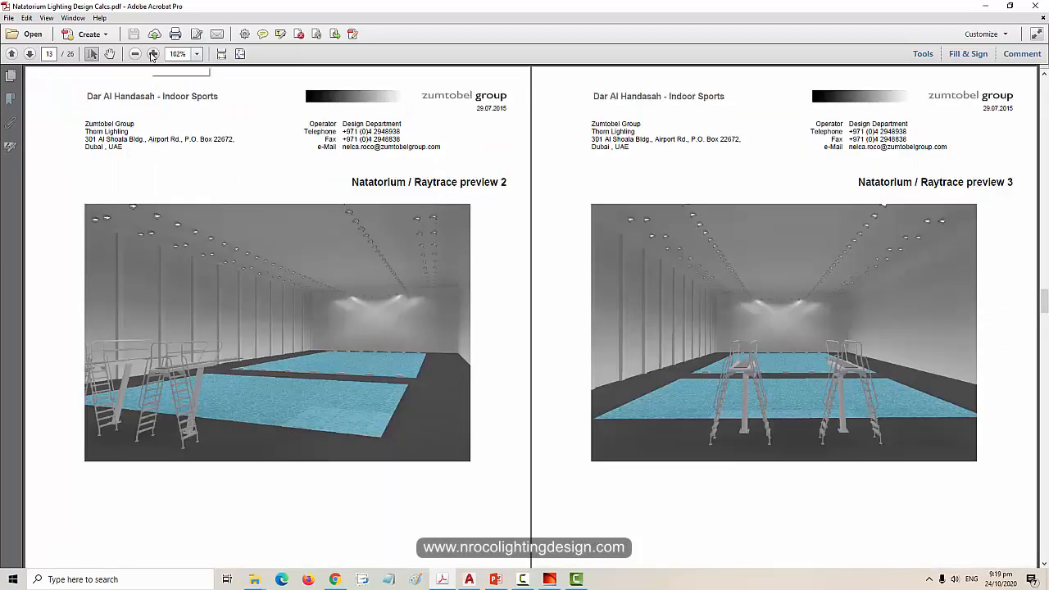
pyautogui.moveTo(154, 54)
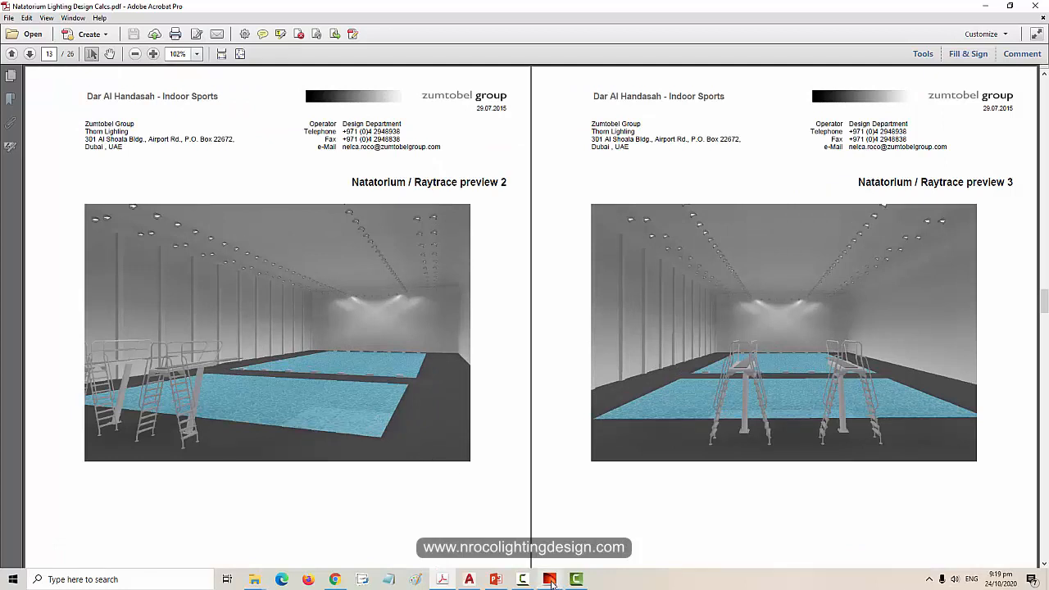
pyautogui.click(549, 580)
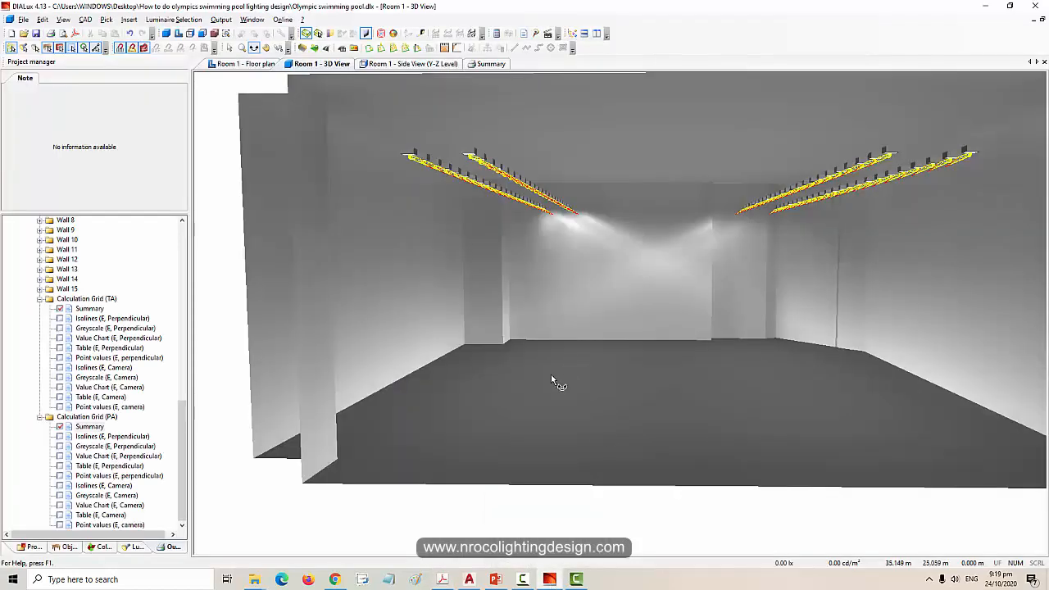
pyautogui.moveTo(554, 380); pyautogui.dragTo(860, 328)
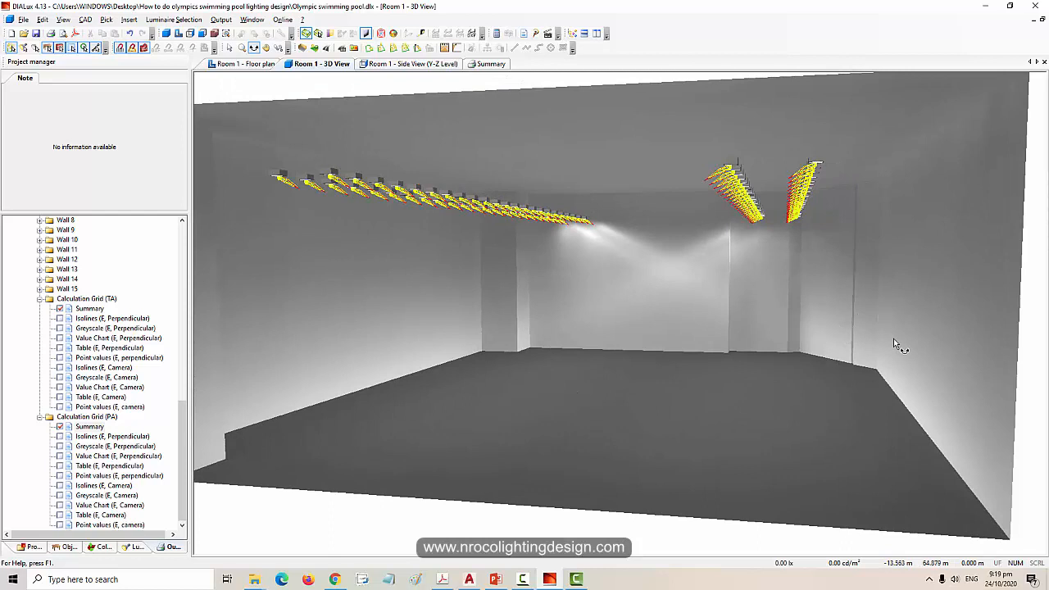
pyautogui.moveTo(839, 380)
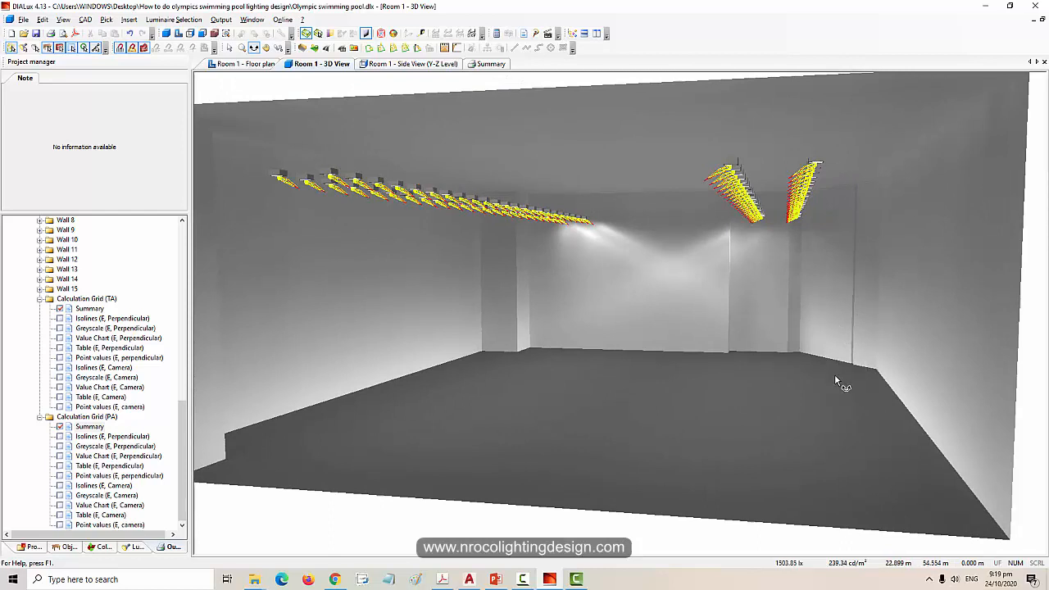
pyautogui.moveTo(806, 383)
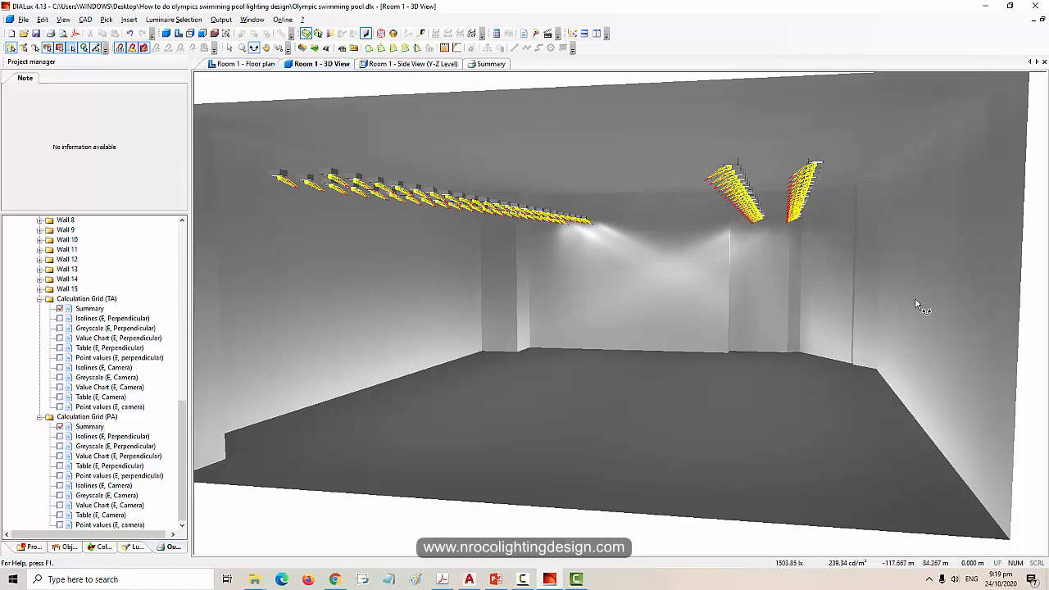
pyautogui.moveTo(893, 315)
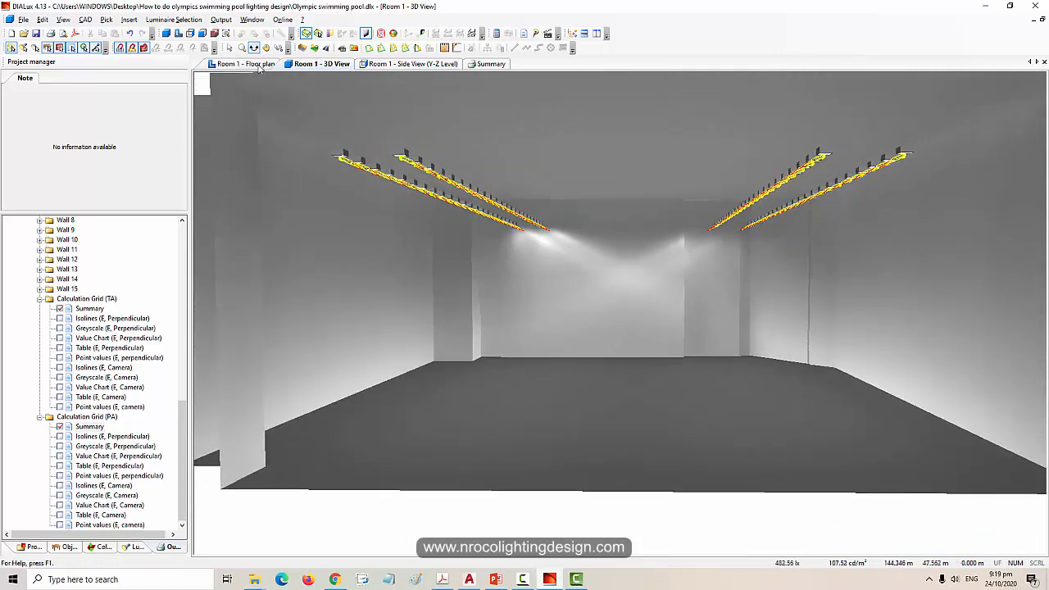
pyautogui.click(242, 64)
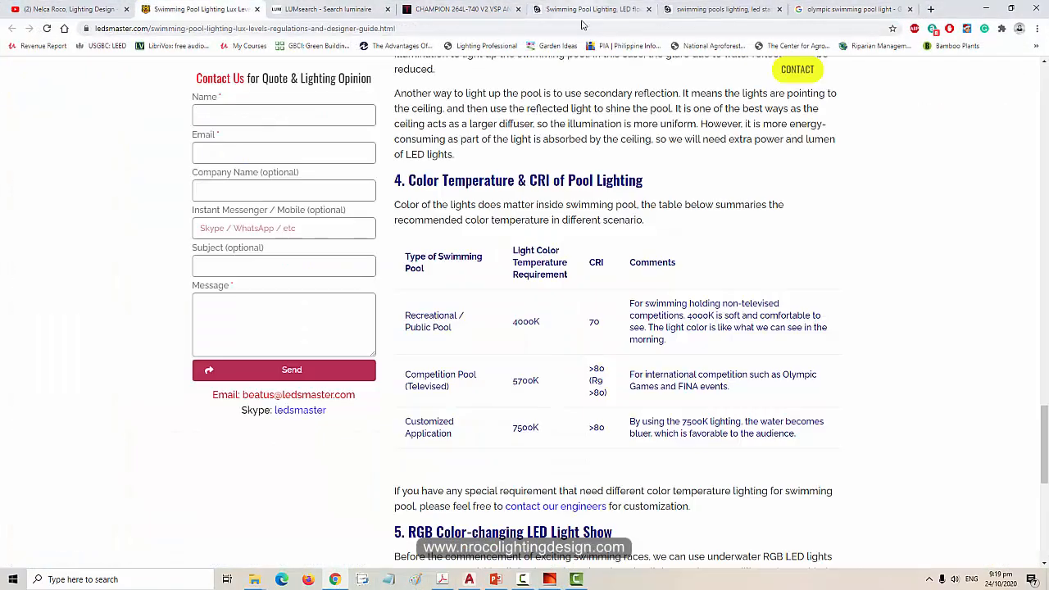
# Return from the pool lighting guide to the DIALux floor plan
pyautogui.click(320, 10)
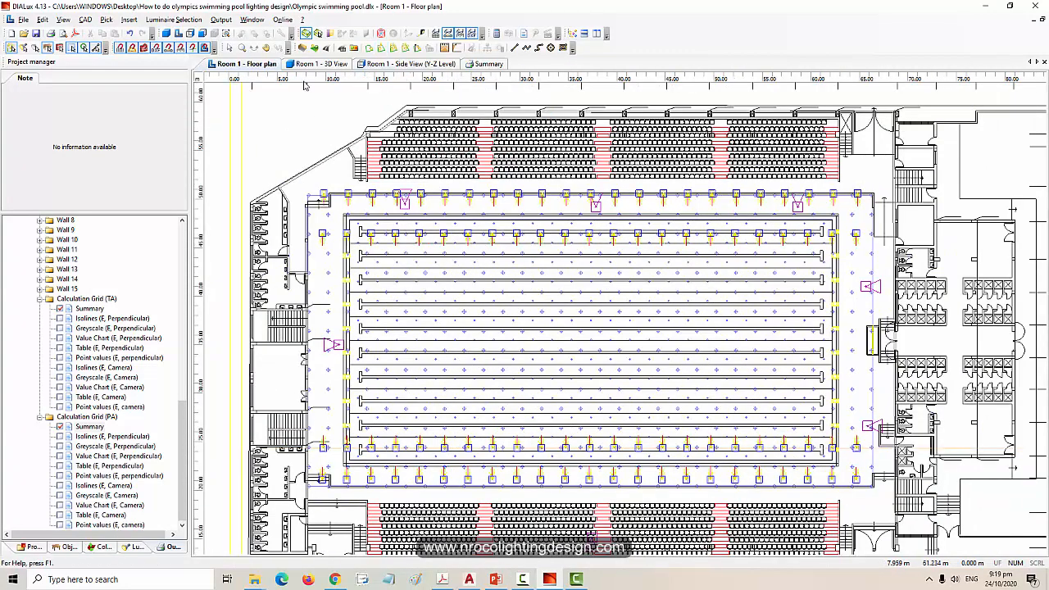
# Return to the floor plan's project tree and select the fourth floodlight line arrangement
pyautogui.click(318, 64)
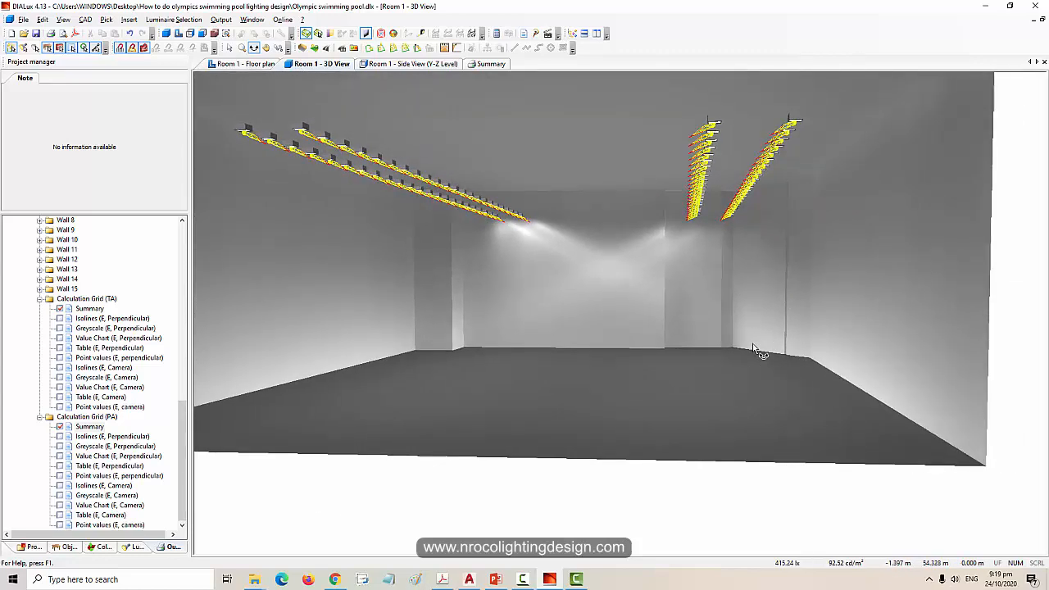
pyautogui.click(242, 64)
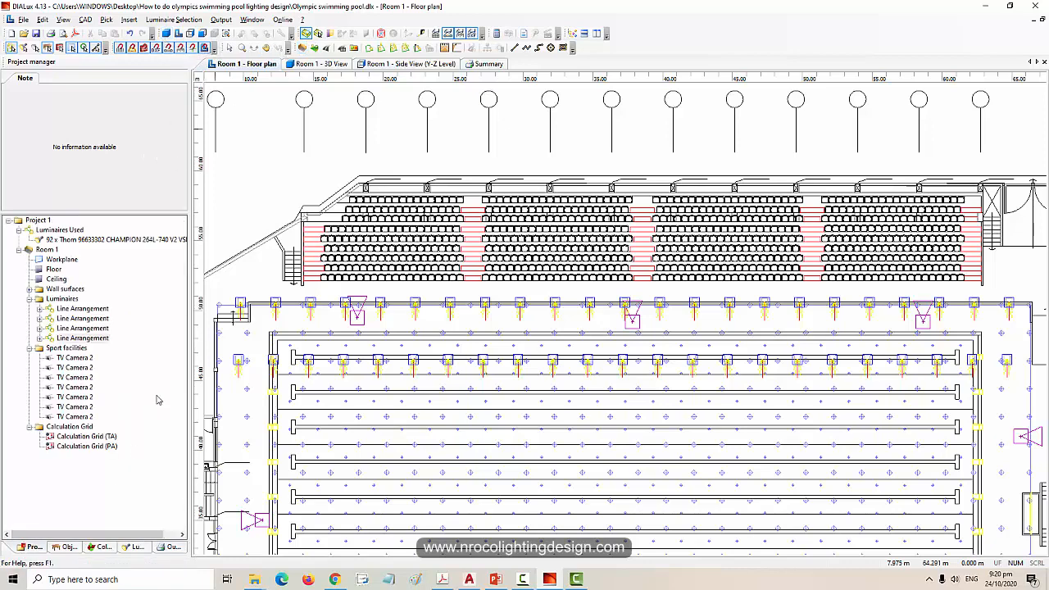
pyautogui.click(82, 337)
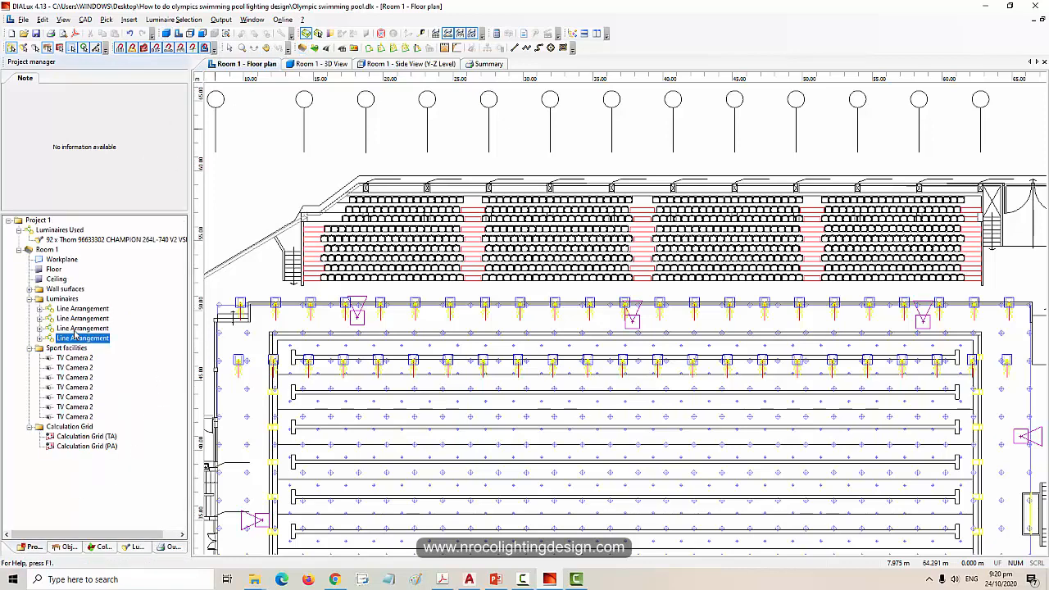